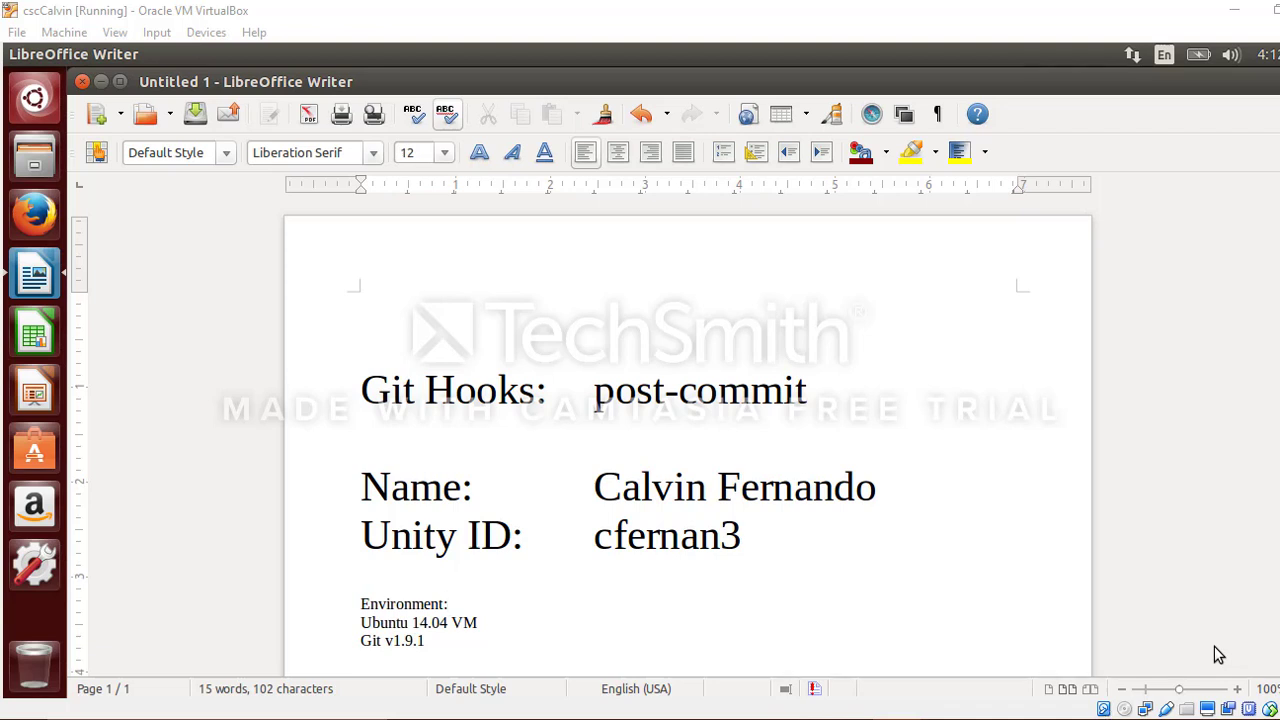
Focus the Ubuntu Terminal window to begin entering commands
{"action": "left_click", "coordinate": [448, 603]}
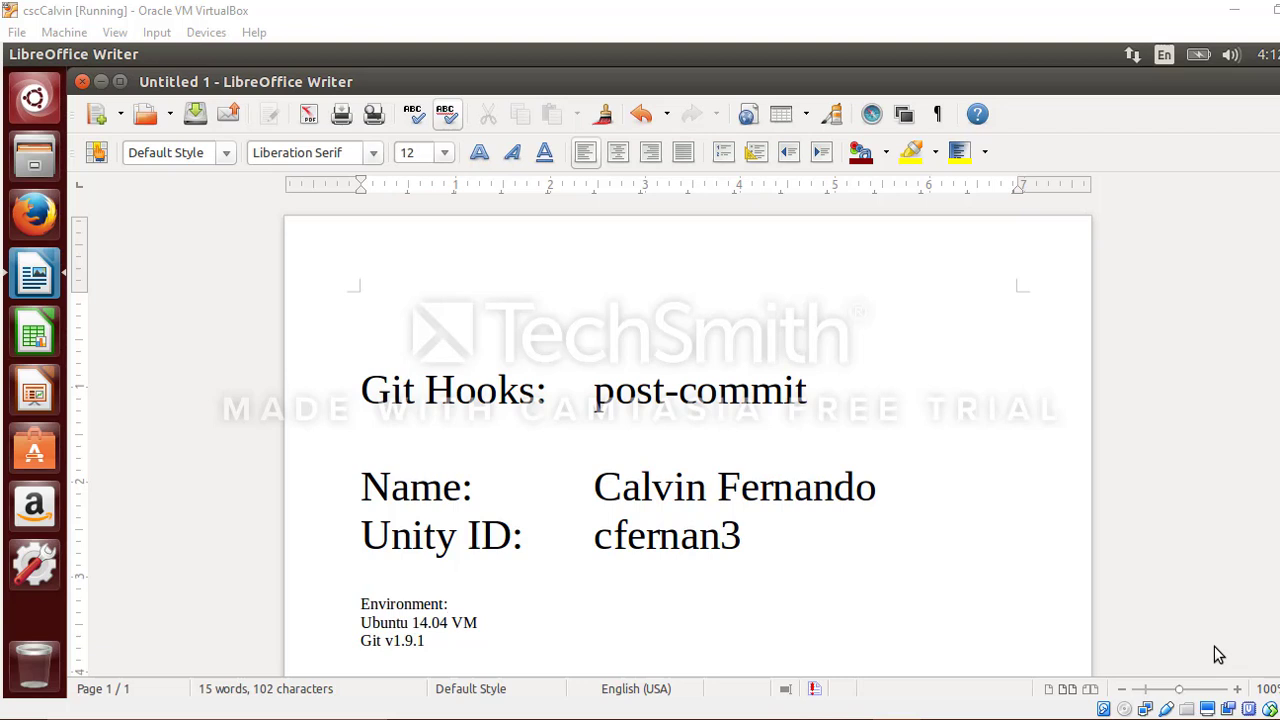
{"action": "left_click", "coordinate": [450, 604]}
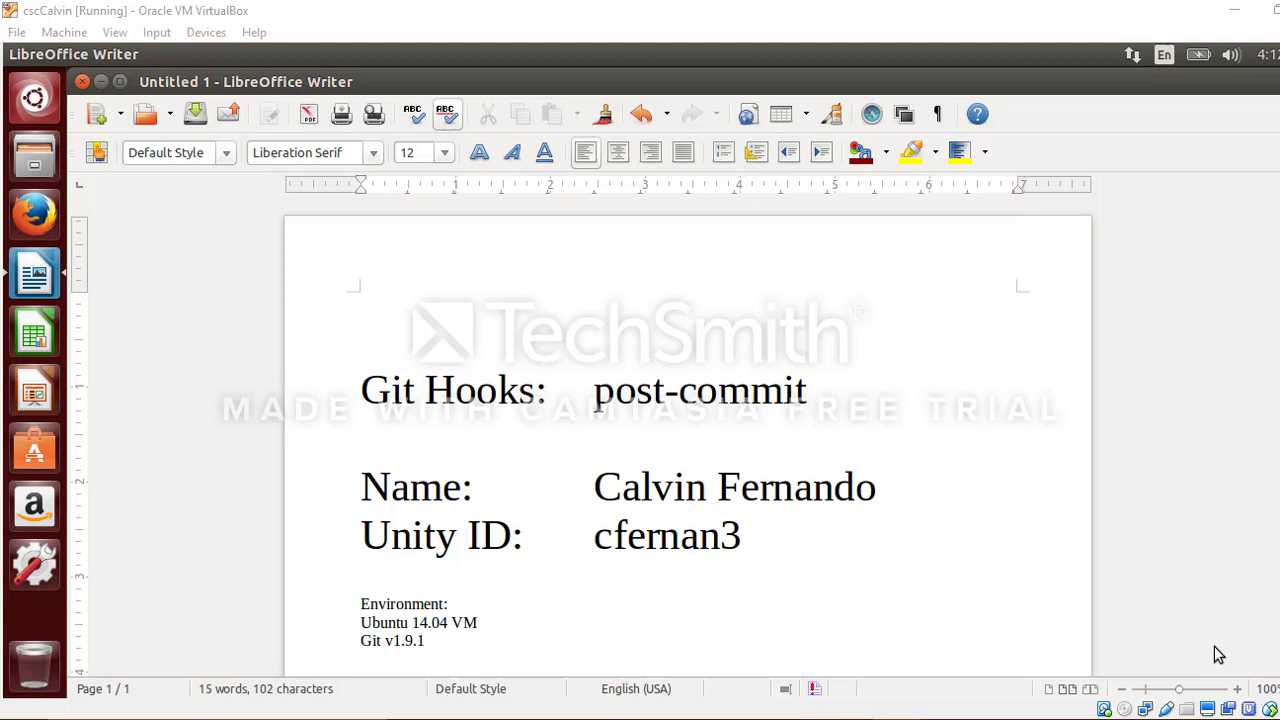
{"action": "left_click", "coordinate": [453, 604]}
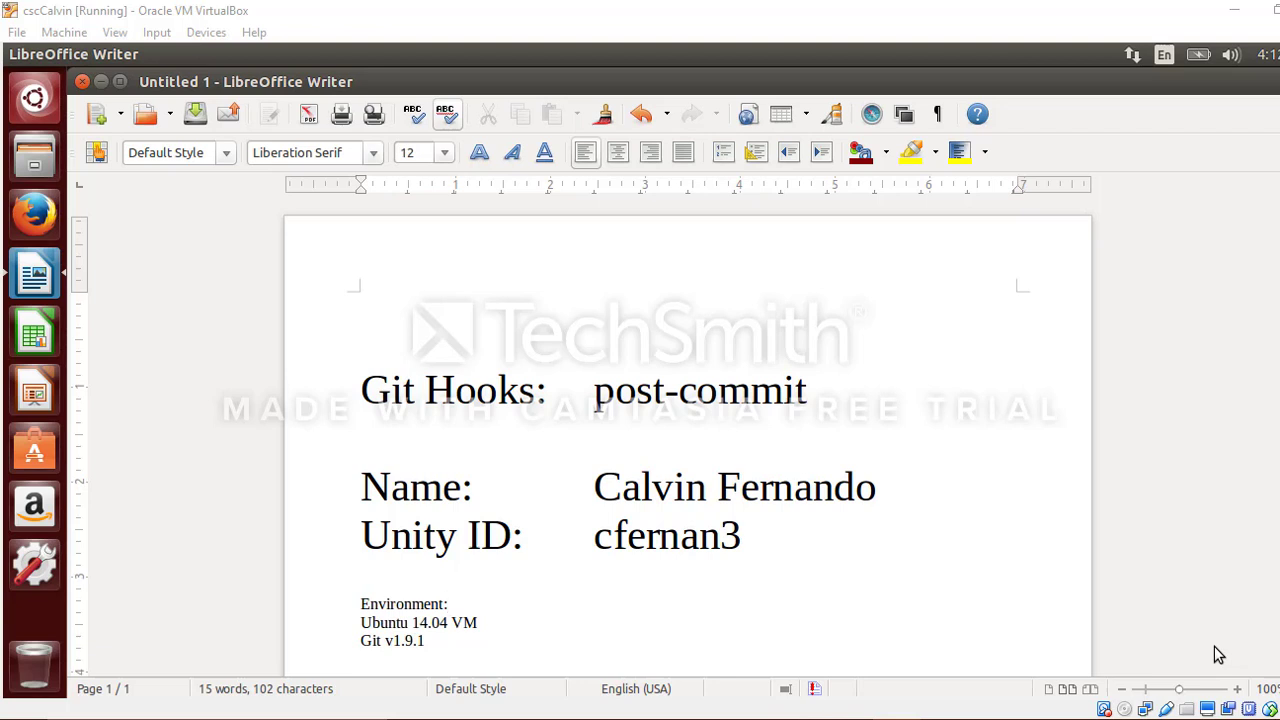
{"action": "left_click", "coordinate": [452, 604]}
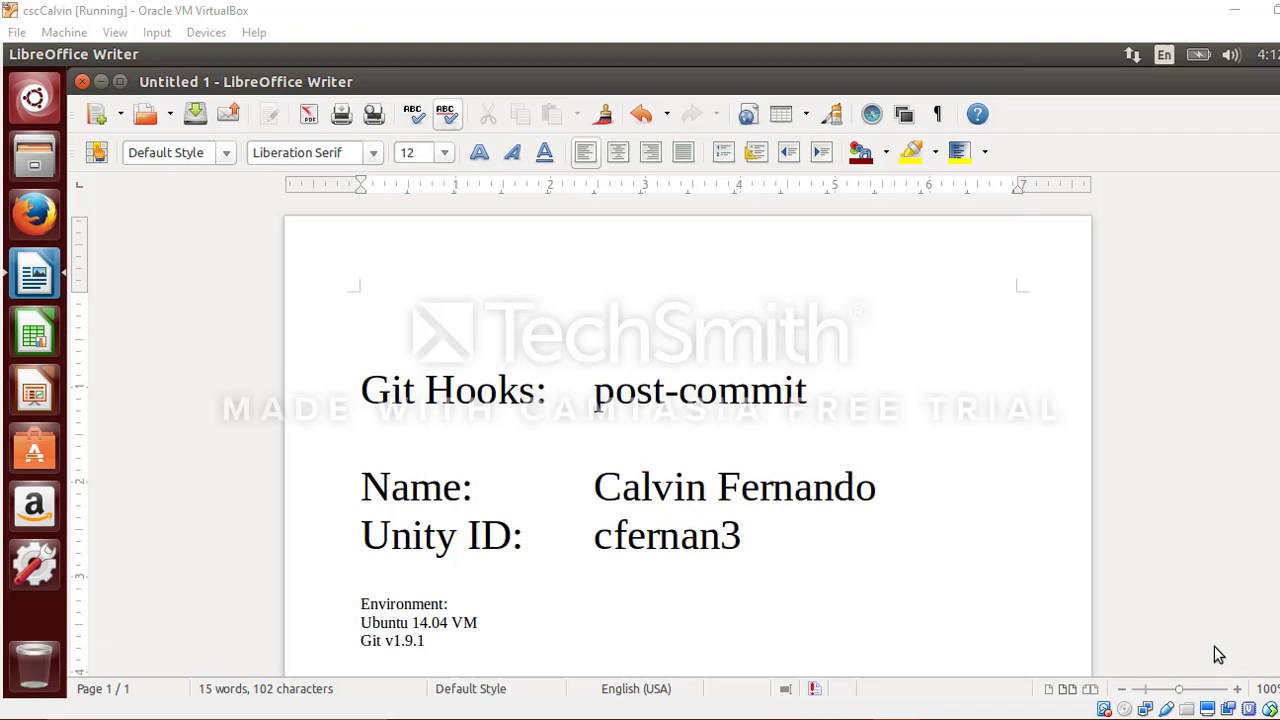
{"action": "left_click", "coordinate": [445, 604]}
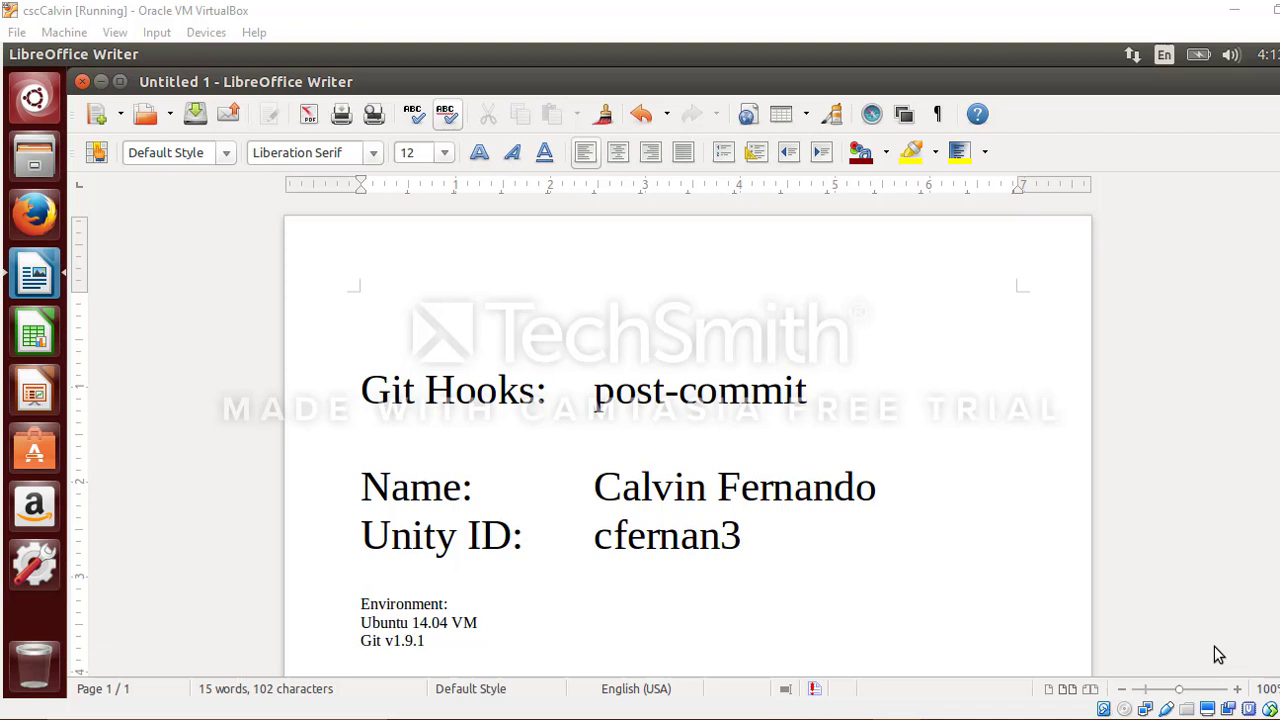
{"action": "left_click", "coordinate": [447, 604]}
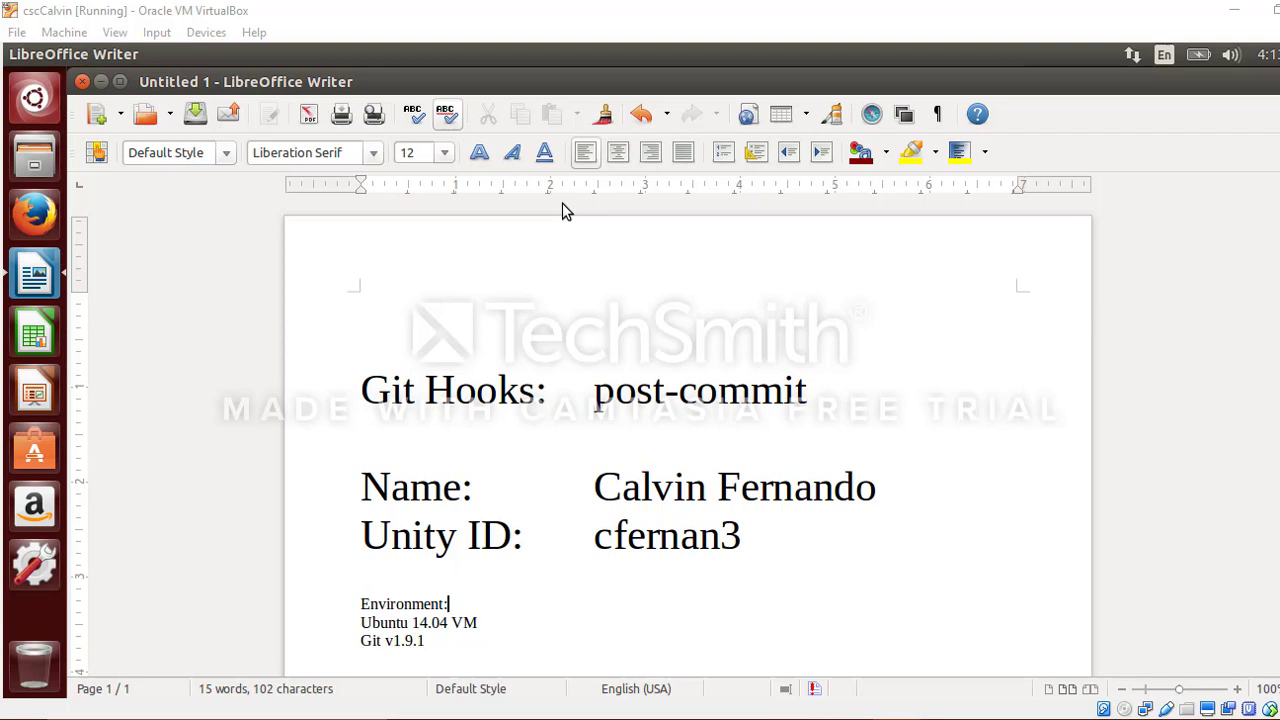
{"action": "mouse_move", "coordinate": [1103, 487]}
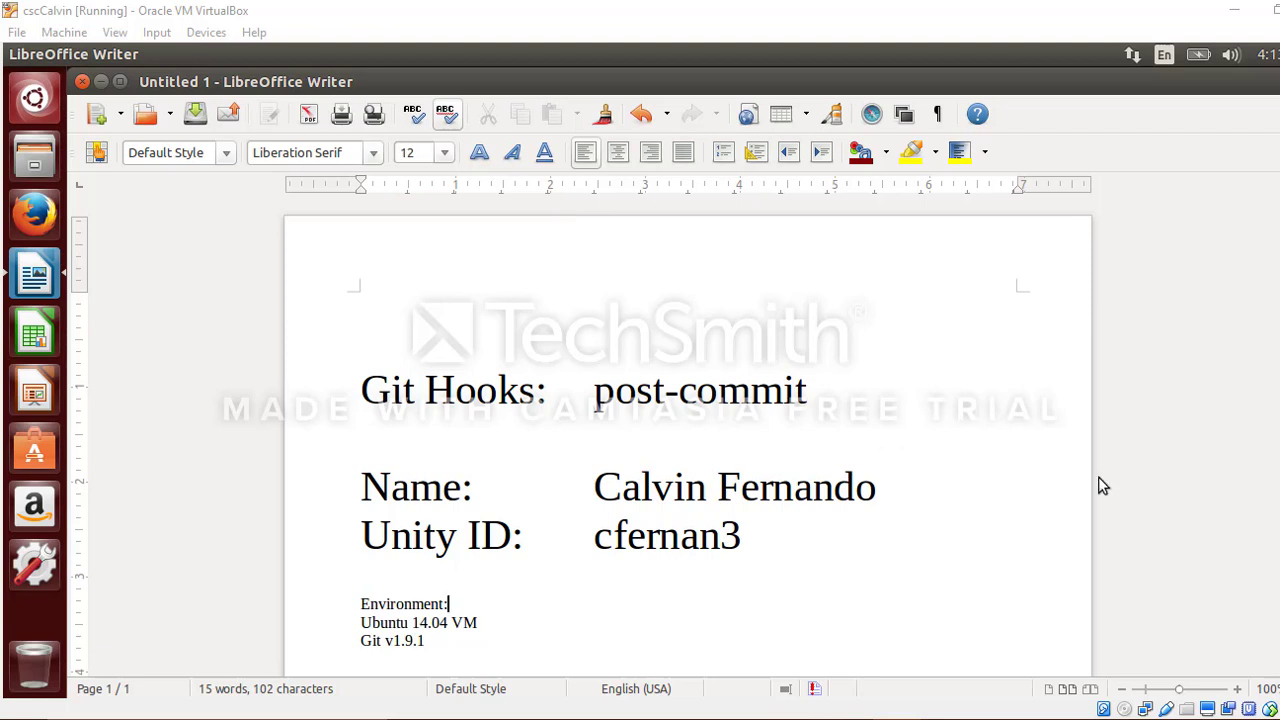
{"action": "mouse_move", "coordinate": [635, 295]}
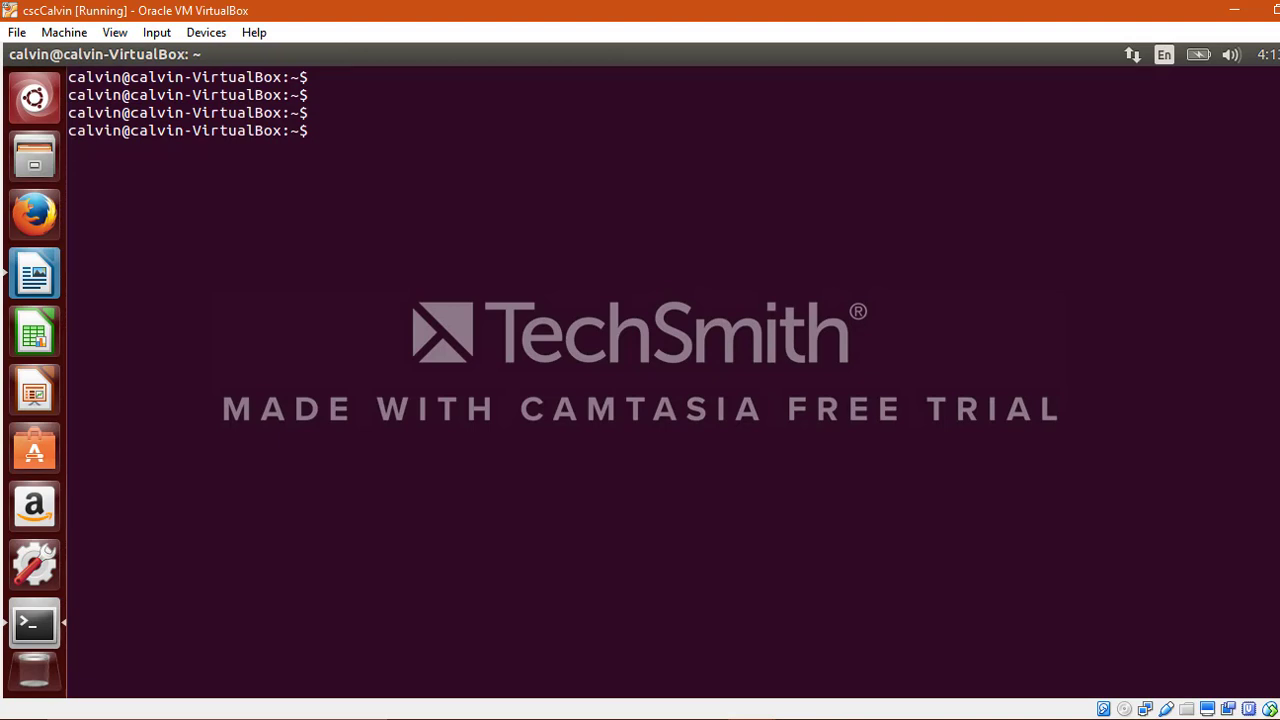
Create the HW0 folder, move into it and run git init to make an empty repository
{"action": "type", "text": "mkdir"}
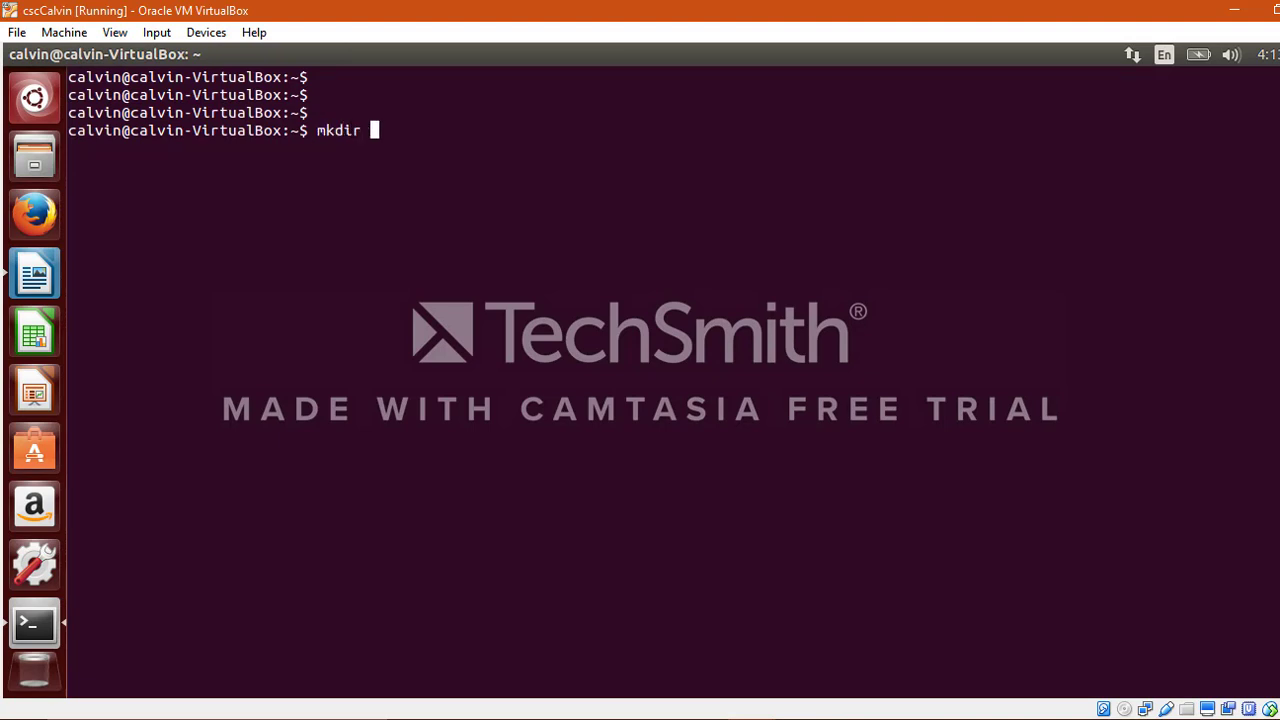
{"action": "type", "text": "HW0"}
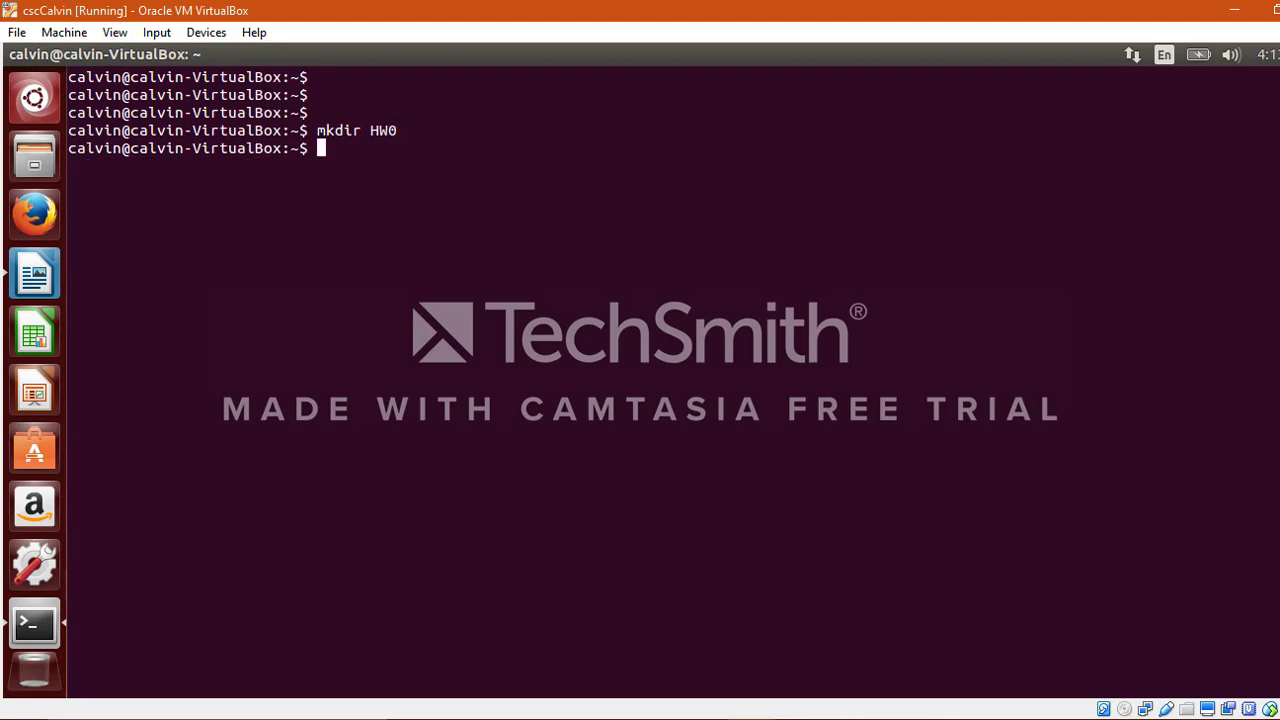
{"action": "type", "text": "cd HW0"}
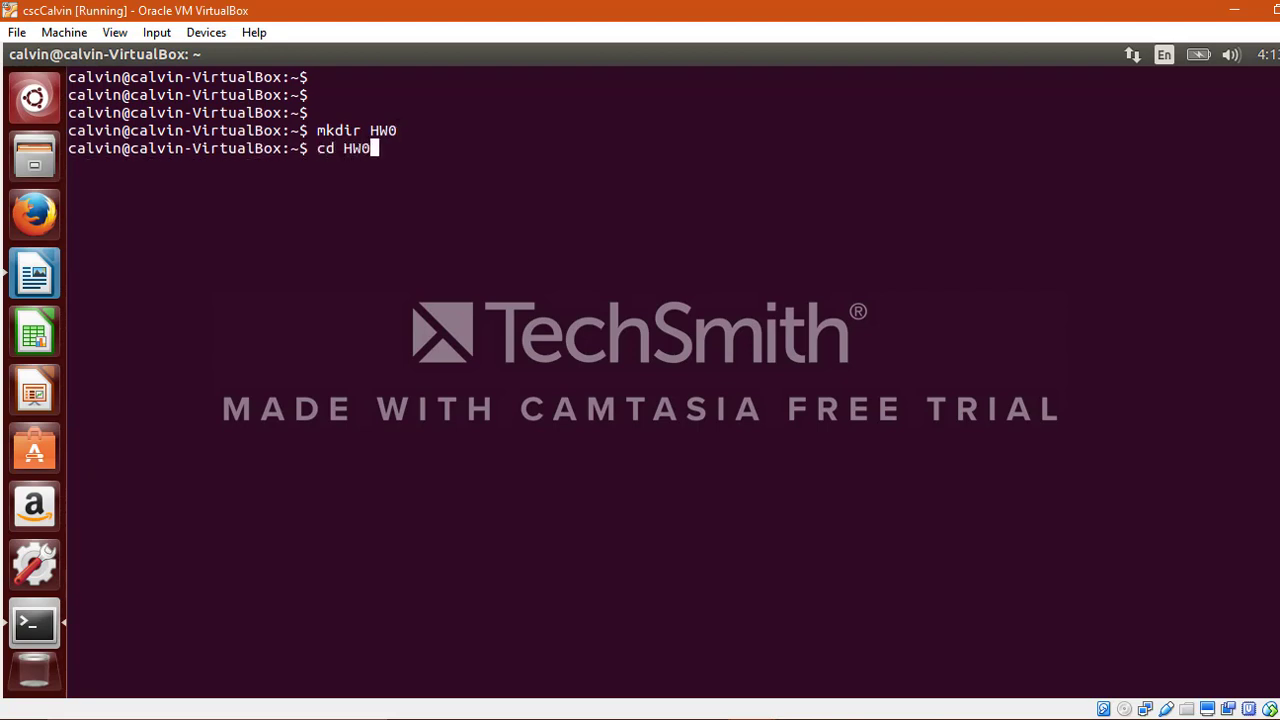
{"action": "type", "text": "git"}
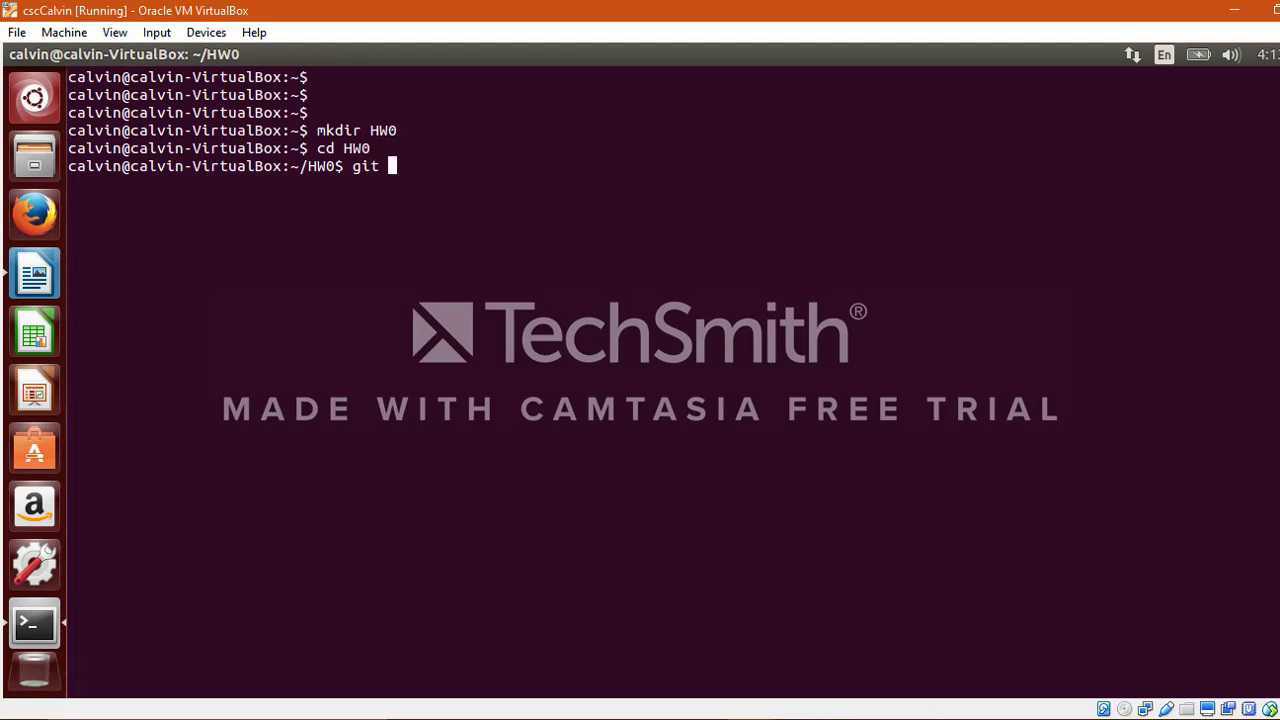
{"action": "type", "text": "init"}
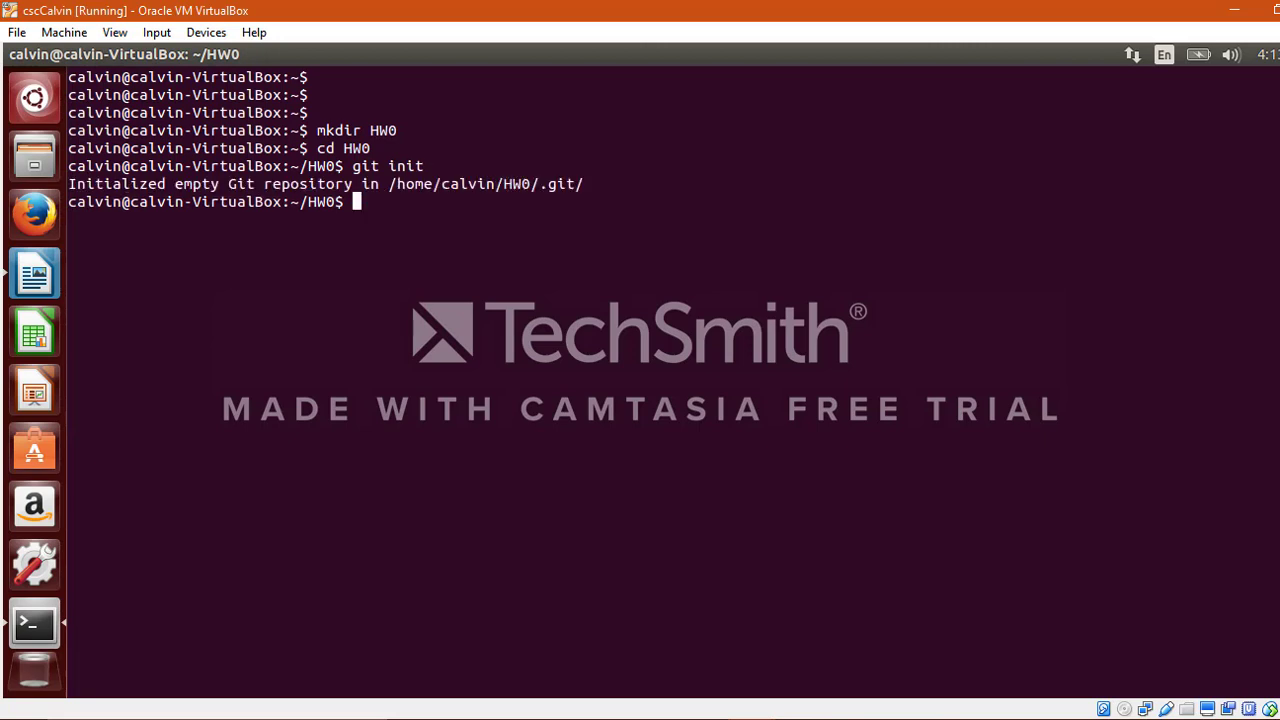
List HW0 with ls -la so the new .git folder is shown
{"action": "type", "text": "ls"}
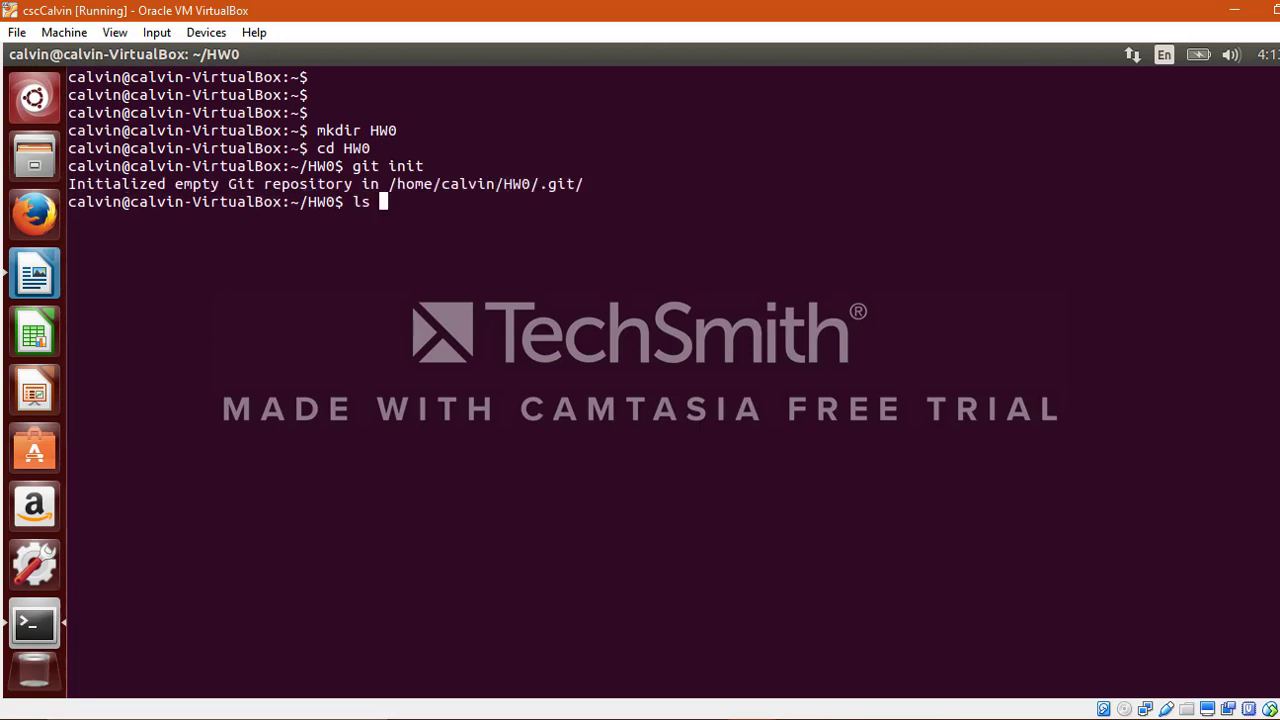
{"action": "type", "text": "-la"}
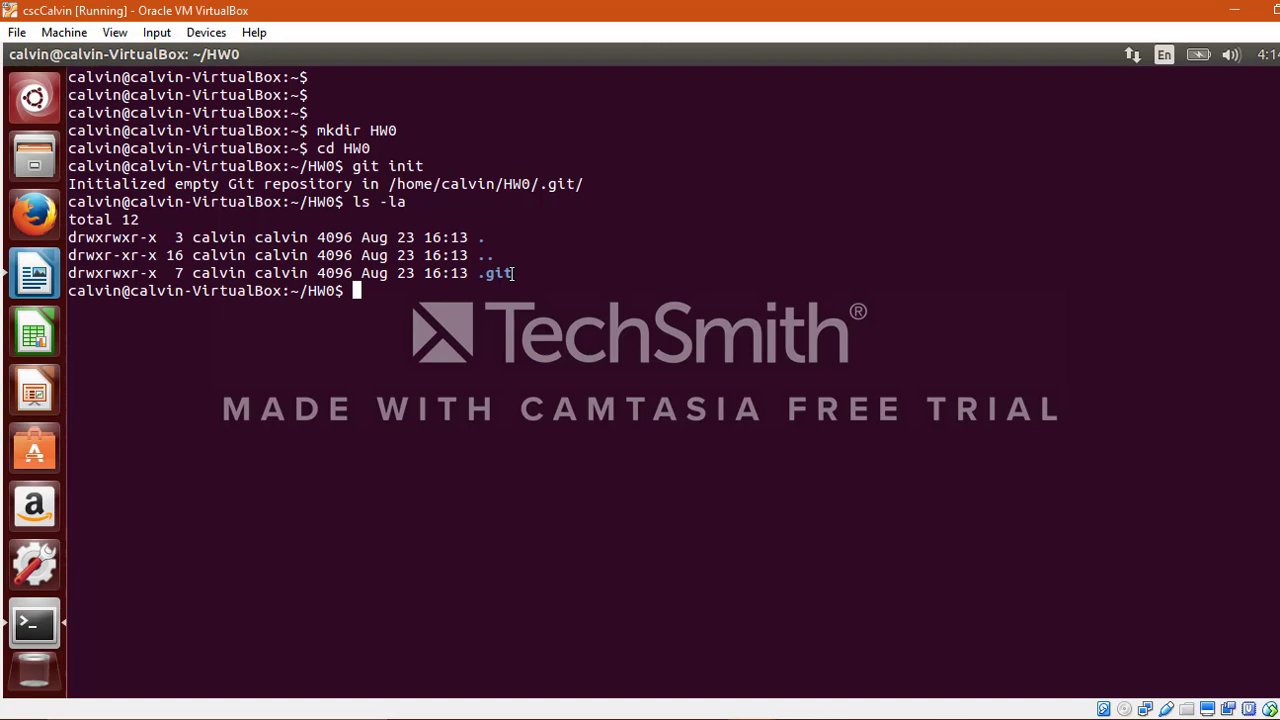
Set the global Git user.name to "Calvin Fernando" and start configuring user.email
{"action": "type", "text": "cd"}
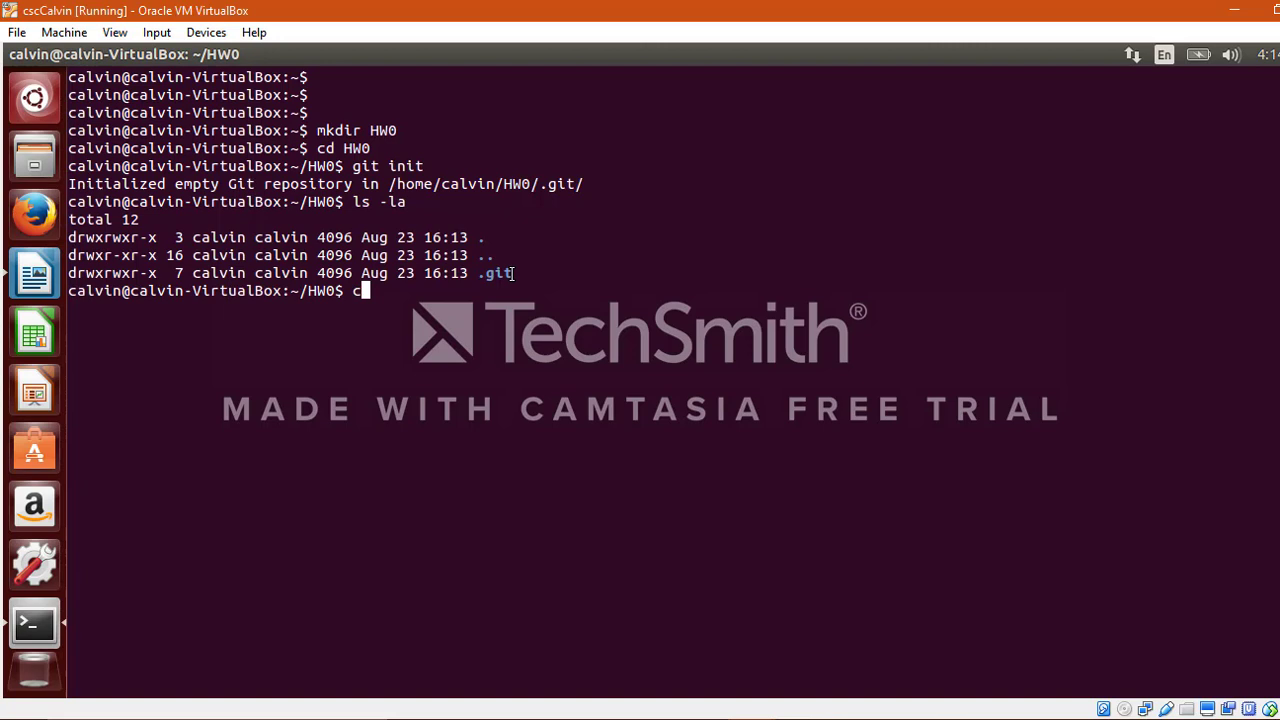
{"action": "type", "text": "it"}
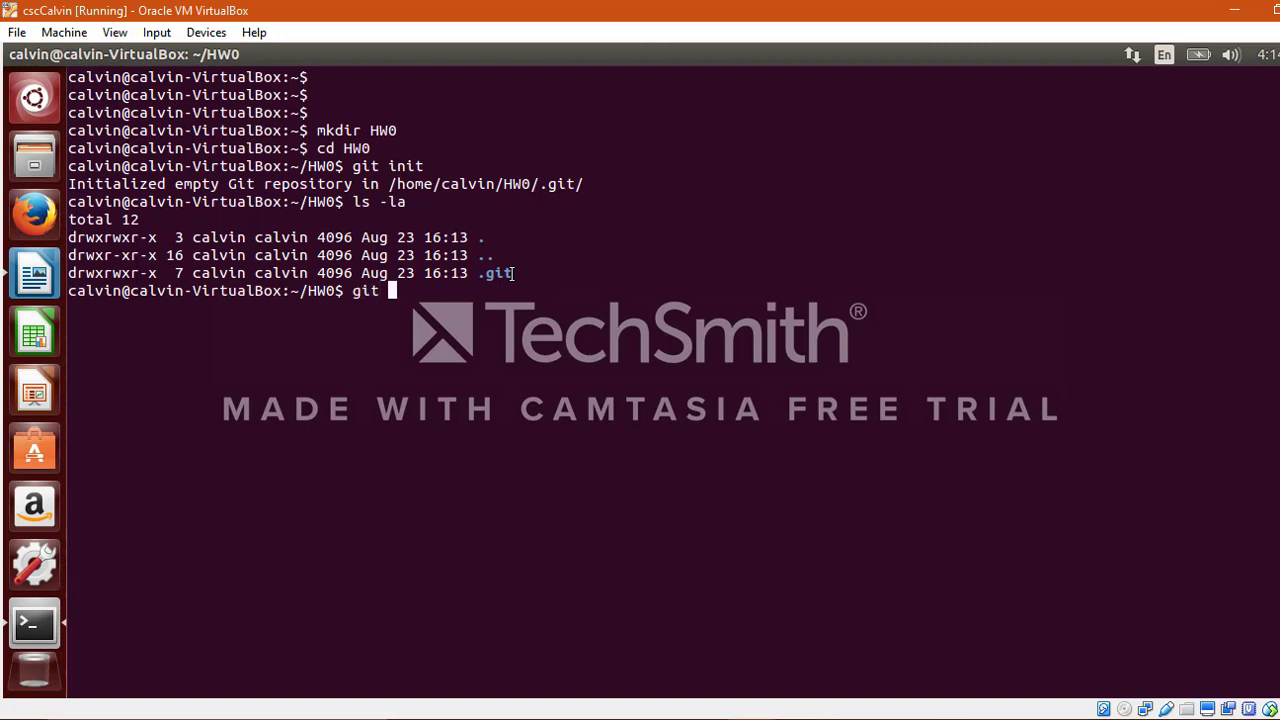
{"action": "type", "text": "config --gl"}
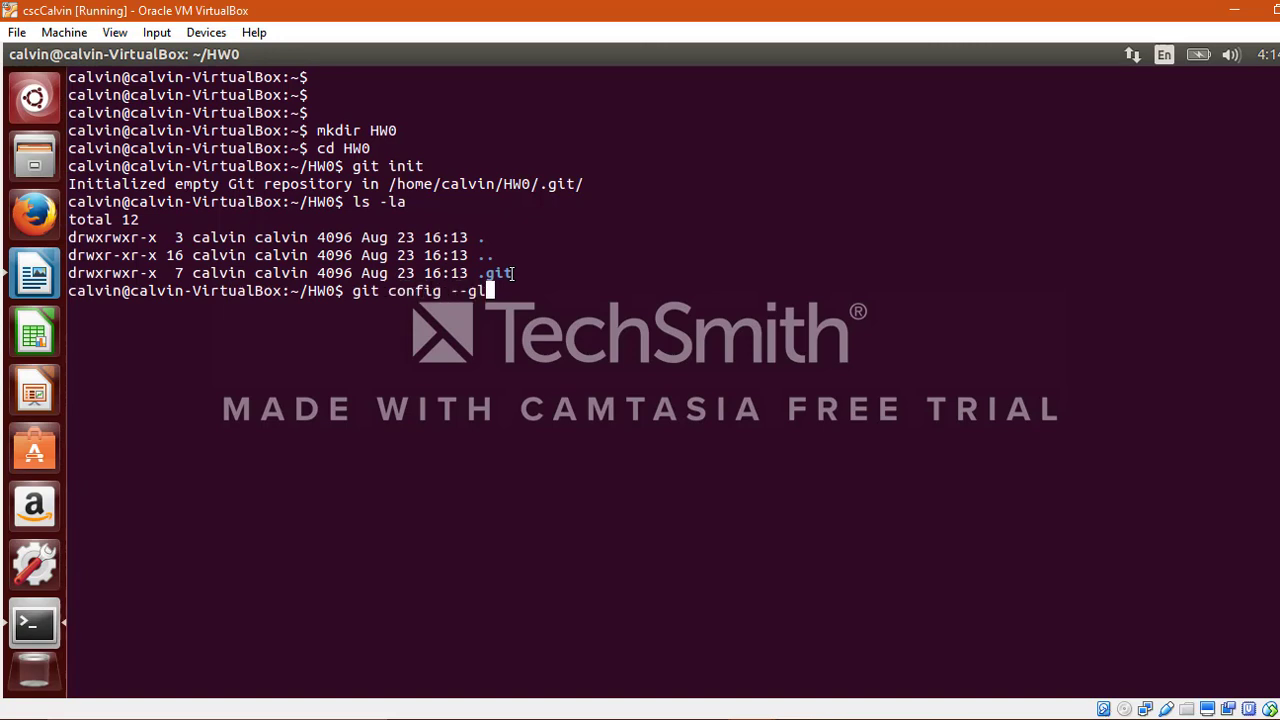
{"action": "type", "text": "obal use"}
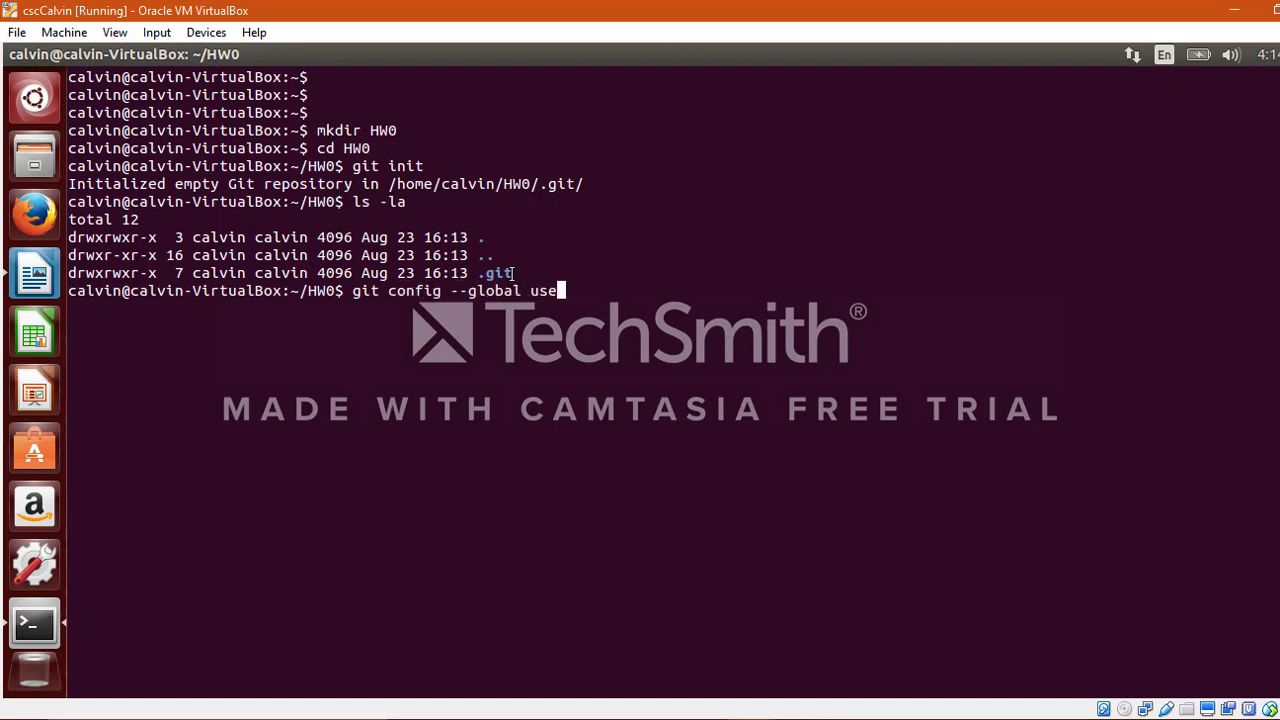
{"action": "type", "text": "r.name"}
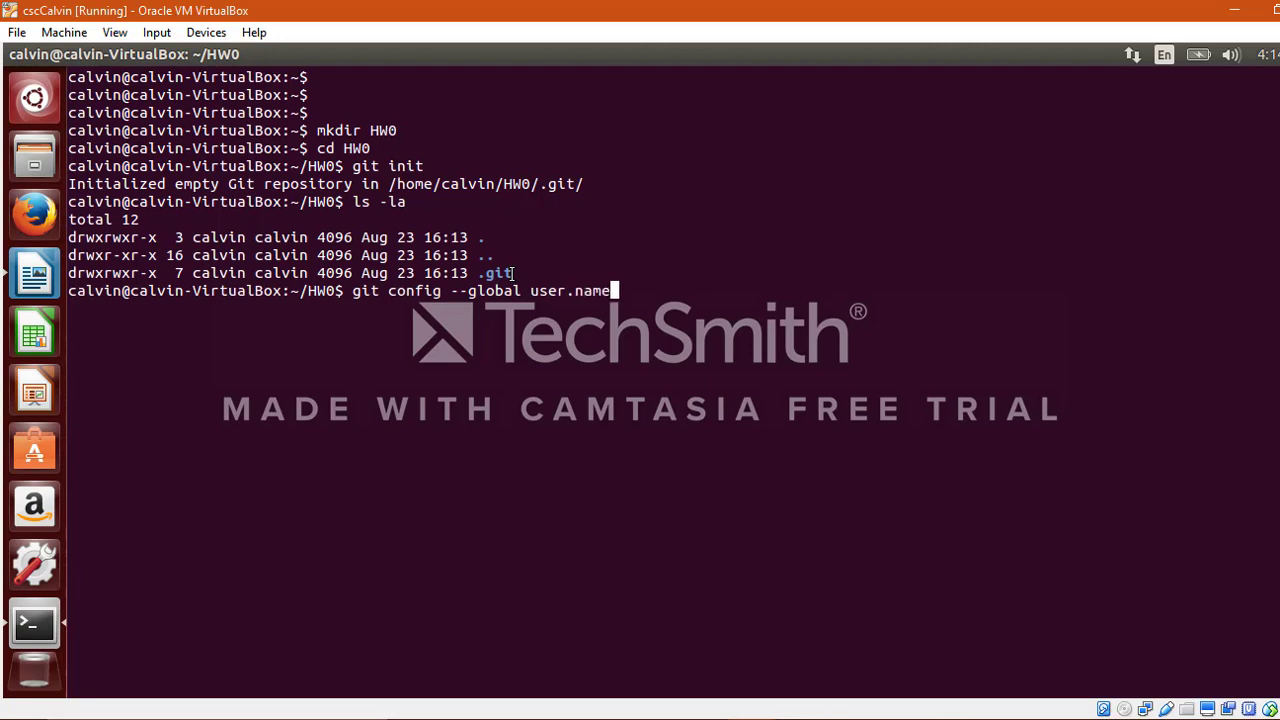
{"action": "type", "text": "\"C"}
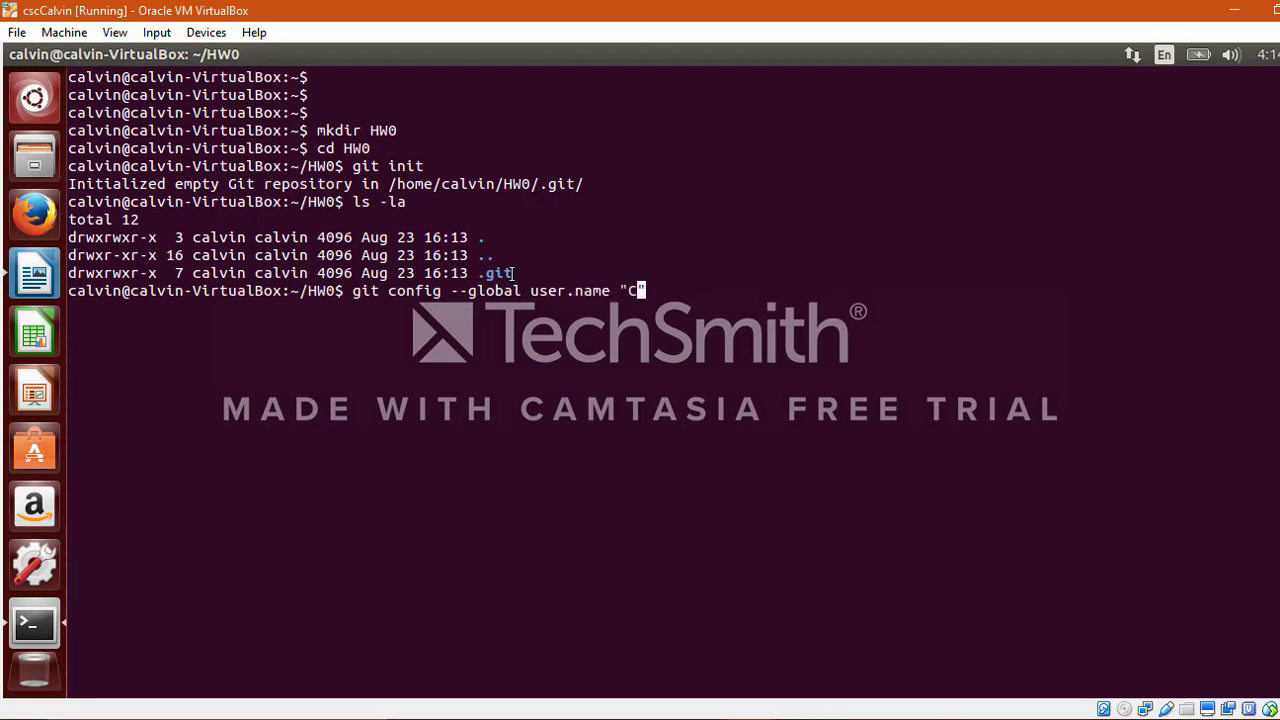
{"action": "type", "text": "Calvin Fernando"}
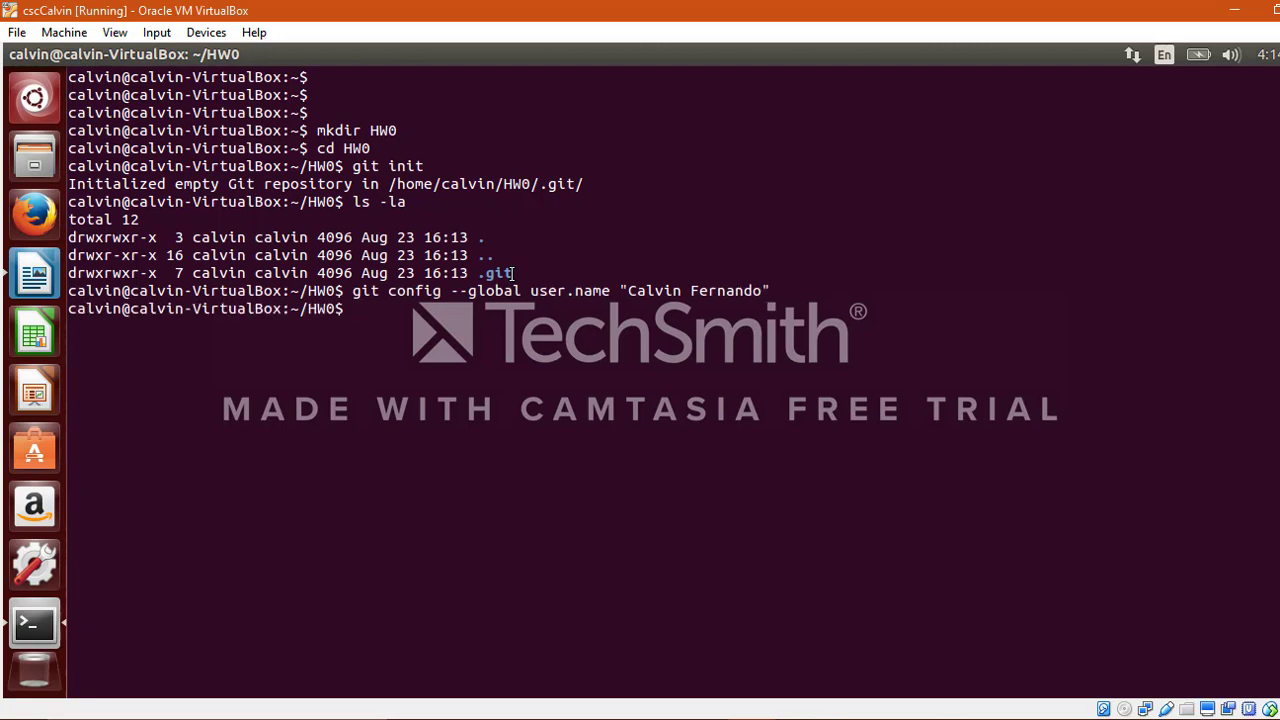
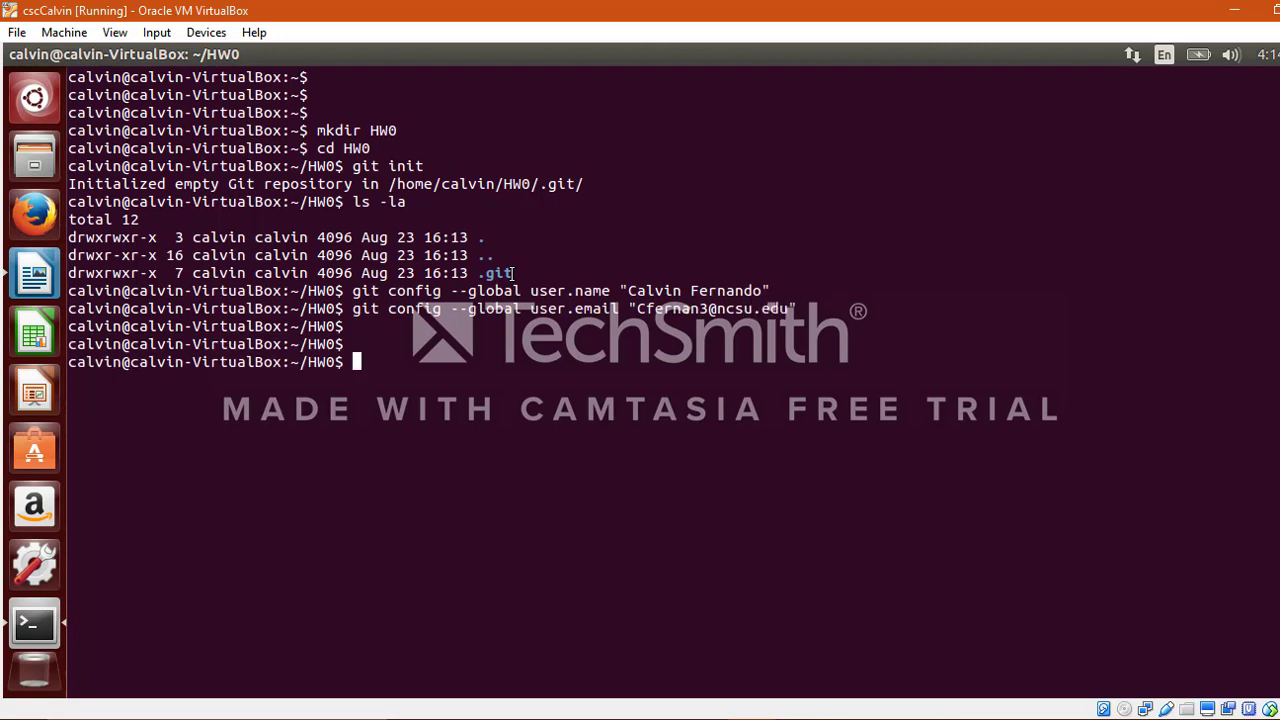
Move into .git/hooks and list the sample hook scripts with ls -alrth
{"action": "type", "text": "cd .git"}
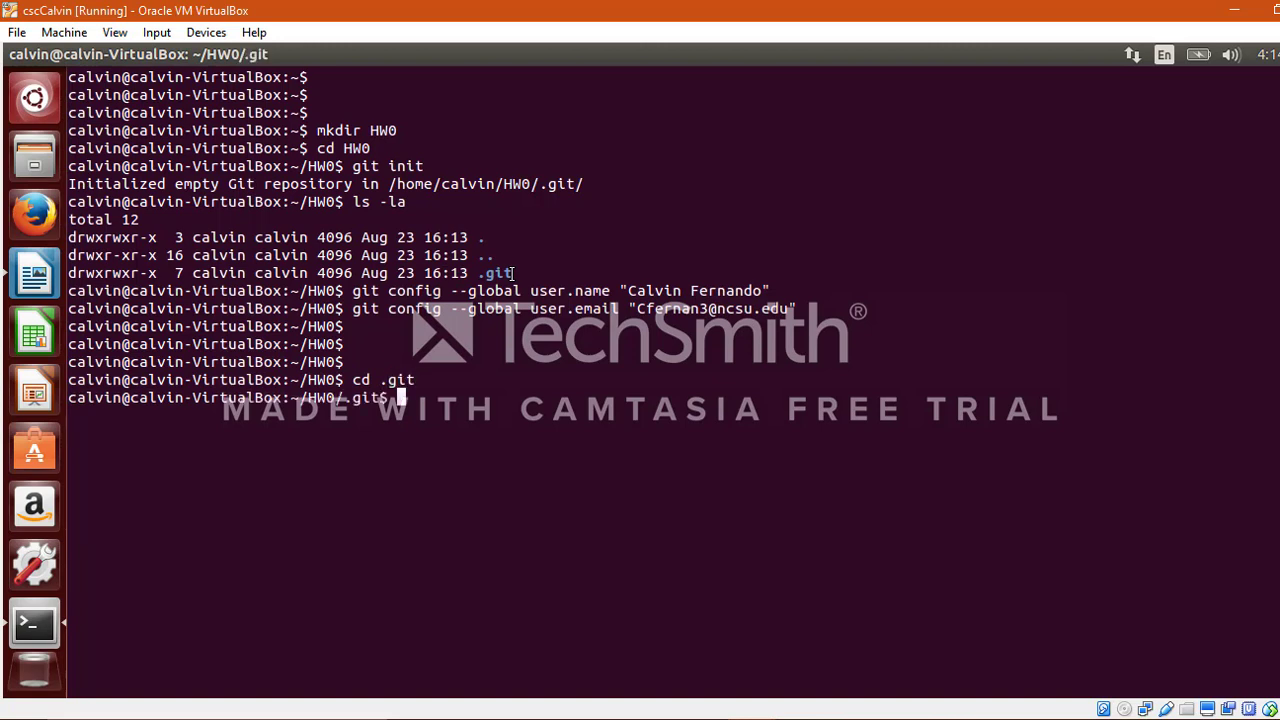
{"action": "type", "text": "ls -alrht"}
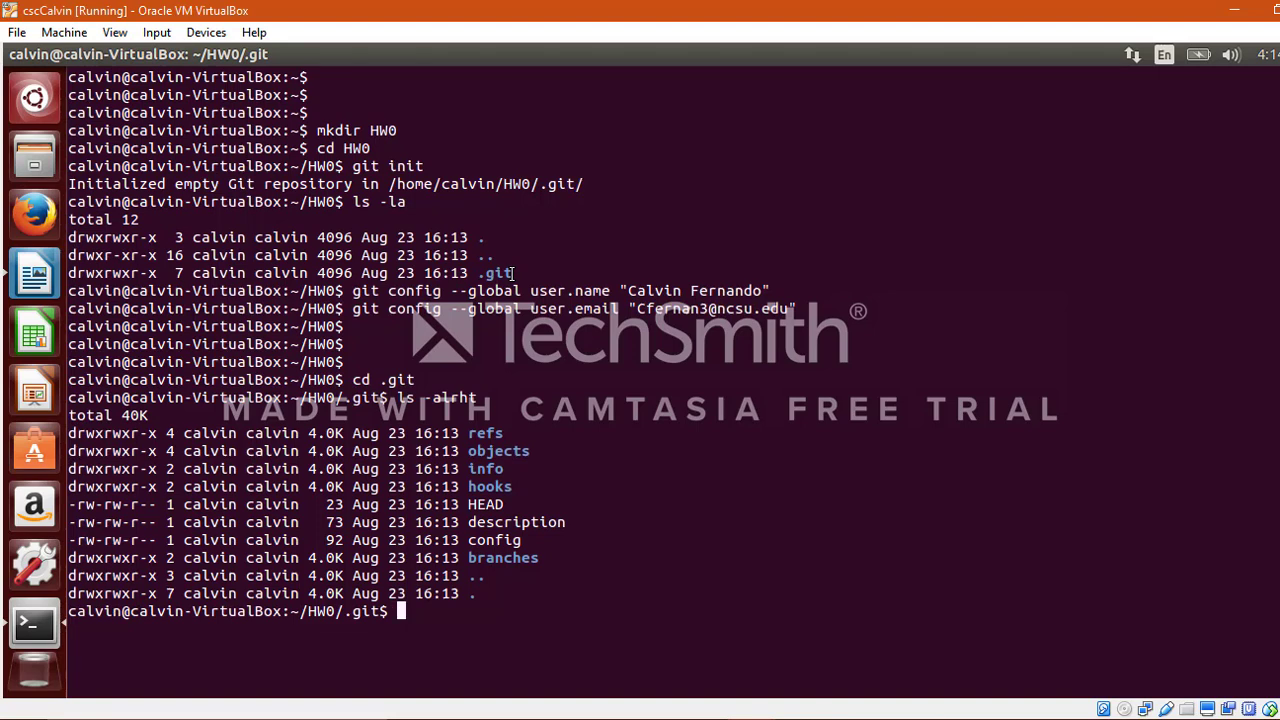
{"action": "type", "text": "cd hooks"}
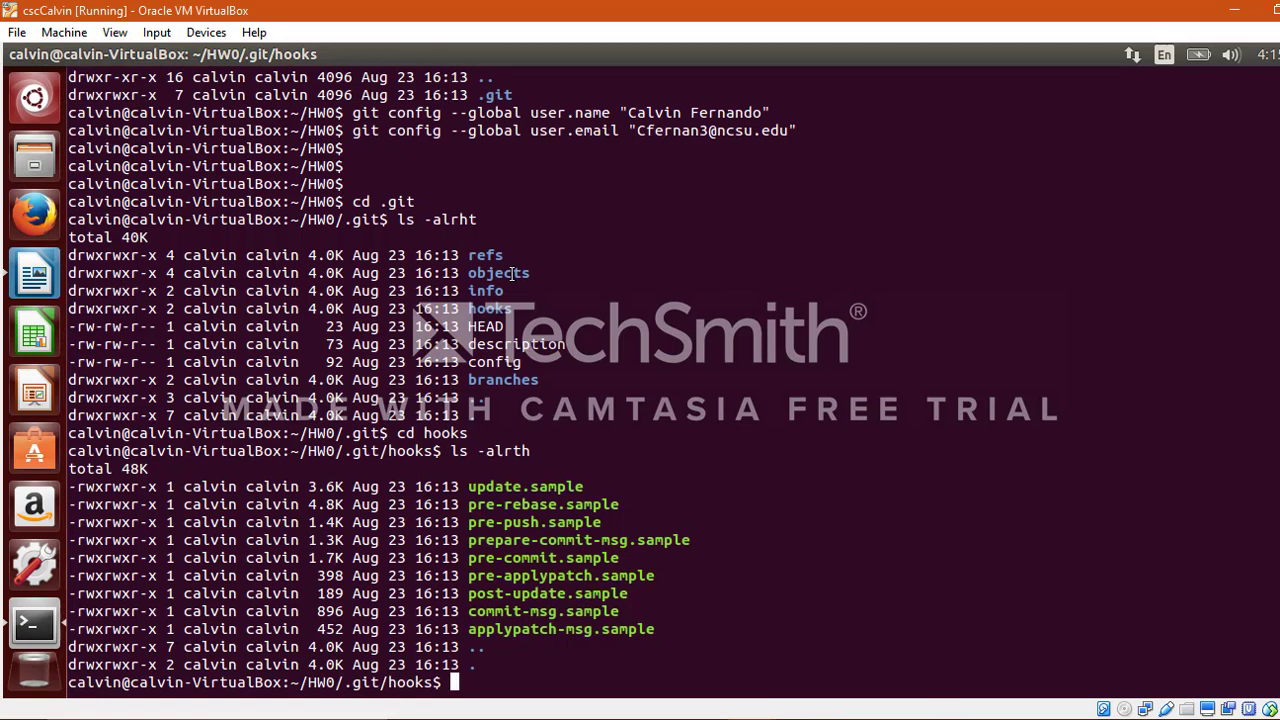
Start a new post-commit hook file in vim
{"action": "type", "text": "vim"}
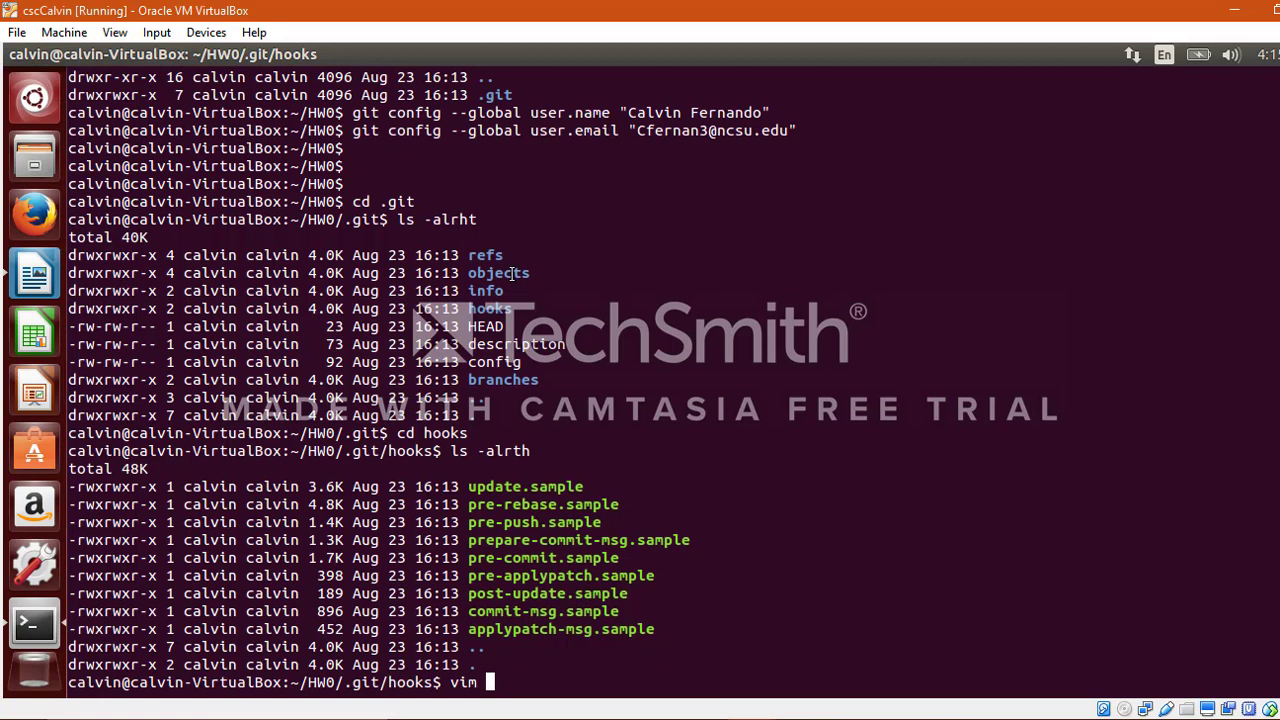
{"action": "type", "text": "post-com"}
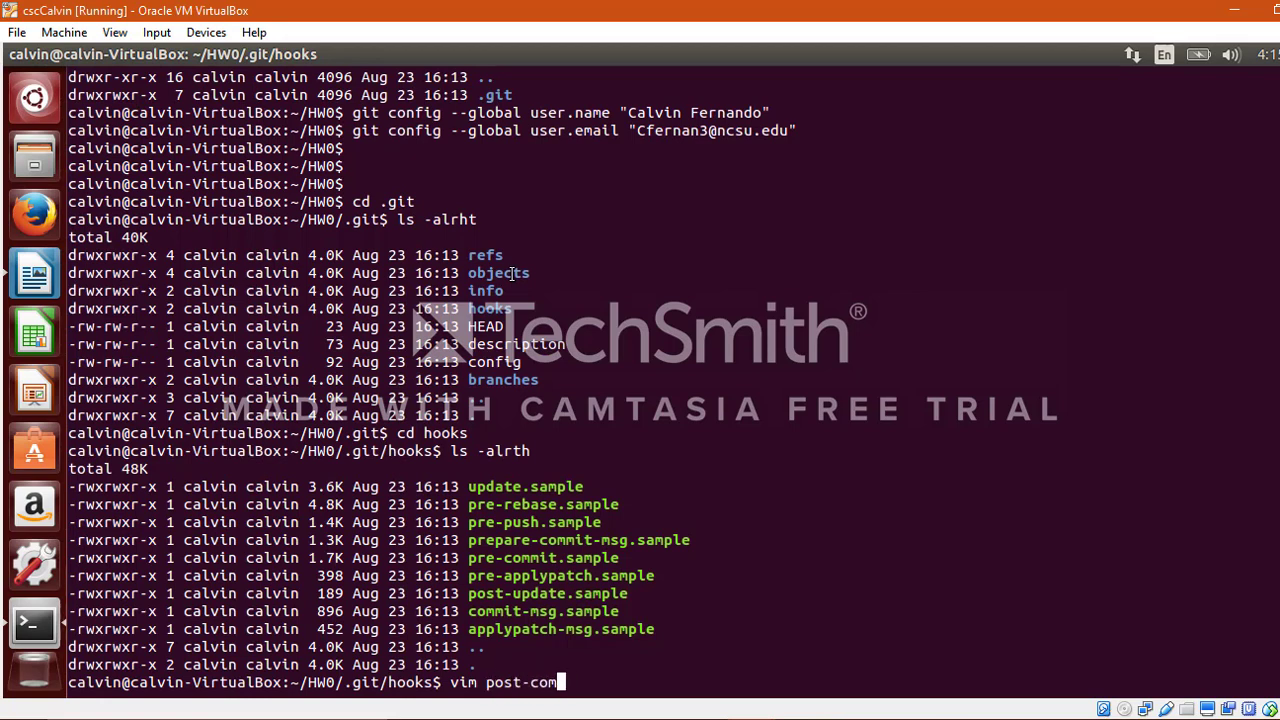
{"action": "type", "text": "mit"}
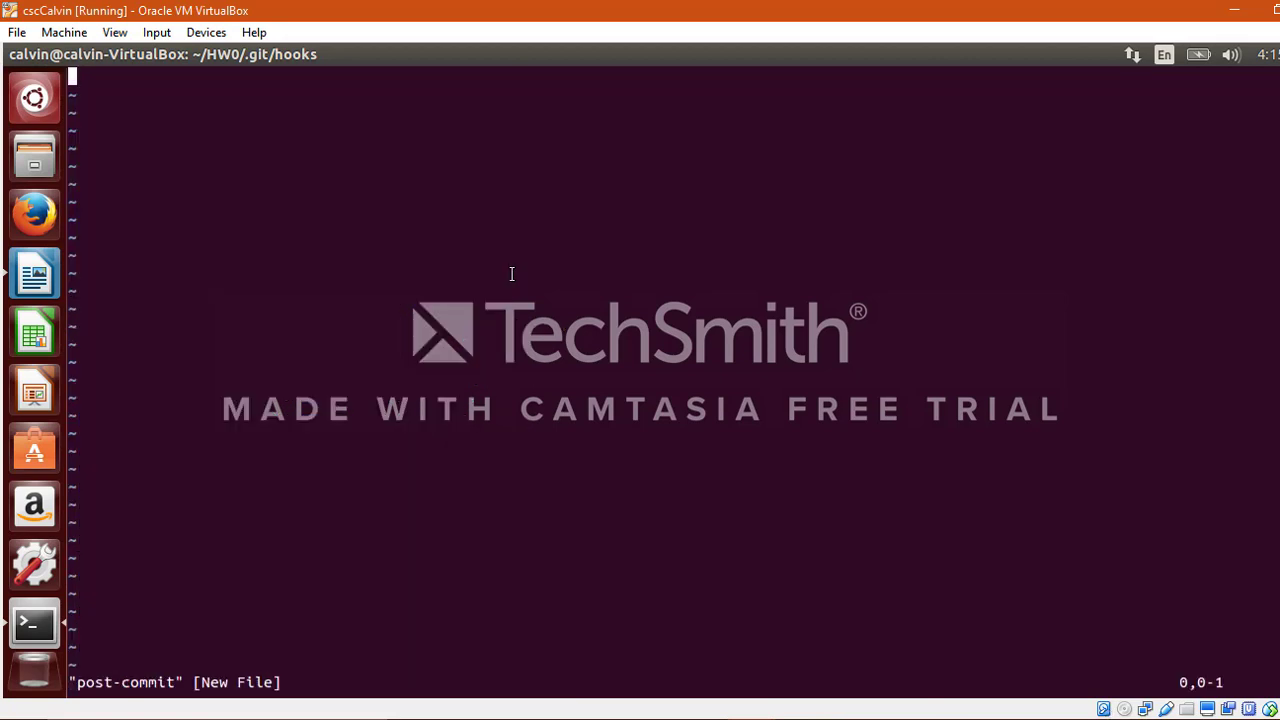
Begin the hook with the shebang line #!/usr/bin/env python
{"action": "key", "text": "i"}
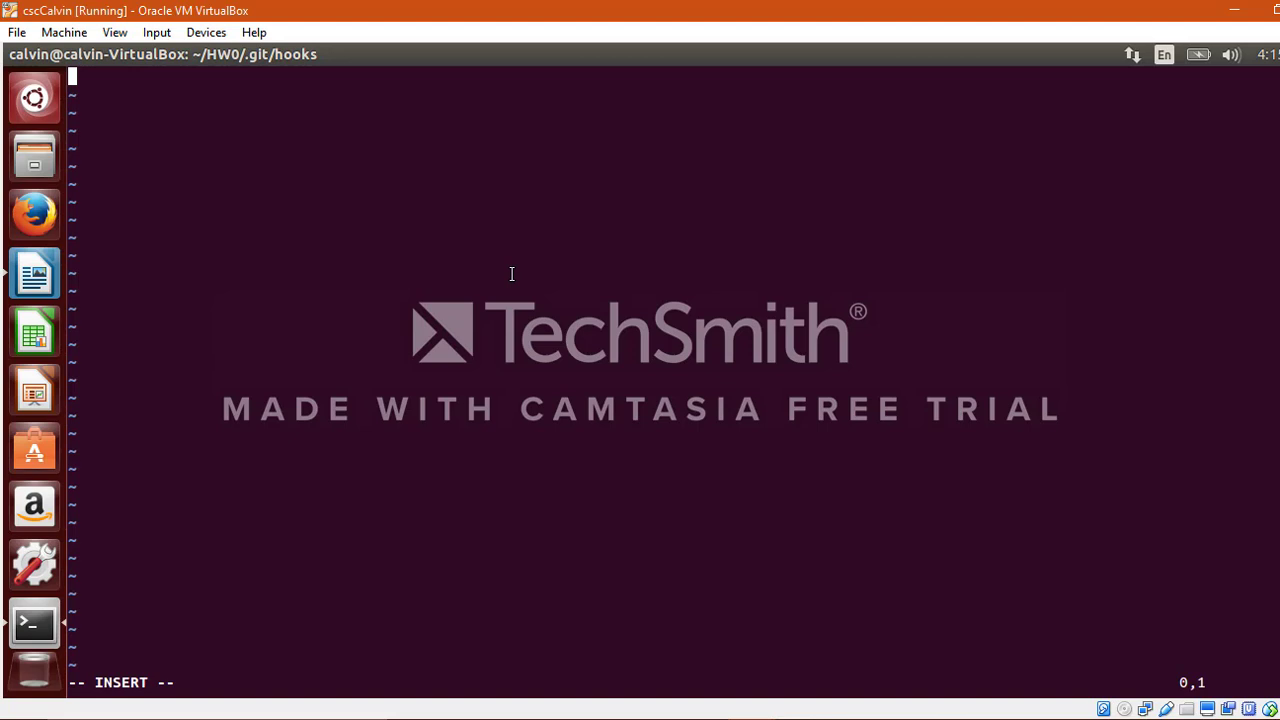
{"action": "type", "text": "#"}
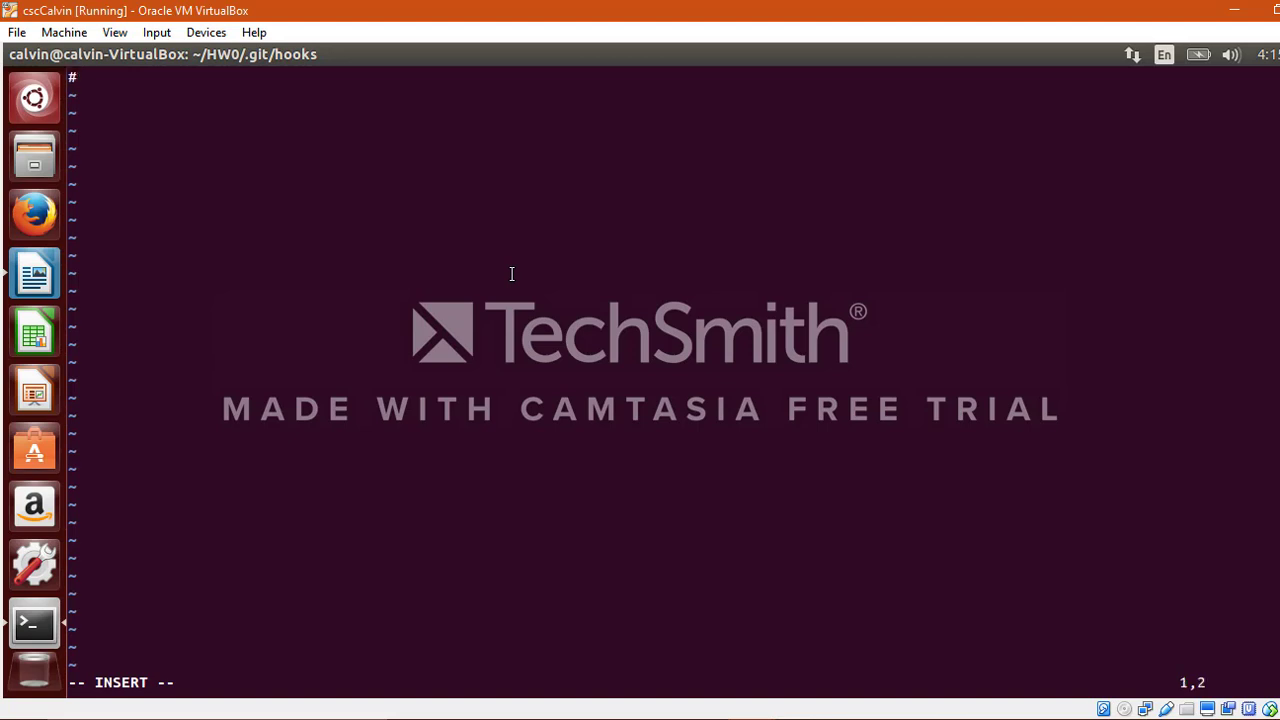
{"action": "type", "text": "!"}
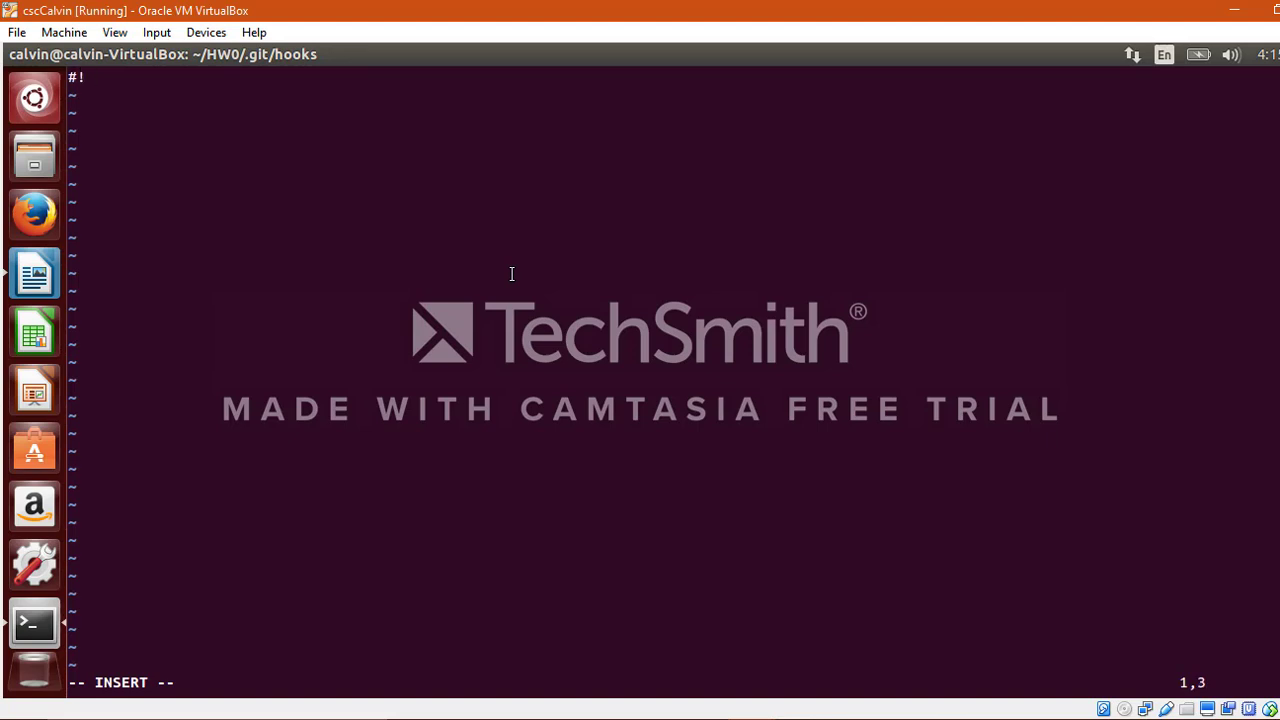
{"action": "type", "text": "/usr/"}
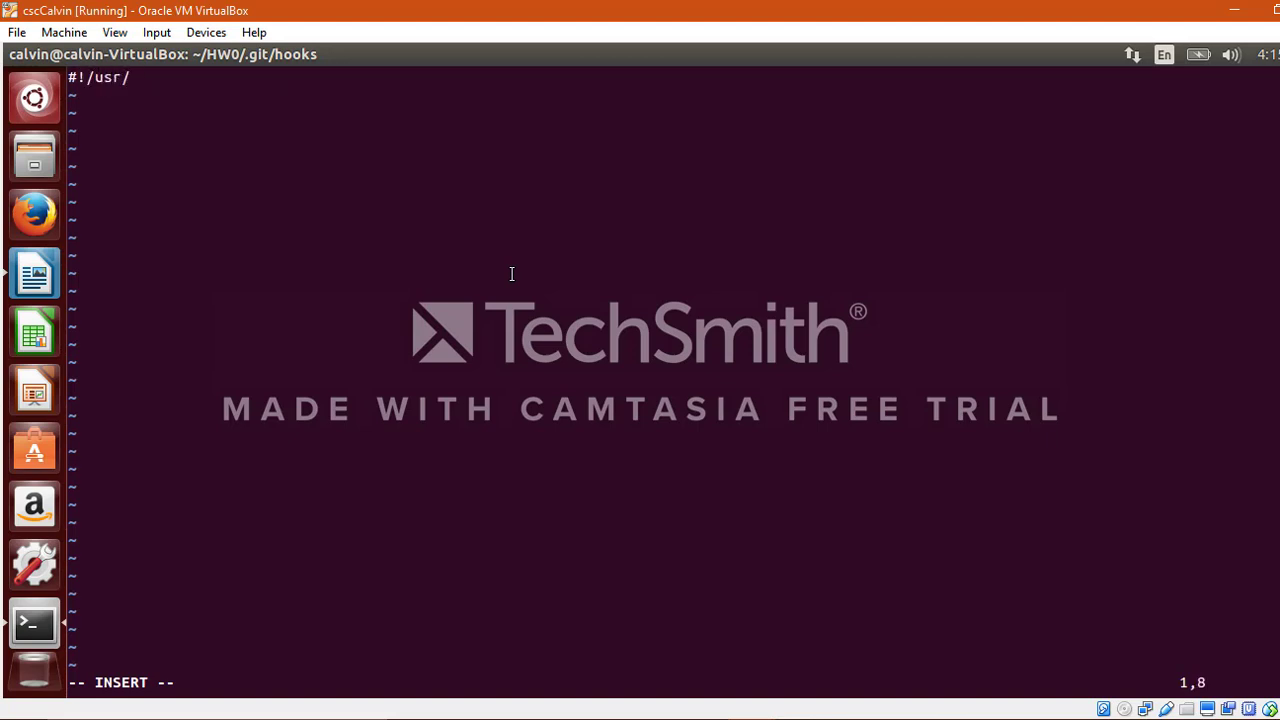
{"action": "type", "text": "bin/e"}
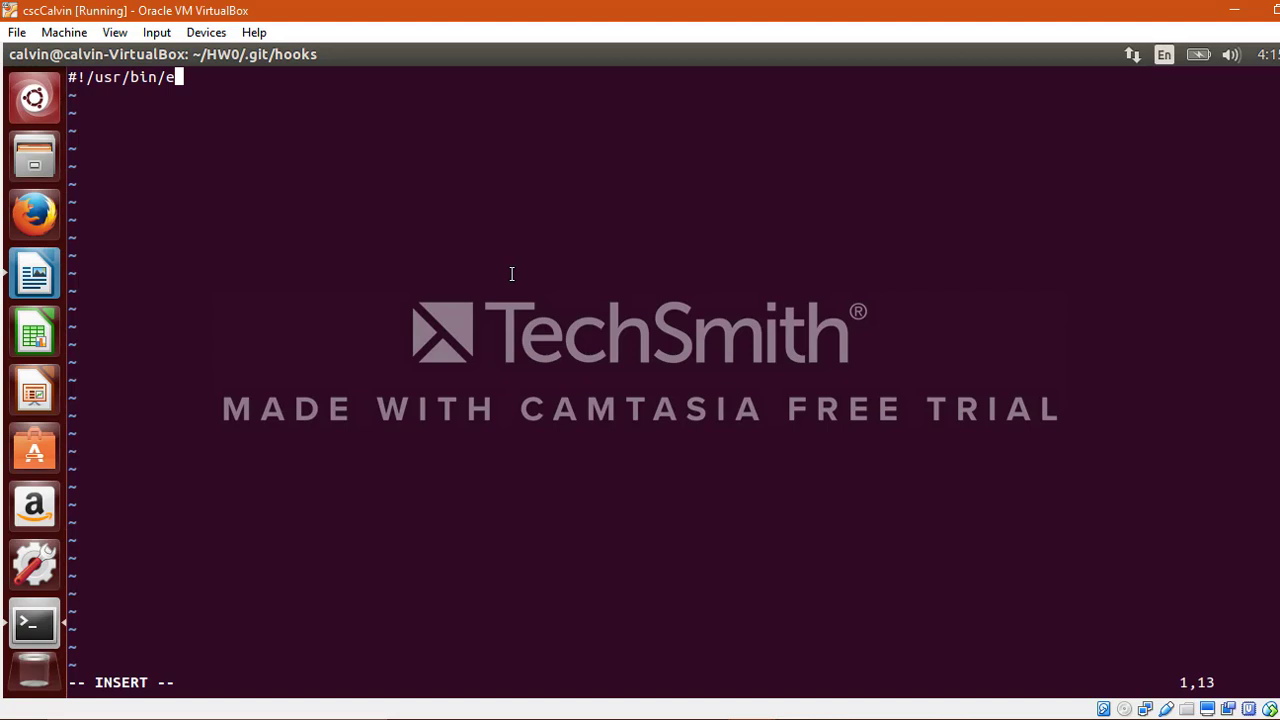
{"action": "type", "text": "nv"}
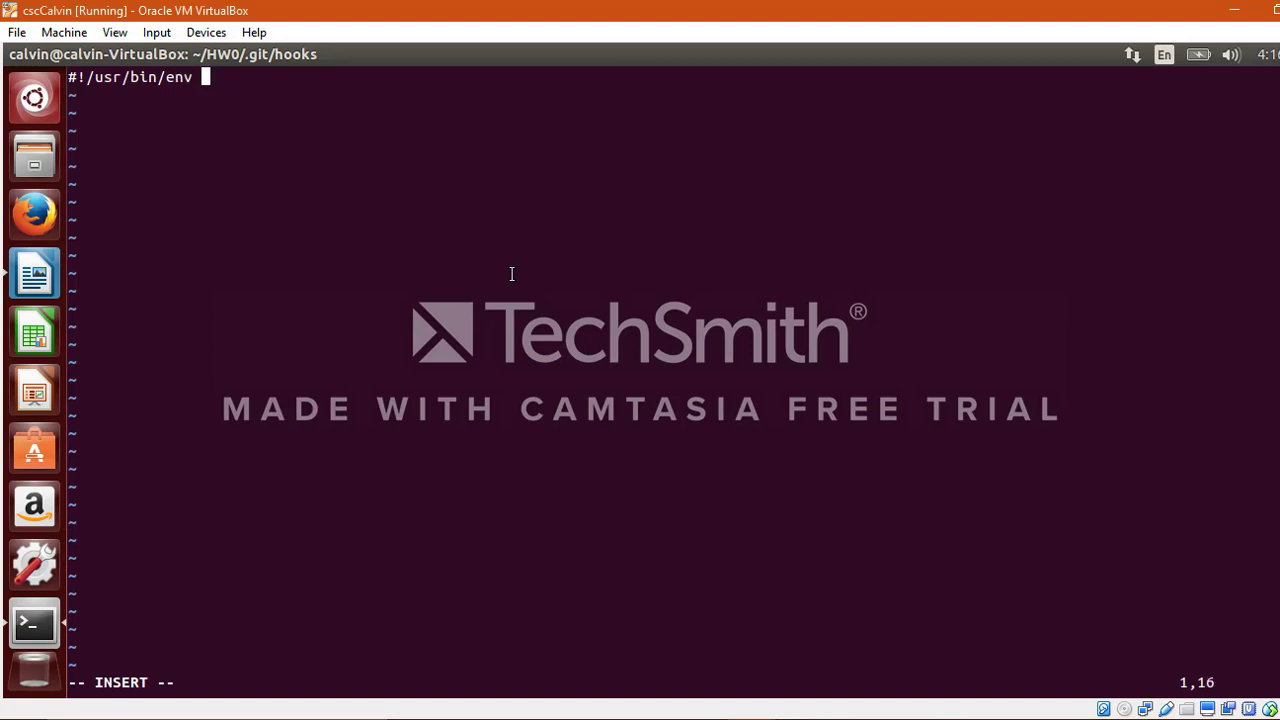
{"action": "type", "text": "python"}
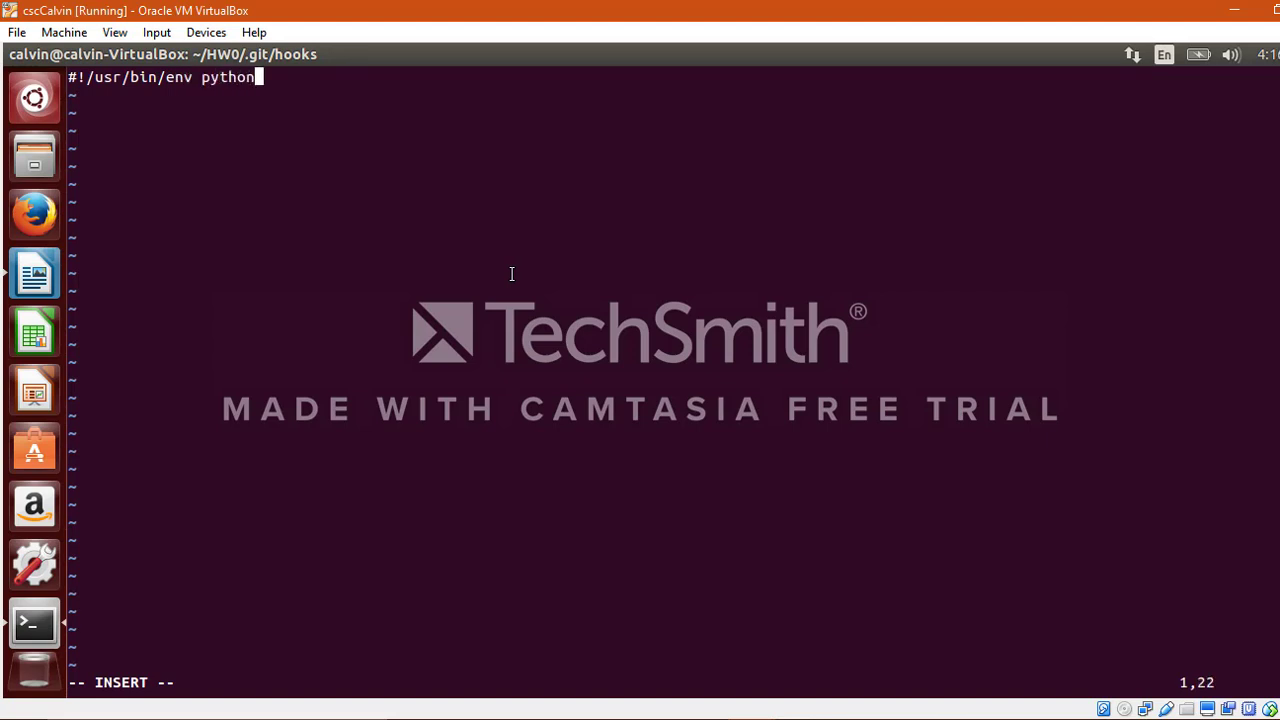
{"action": "type", "text": "import"}
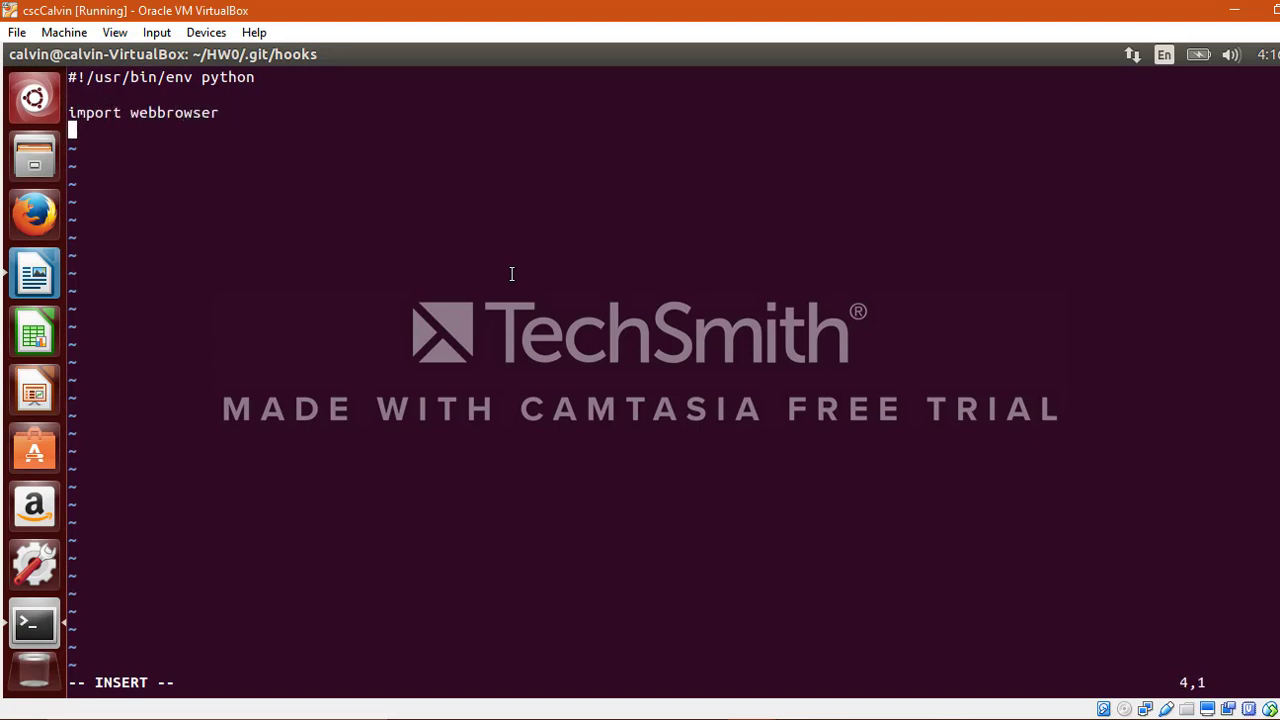
{"action": "type", "text": "webb"}
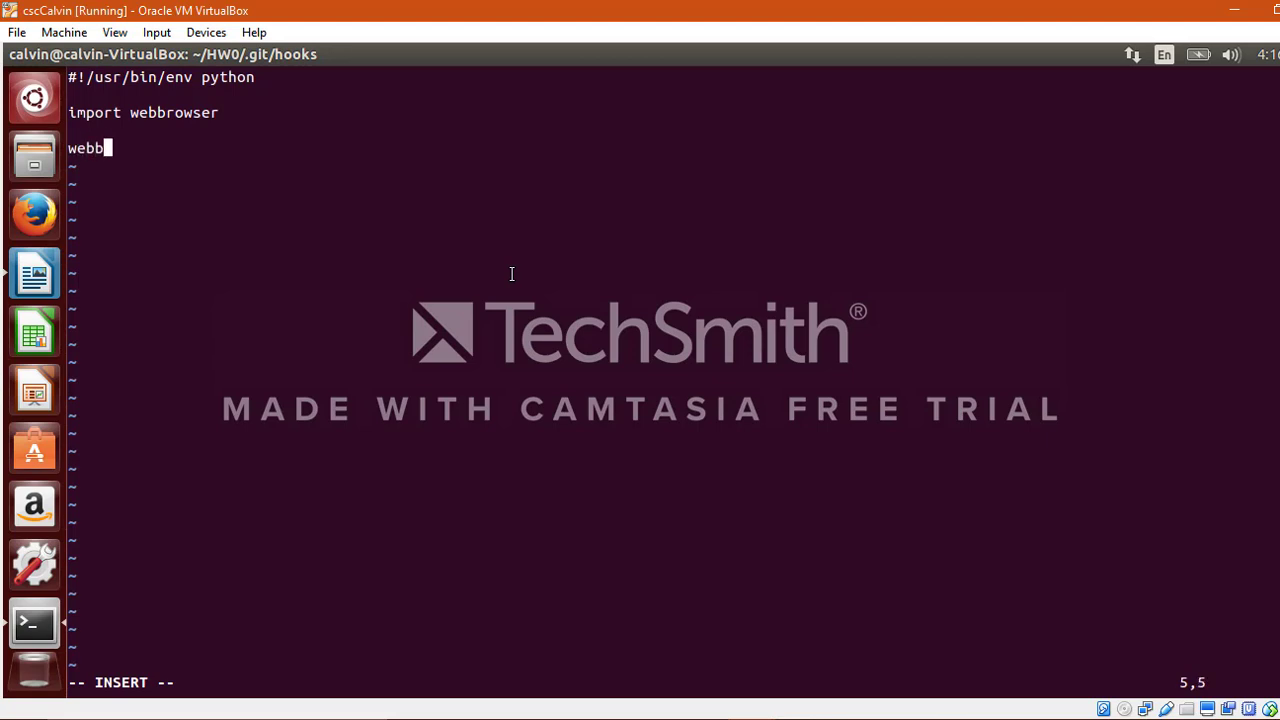
{"action": "type", "text": "ro"}
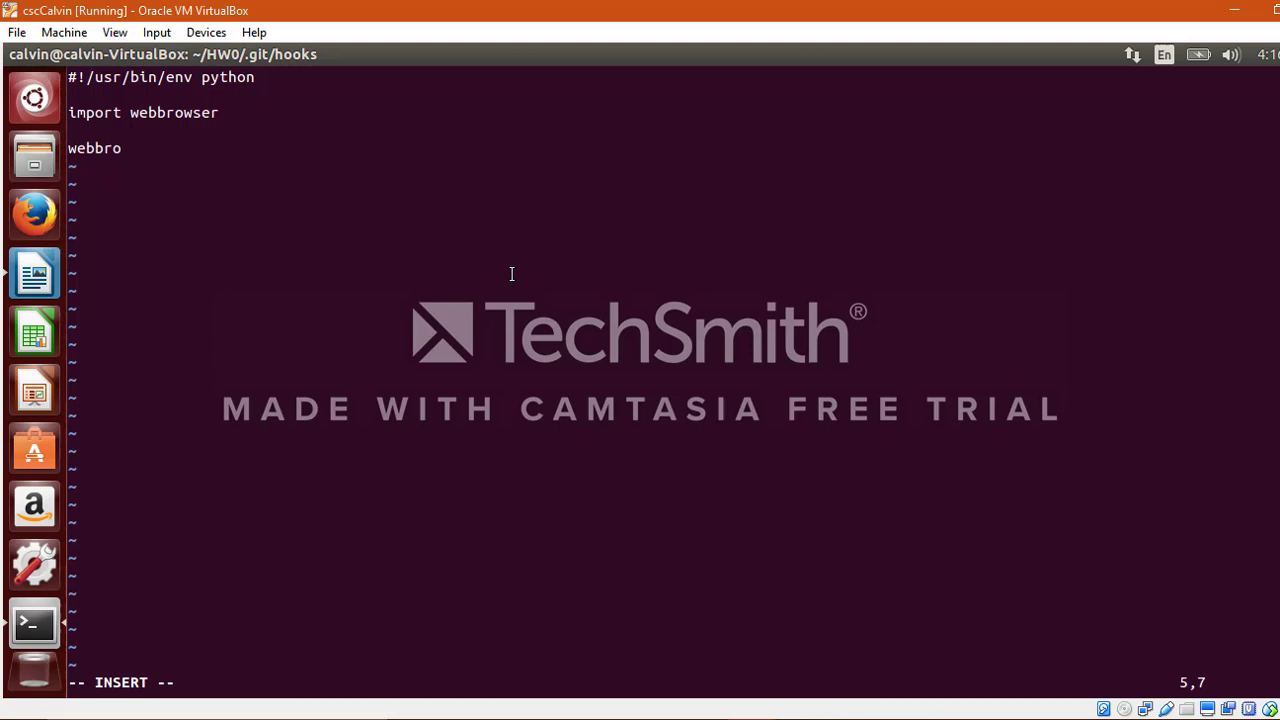
{"action": "type", "text": "wser.o"}
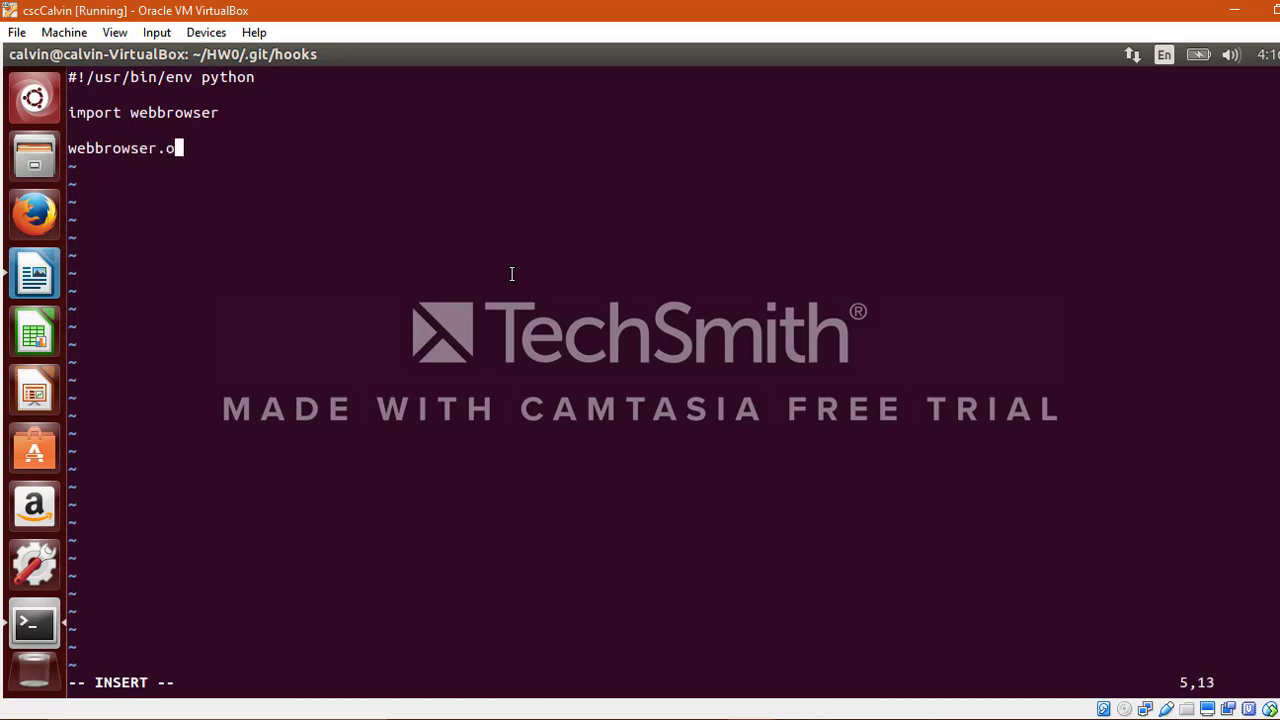
{"action": "type", "text": "pen()"}
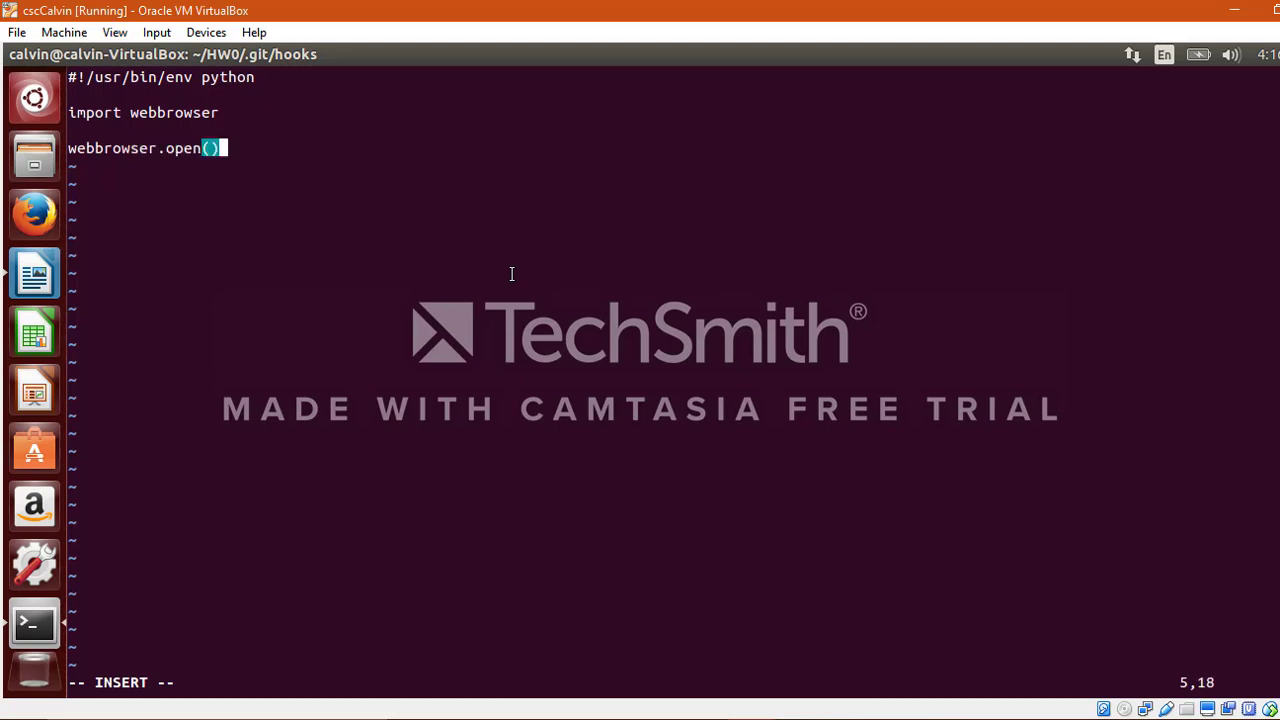
{"action": "type", "text": "\""}
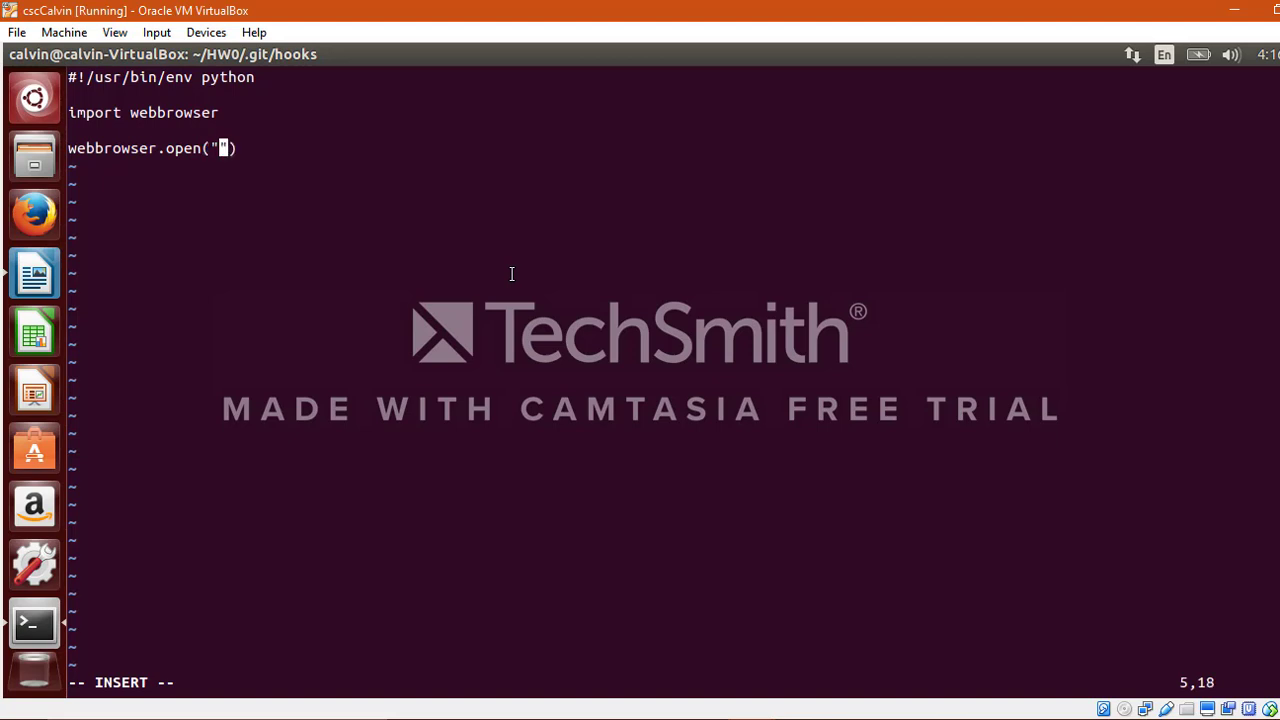
{"action": "type", "text": "http"}
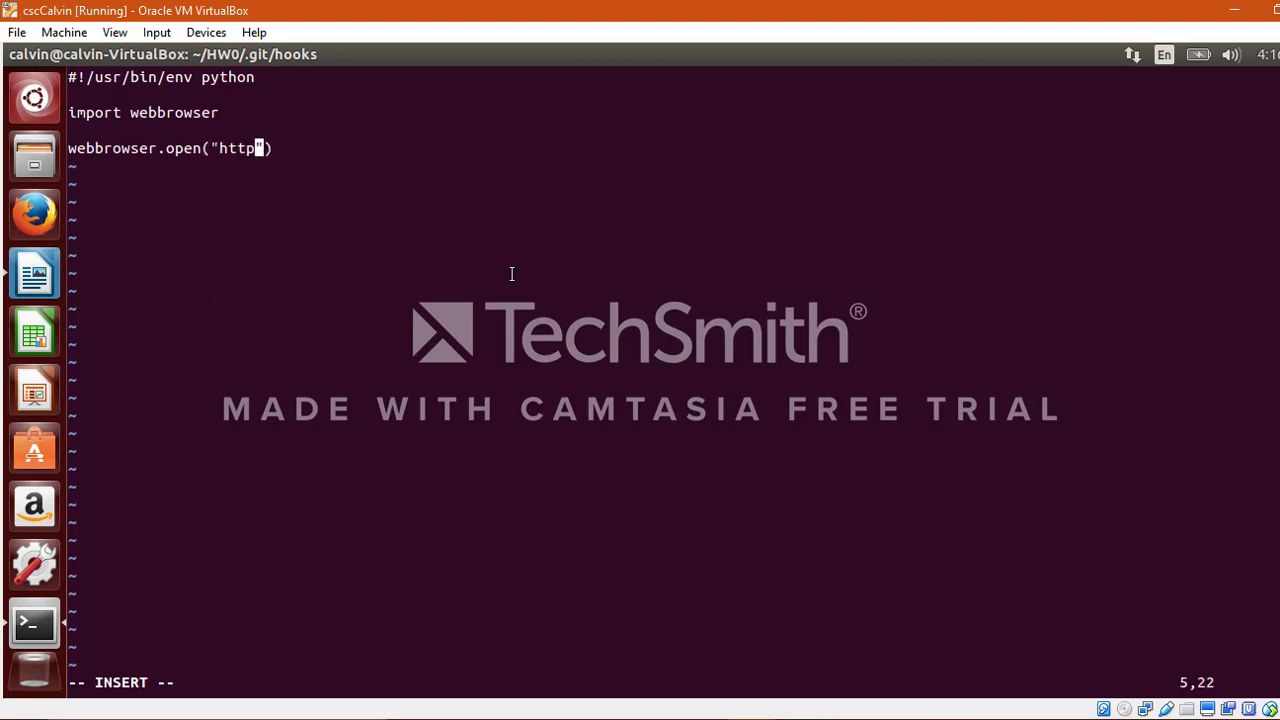
{"action": "type", "text": "://"}
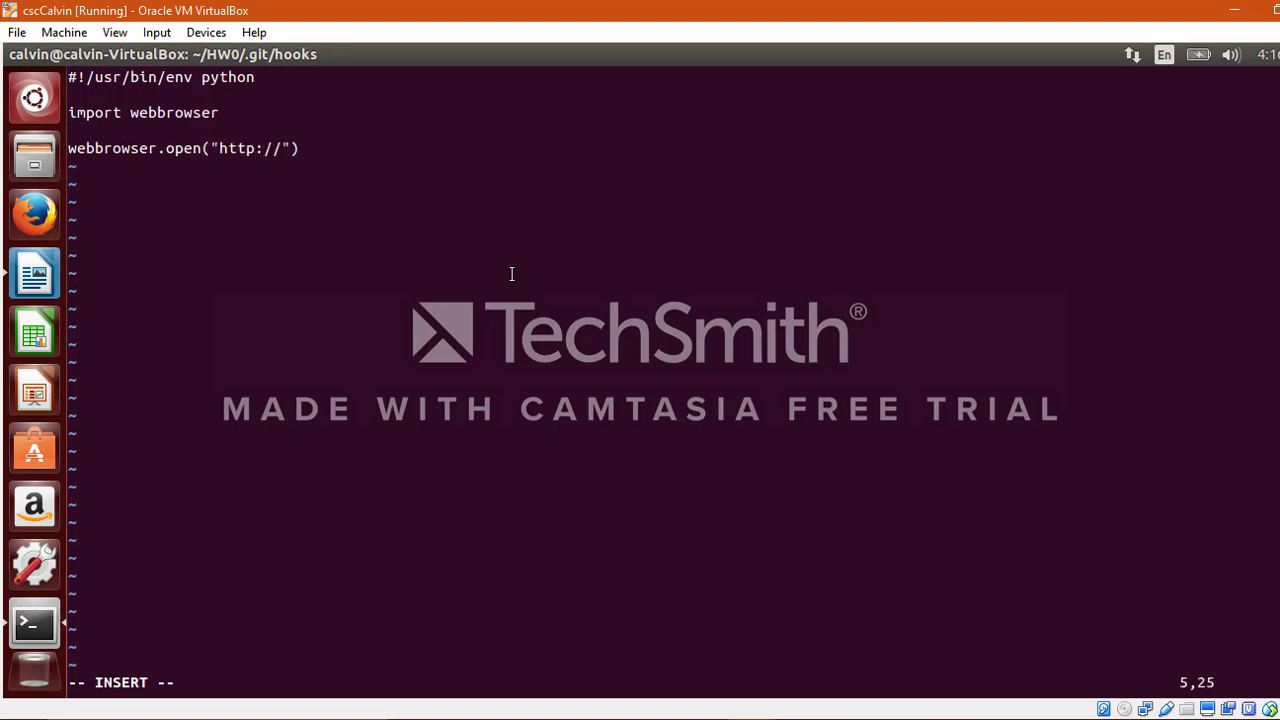
{"action": "type", "text": "xkcd"}
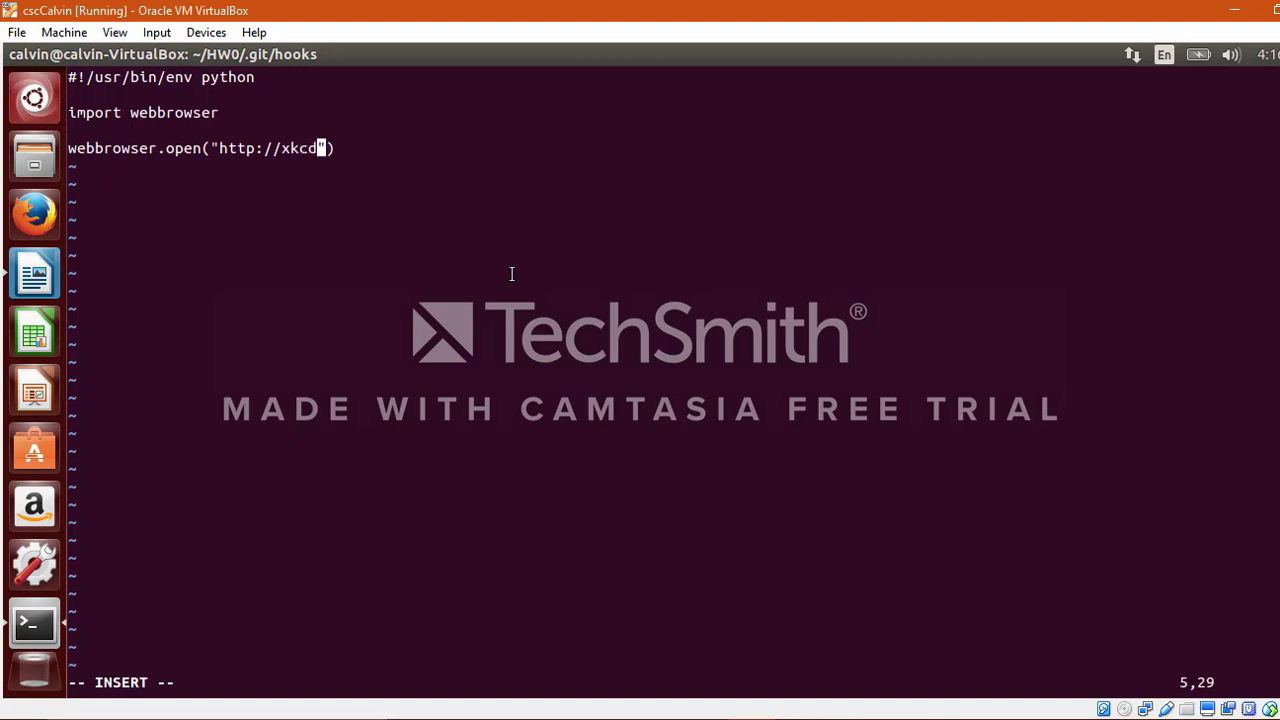
{"action": "type", "text": ".com"}
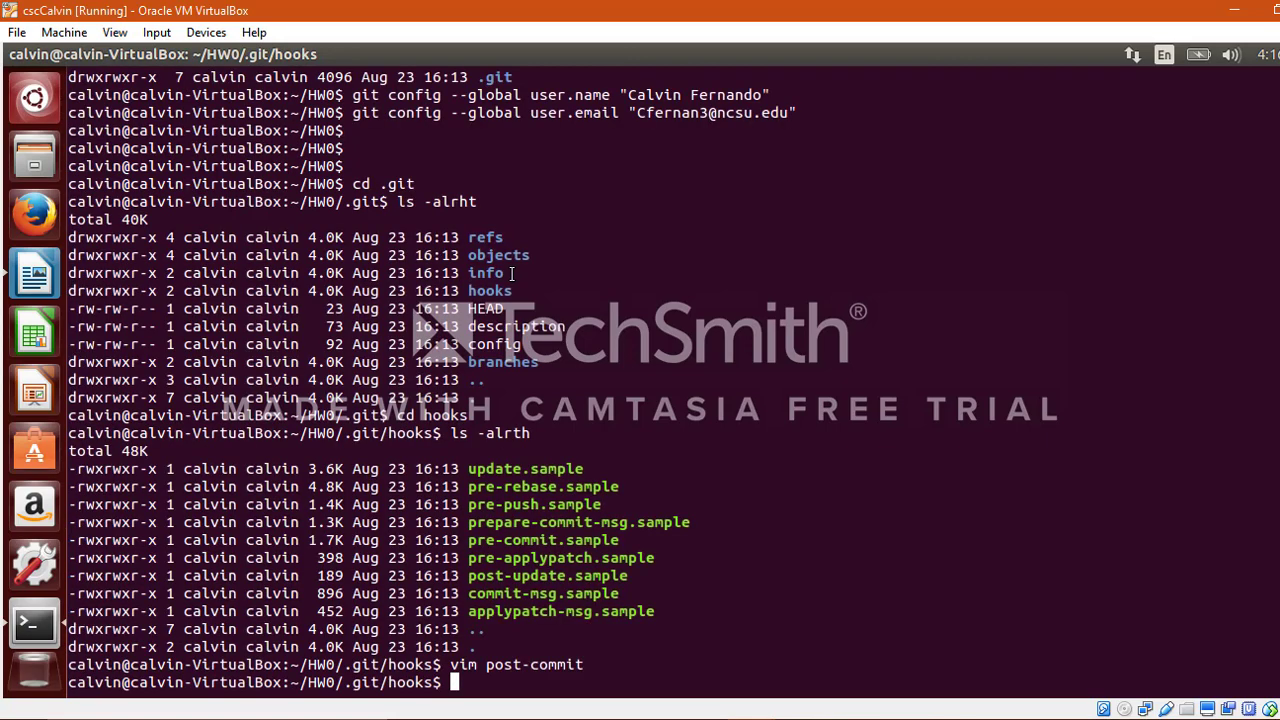
List the hooks folder, then make post-commit executable with chmod +x
{"action": "type", "text": "ls -aleth"}
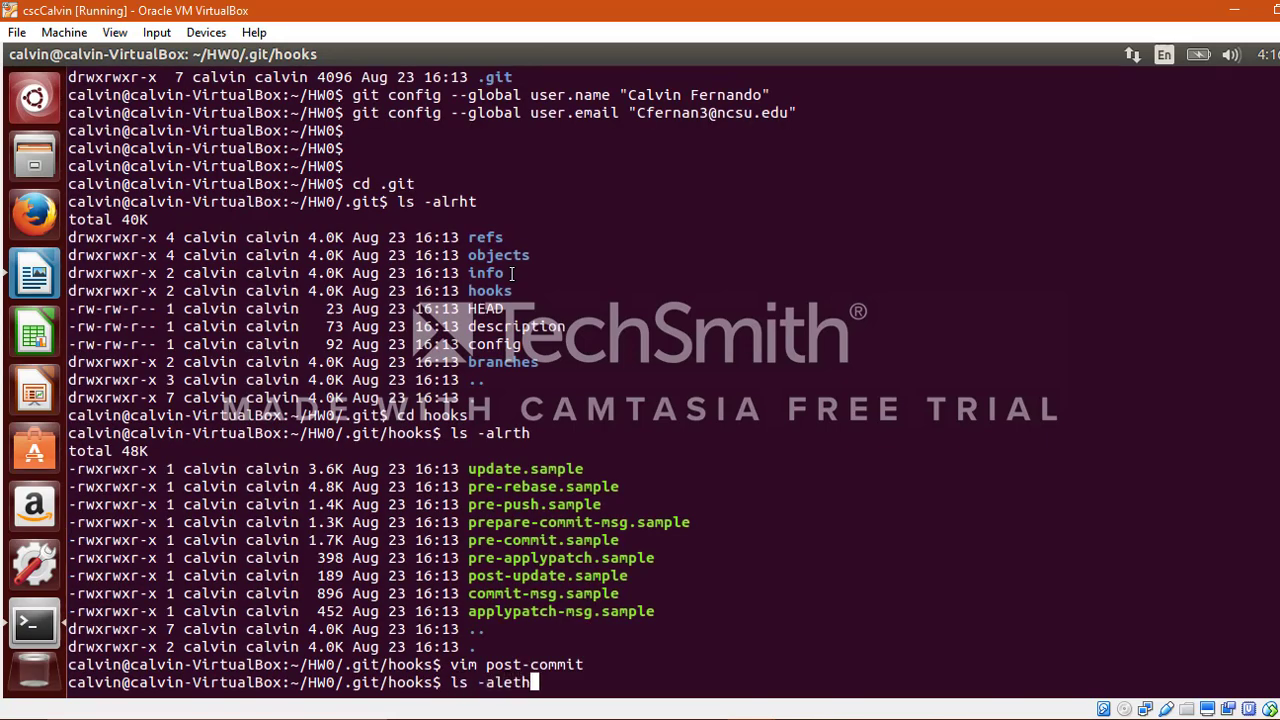
{"action": "key", "text": "BackSpace"}
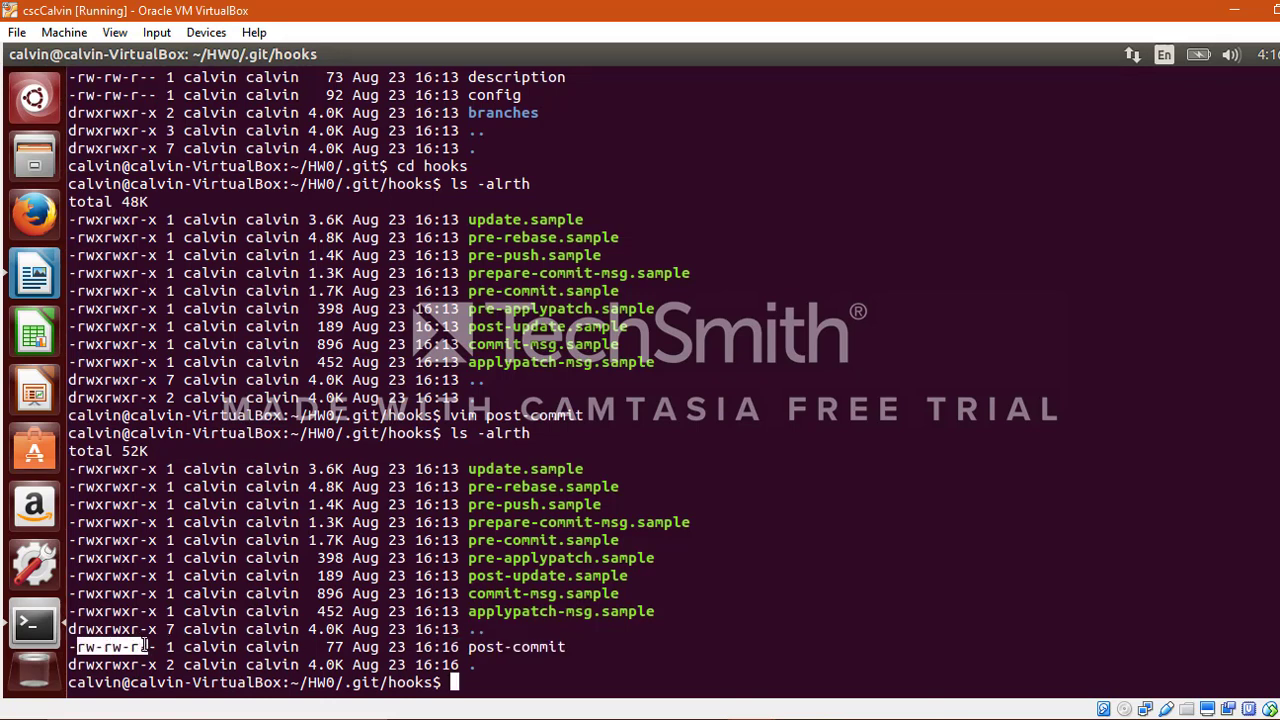
{"action": "type", "text": "c"}
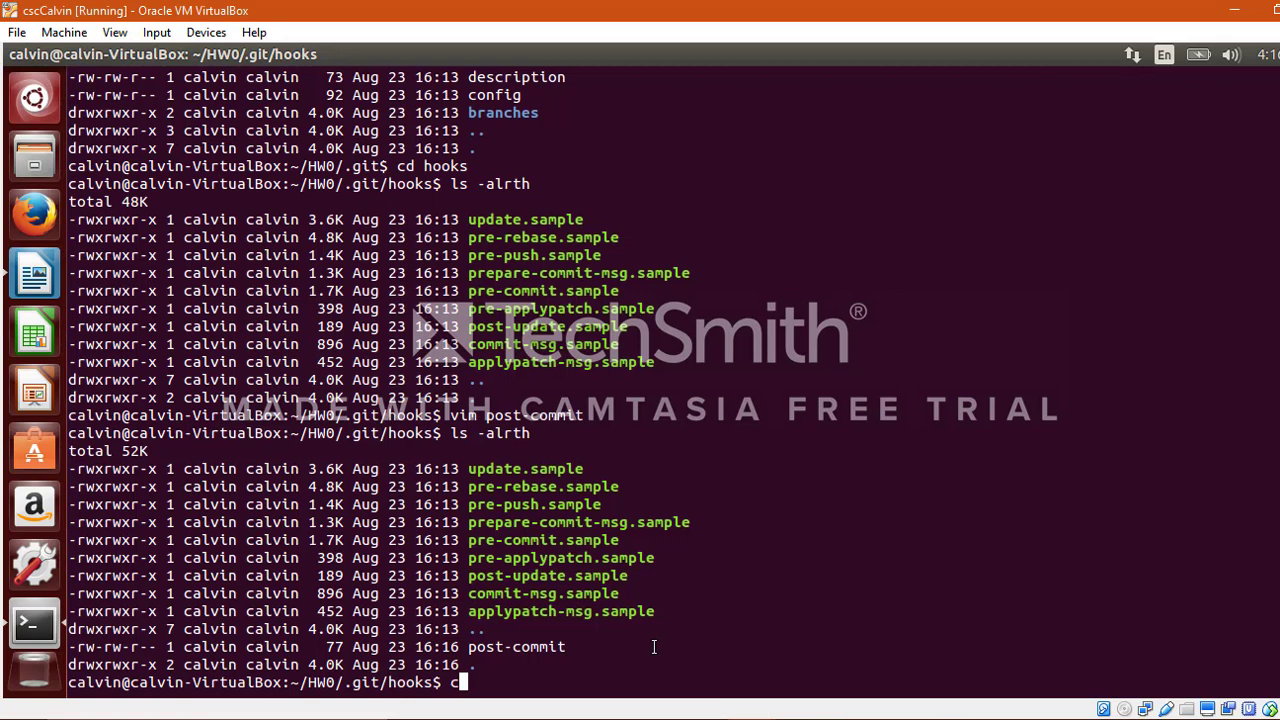
{"action": "type", "text": "hmod +x"}
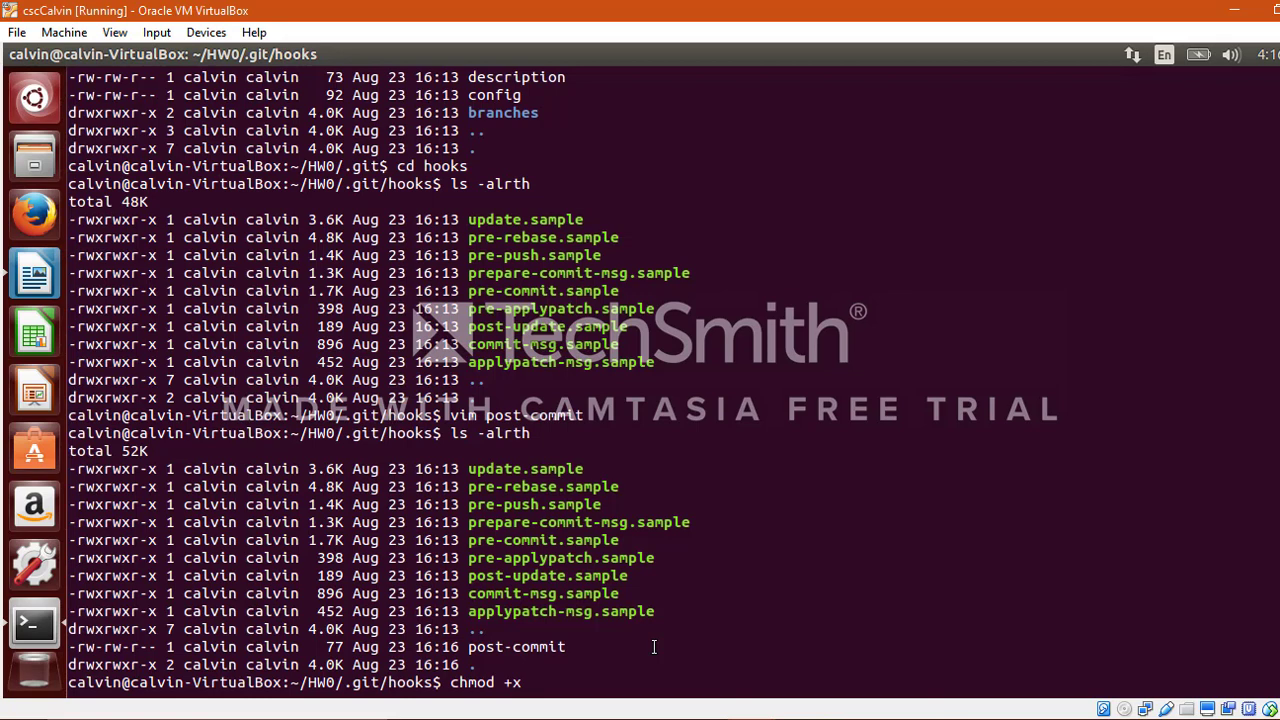
{"action": "type", "text": "post-co"}
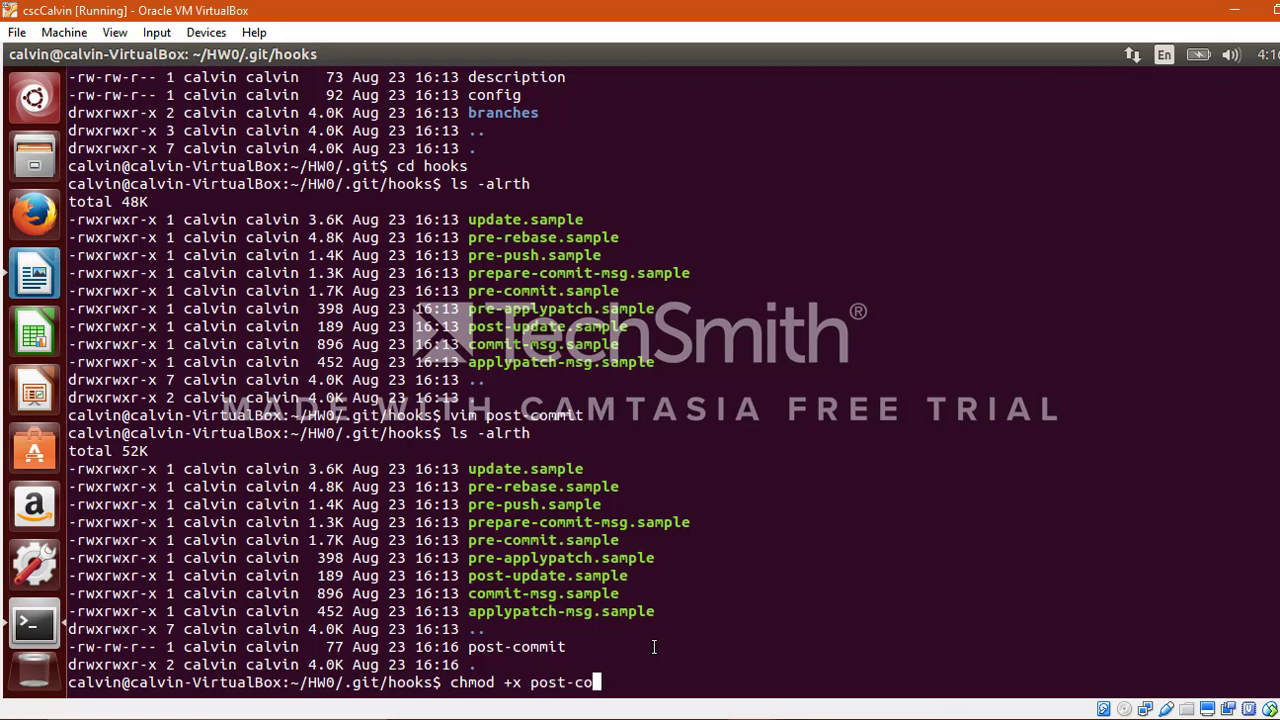
{"action": "key", "text": "Return"}
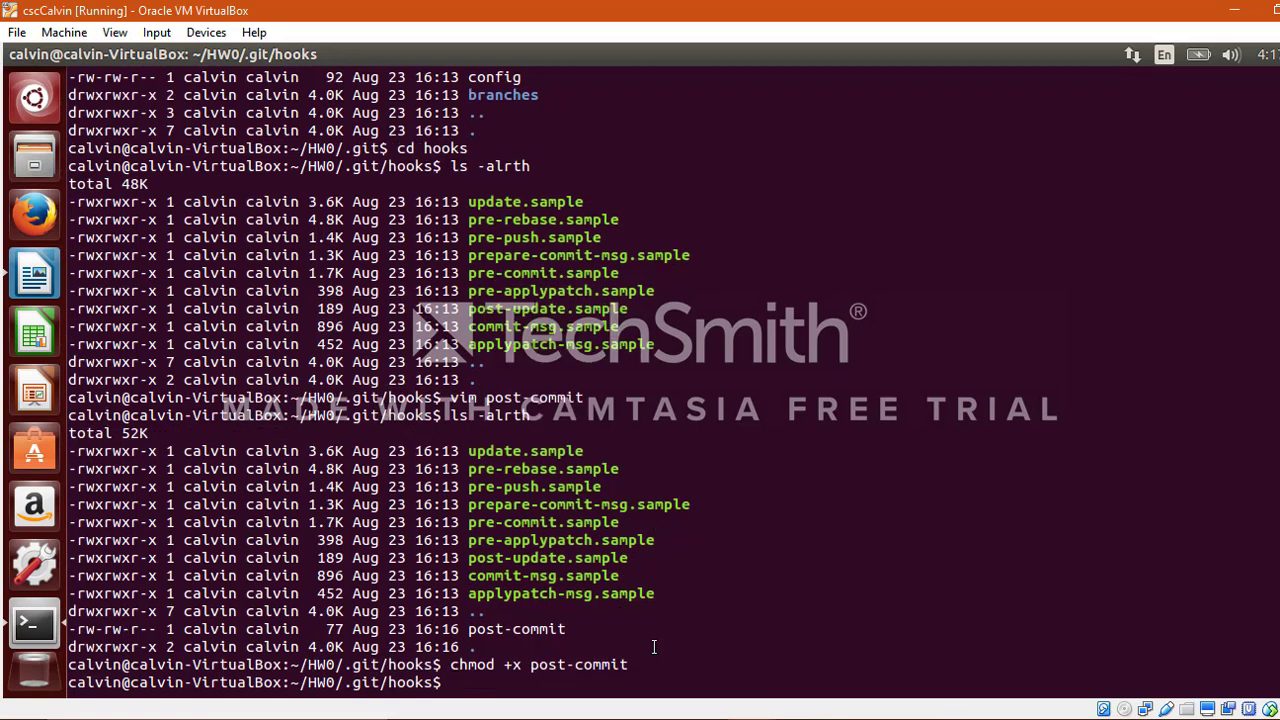
Confirm post-commit's executable permissions with ls -alrth and move up to .git
{"action": "key", "text": "Return"}
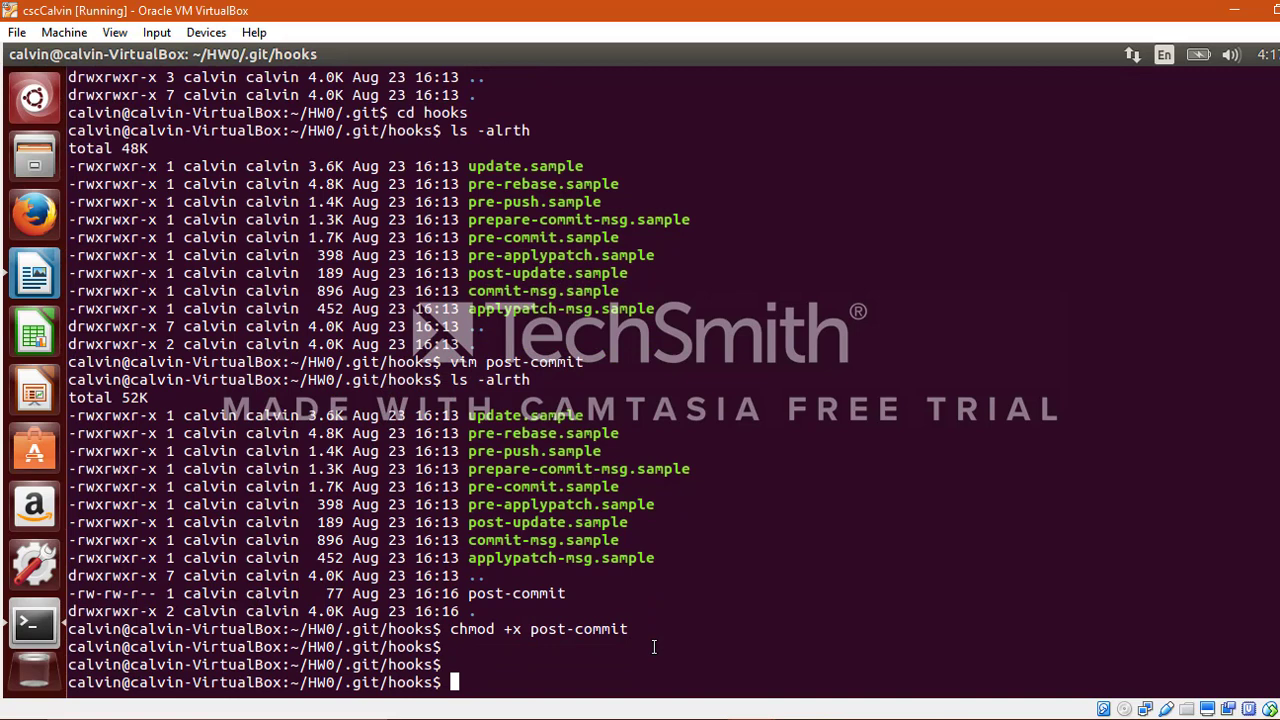
{"action": "type", "text": "ls -alrth"}
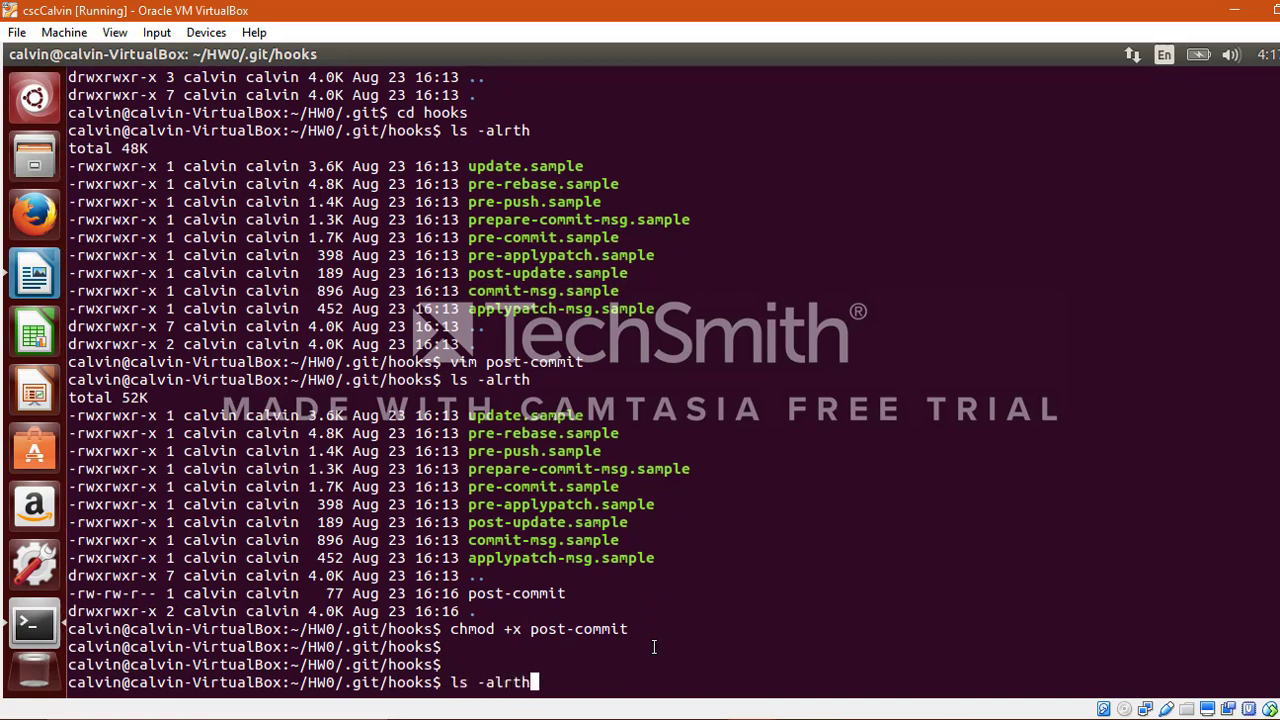
{"action": "key", "text": "Return"}
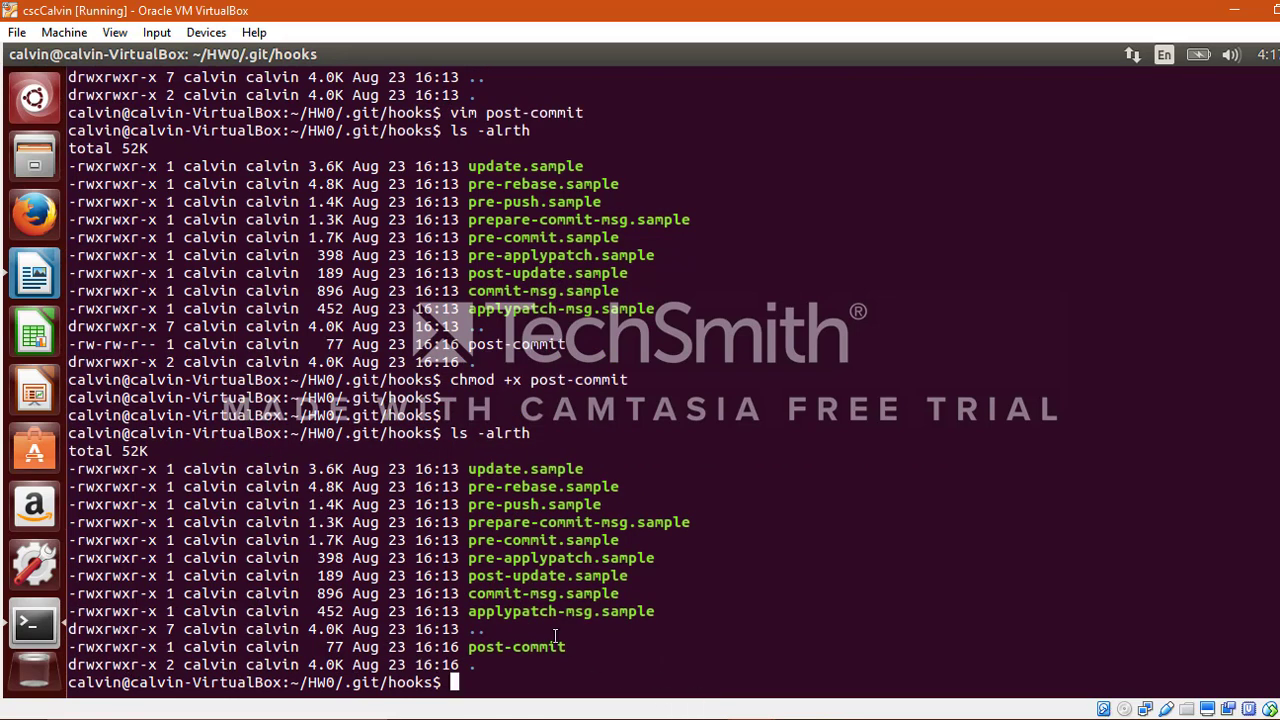
{"action": "double_click", "coordinate": [515, 647]}
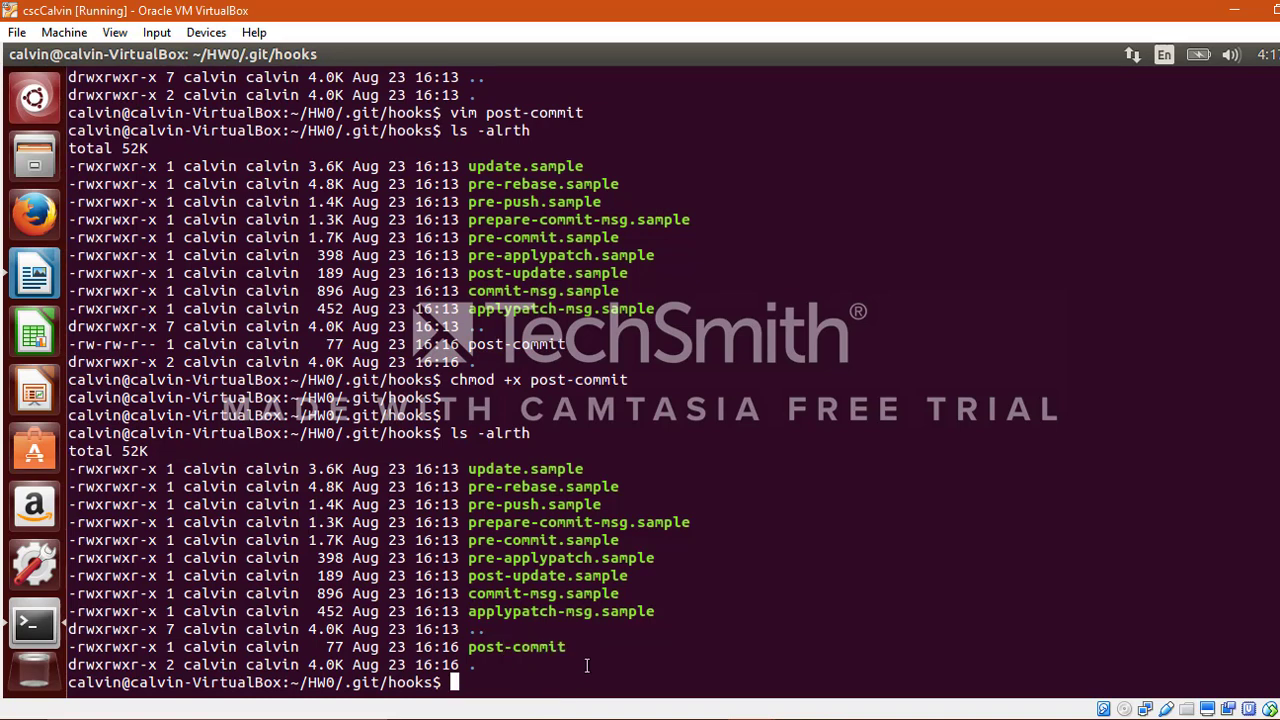
{"action": "type", "text": "cd .."}
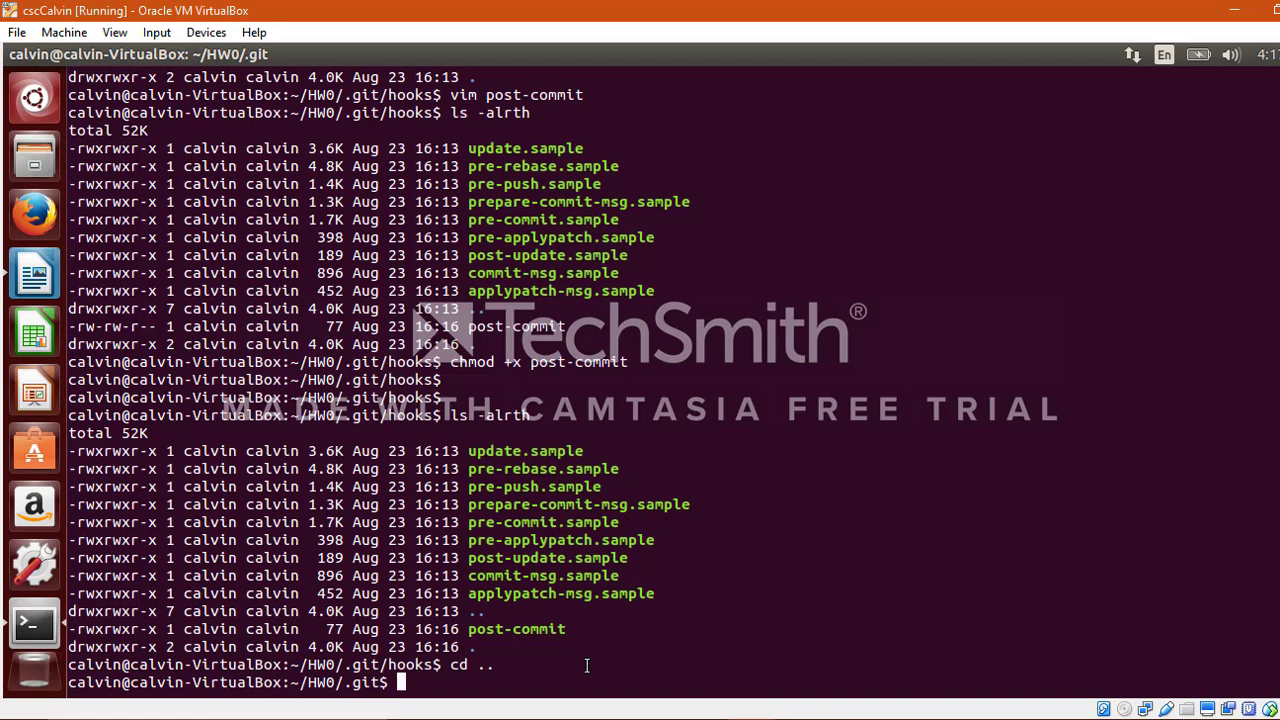
Return to the HW0 root and start a new test.txt in vim
{"action": "type", "text": "cd .."}
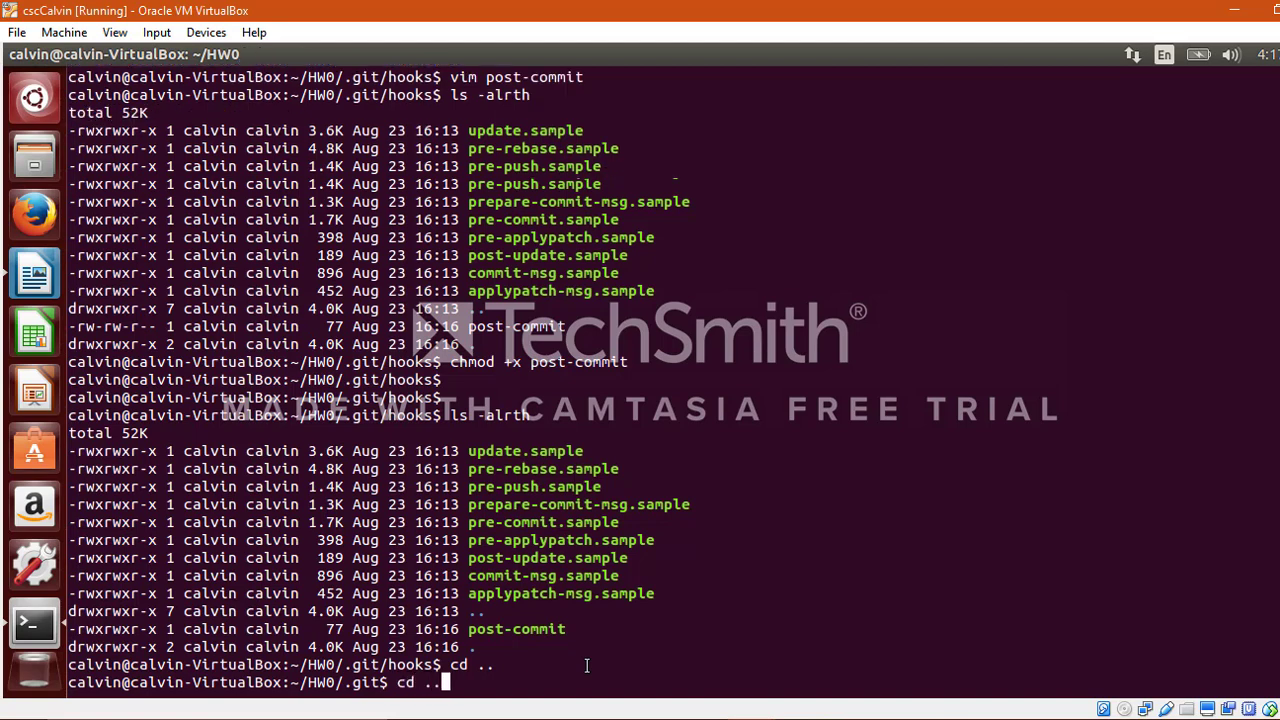
{"action": "key", "text": "Return"}
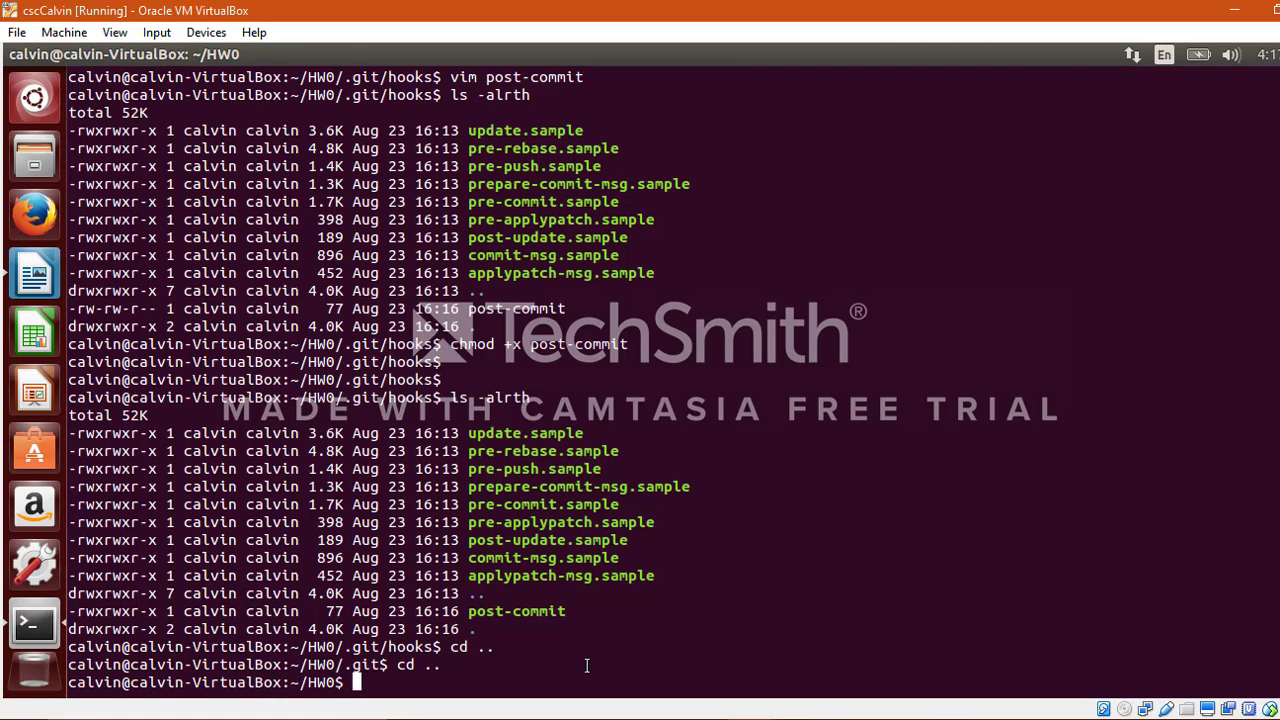
{"action": "type", "text": "vim test.t"}
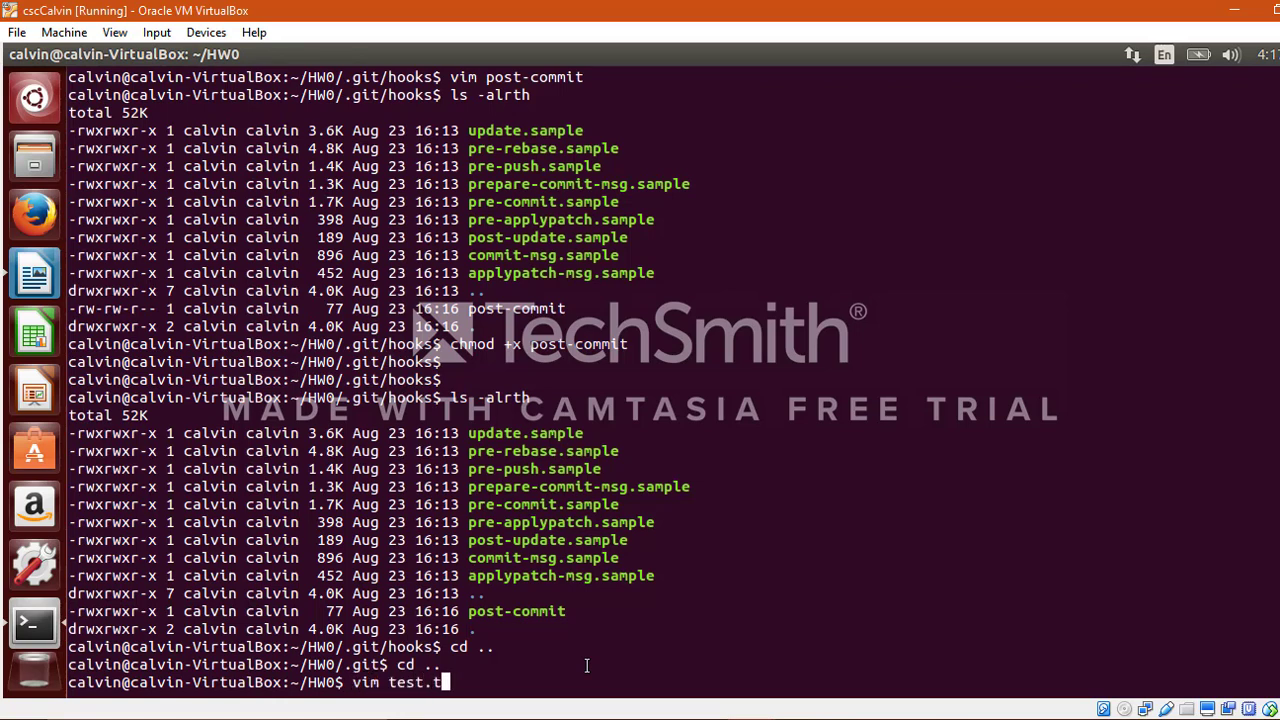
{"action": "type", "text": "xt"}
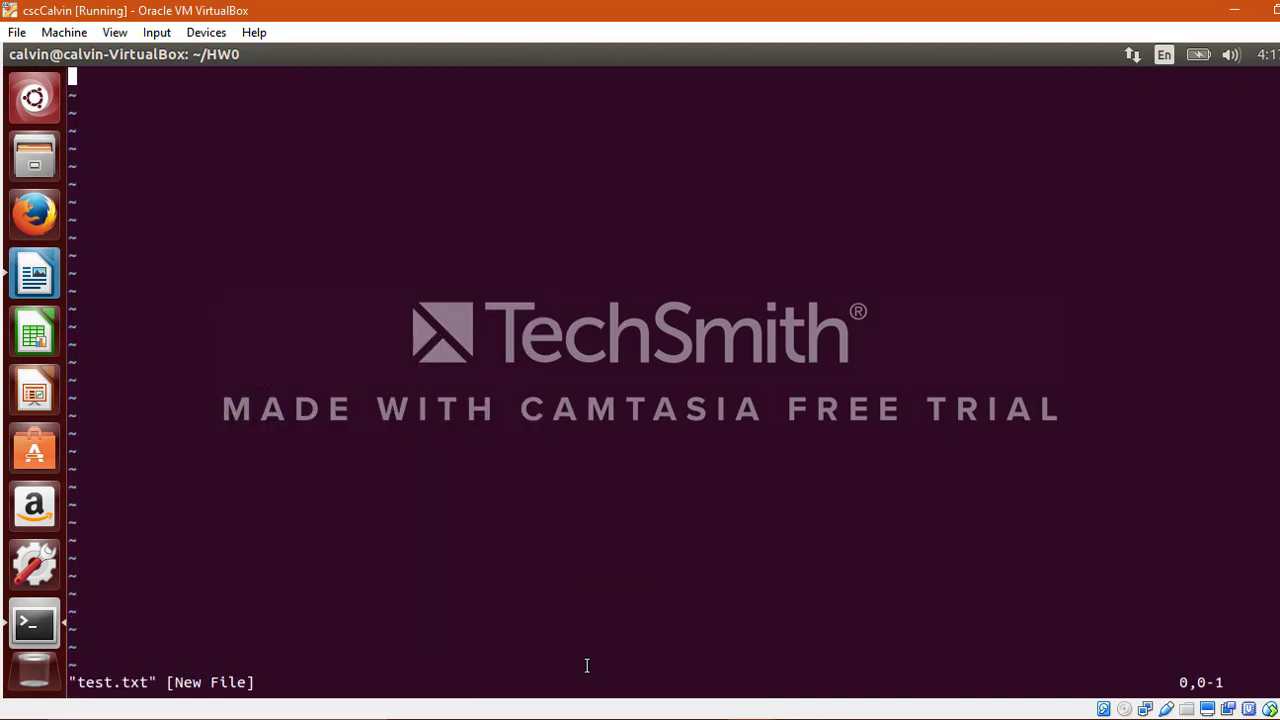
Write the line describing test.txt as a test file for the post-commit hook demo
{"action": "type", "text": "This is a test"}
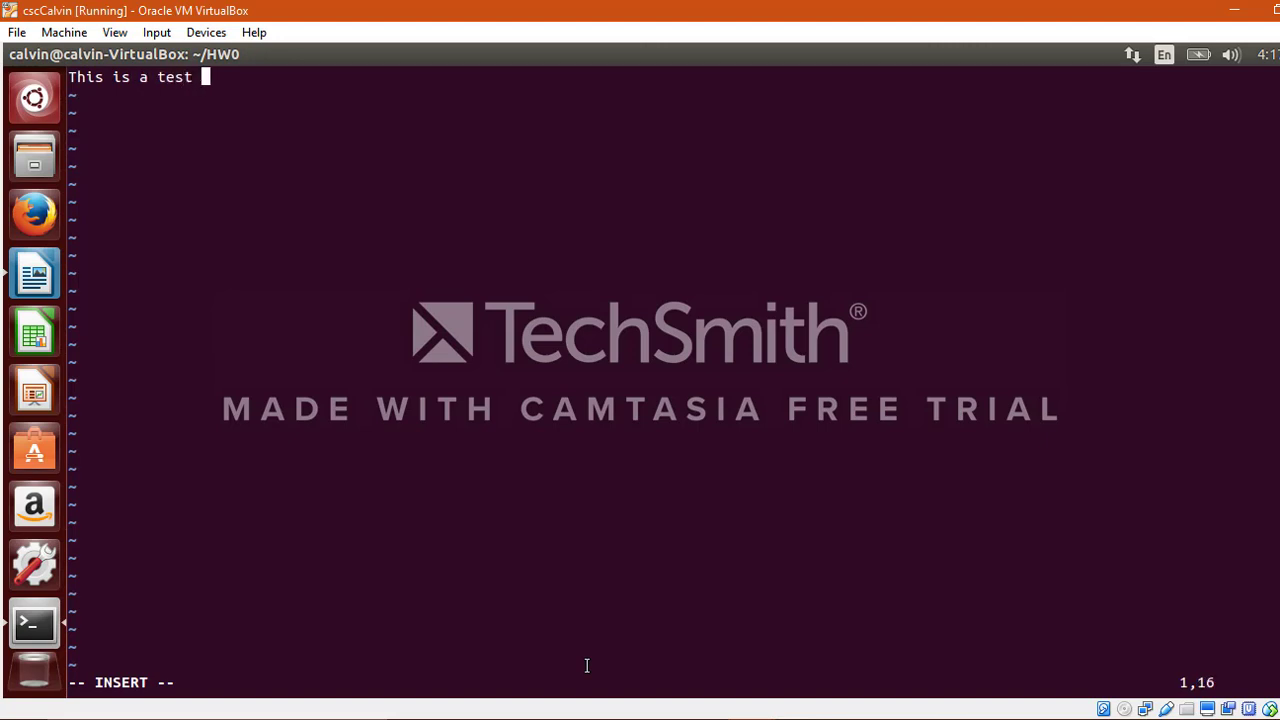
{"action": "type", "text": "file for"}
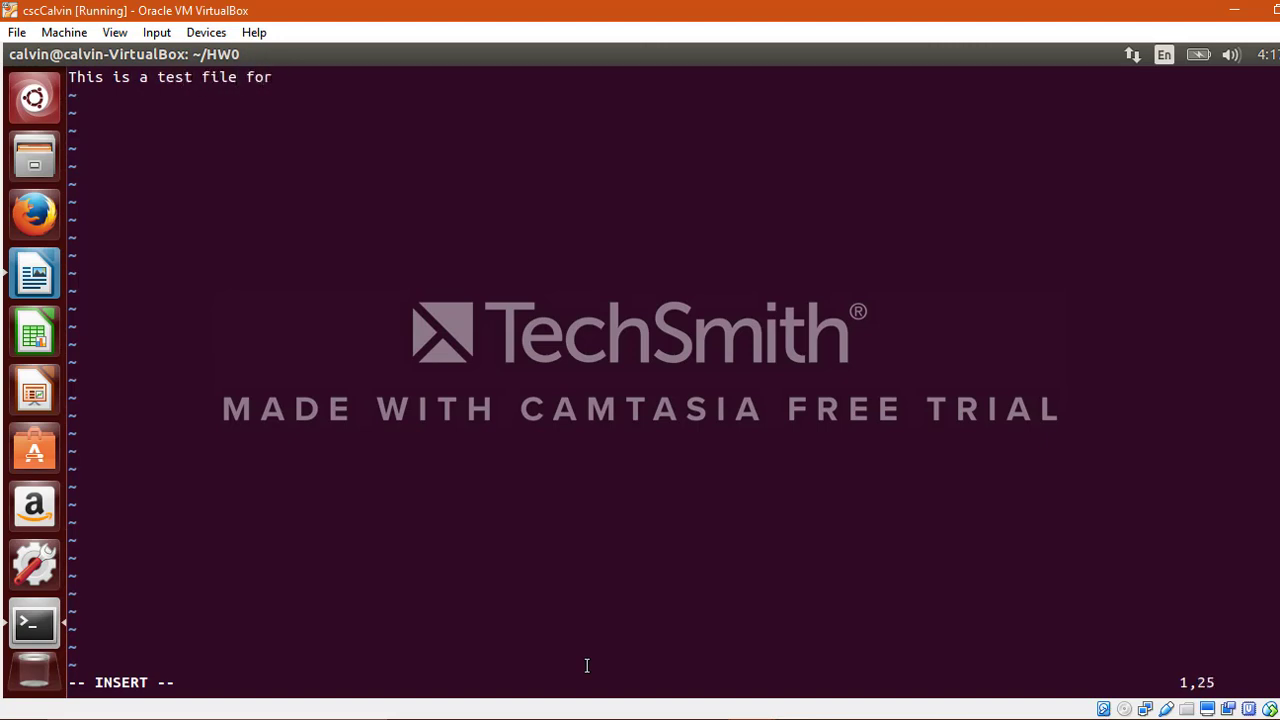
{"action": "type", "text": "post-com"}
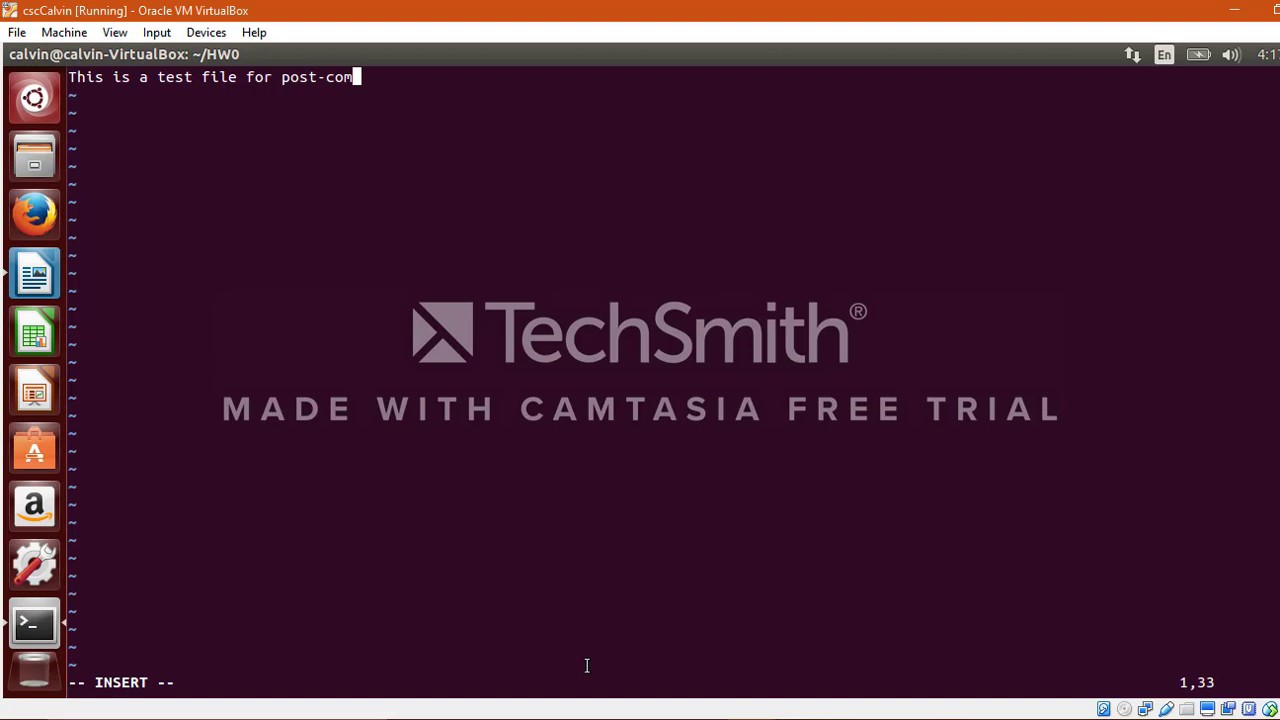
{"action": "type", "text": "mit hook"}
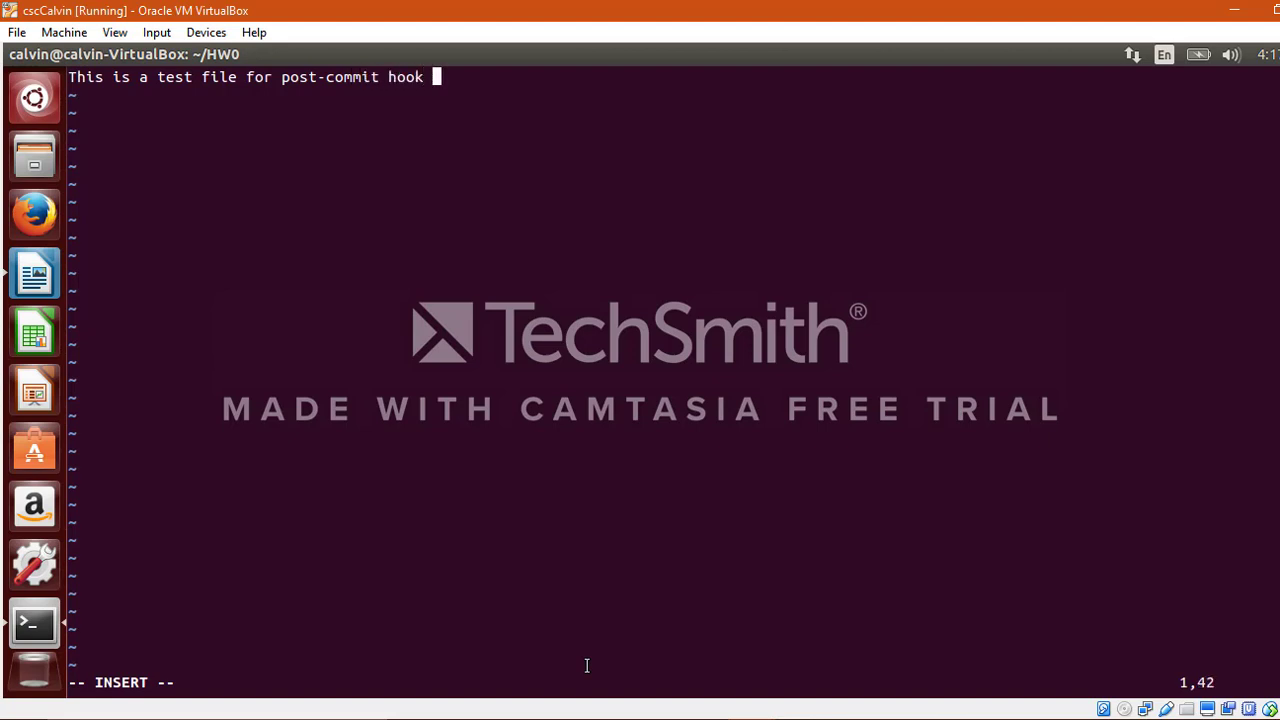
{"action": "type", "text": "demo"}
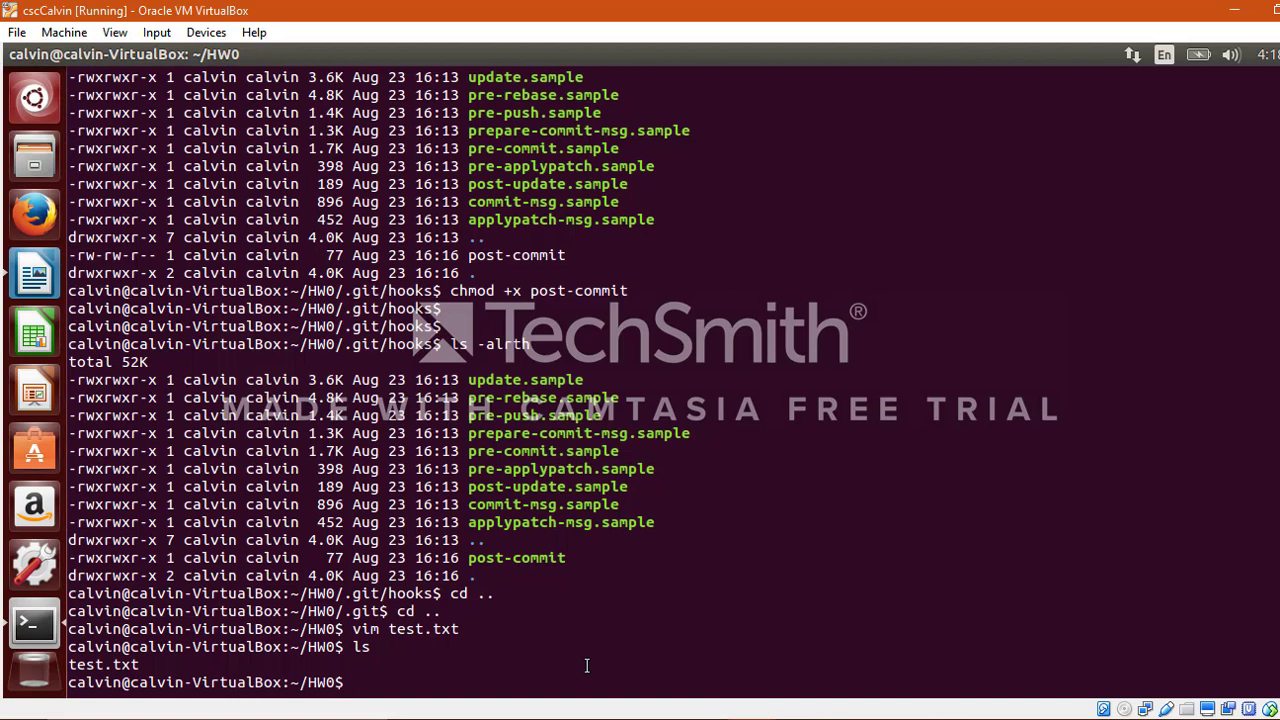
Stage test.txt with git add
{"action": "key", "text": "Return"}
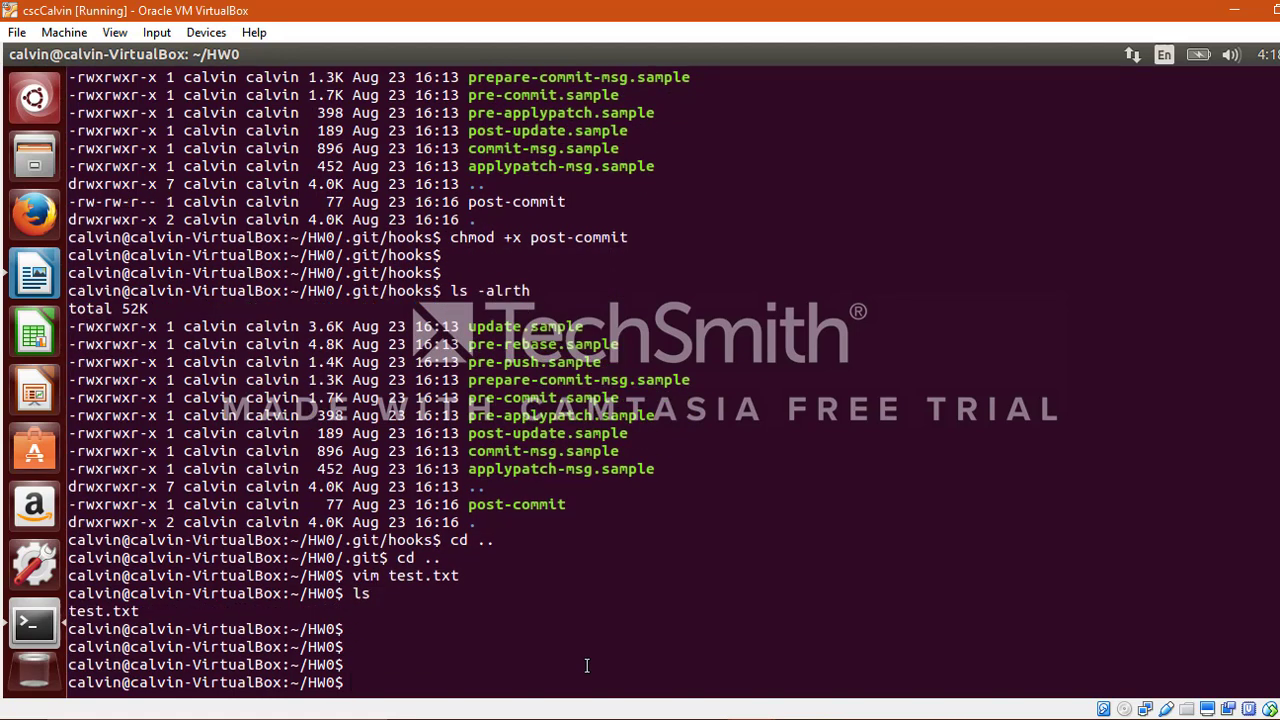
{"action": "type", "text": "git add"}
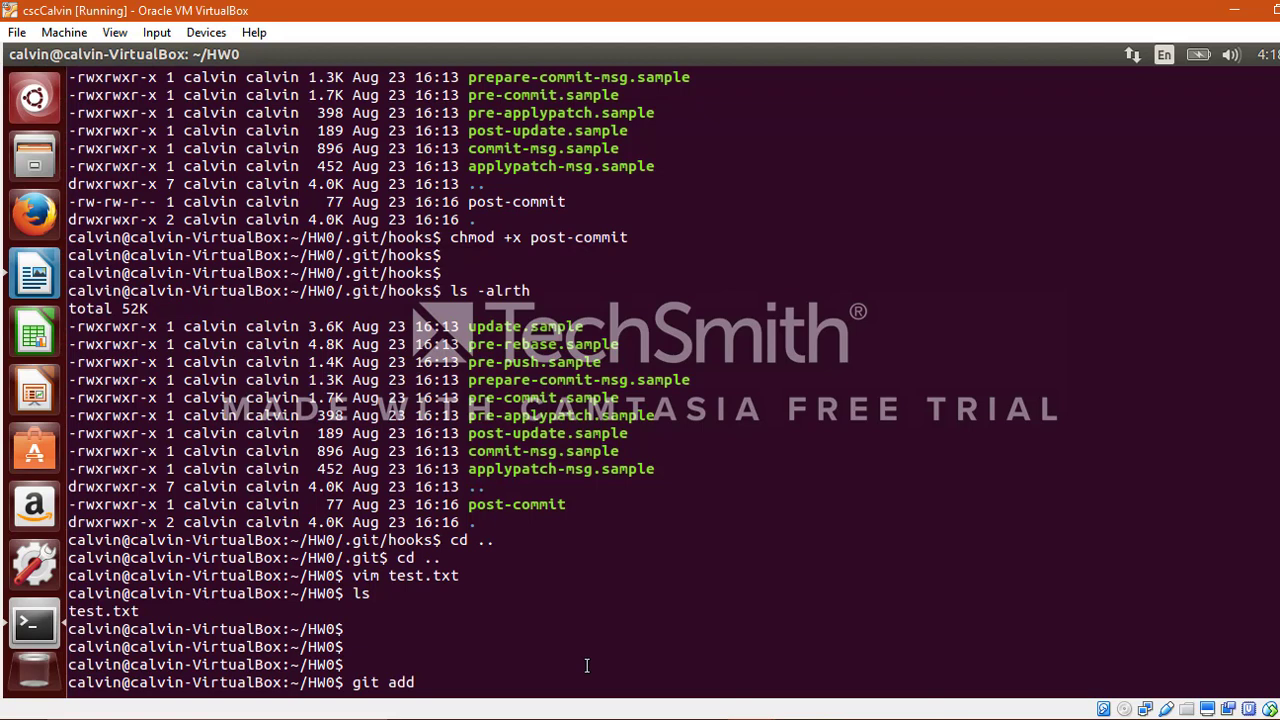
{"action": "type", "text": "tes"}
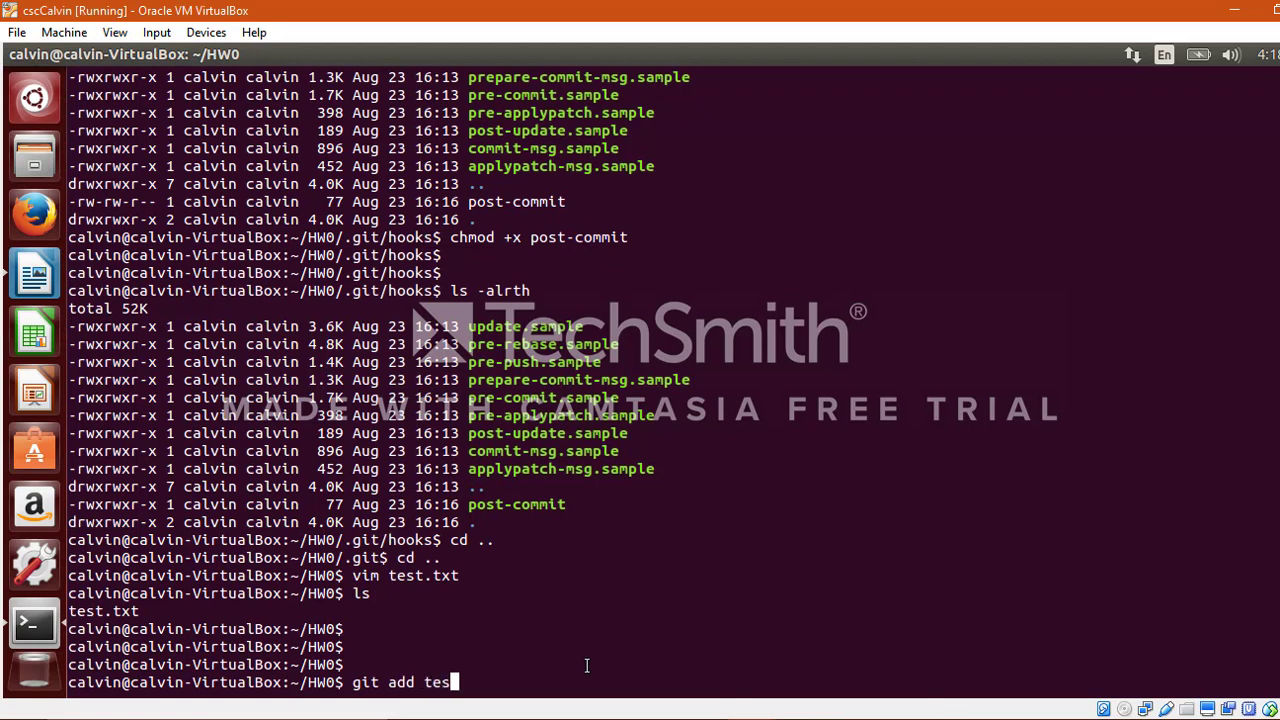
{"action": "type", "text": "t."}
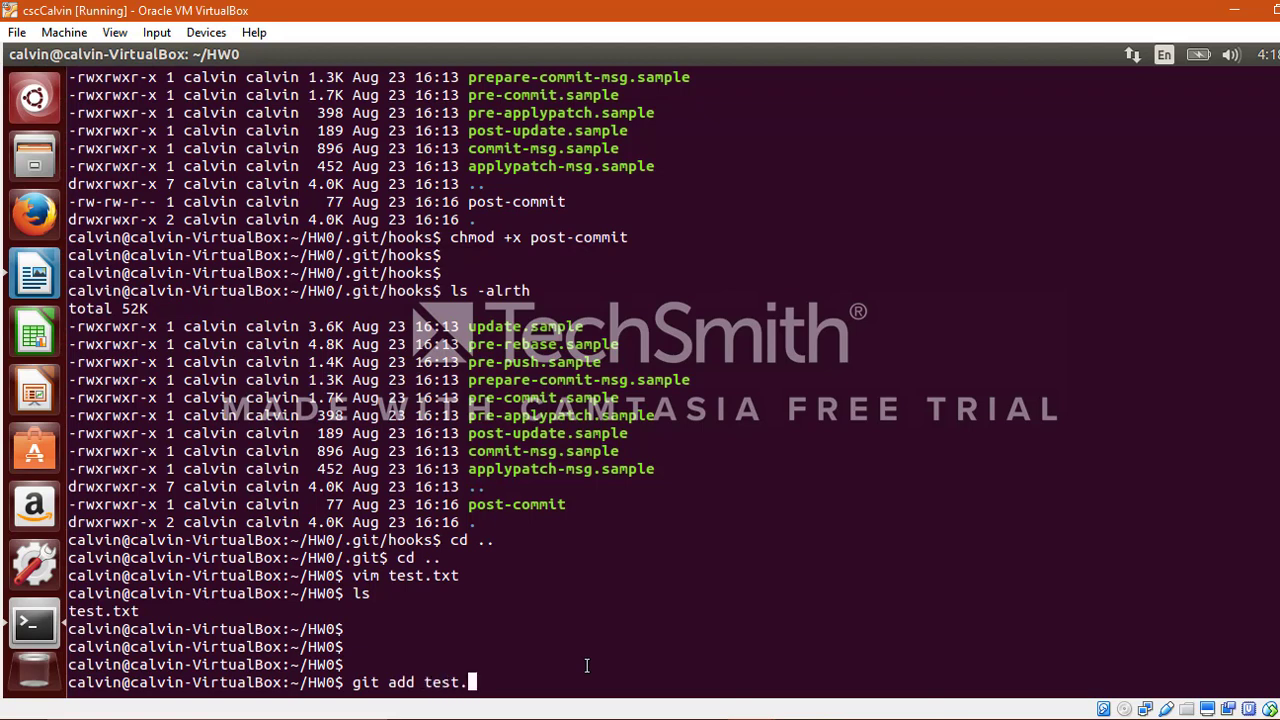
{"action": "type", "text": "txt"}
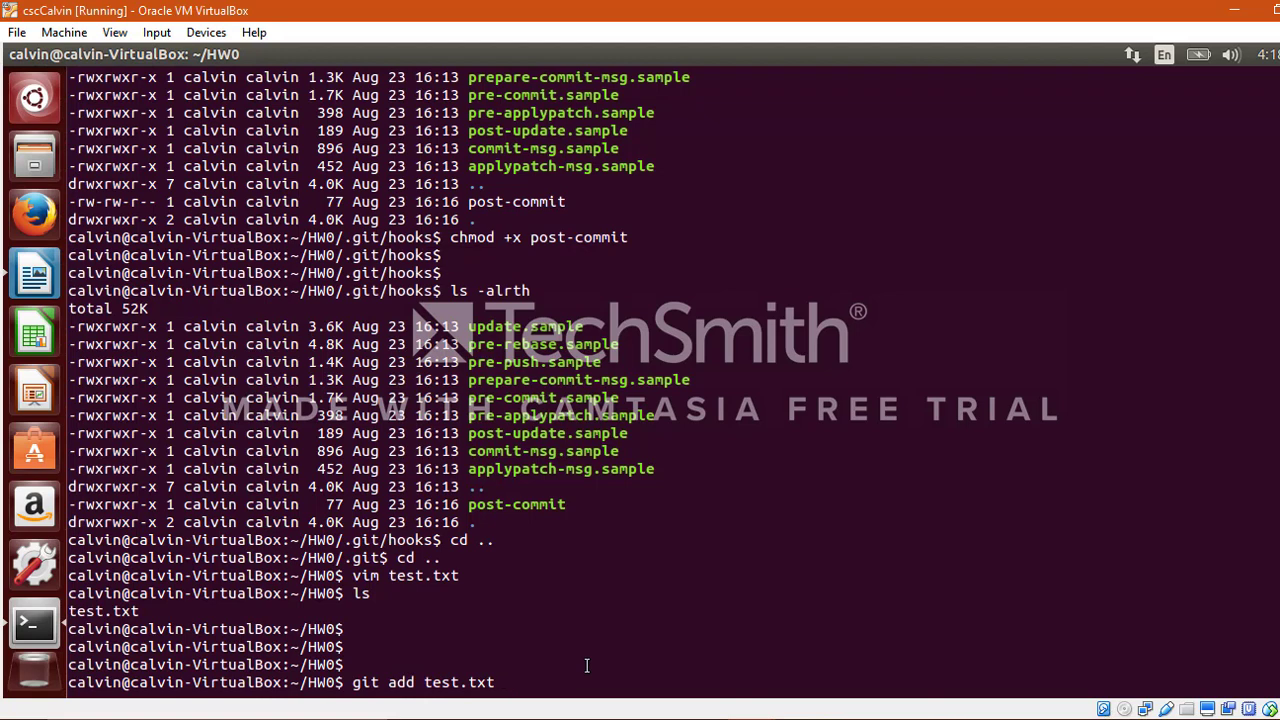
Commit with message "This is the first commit", triggering the hook to open xkcd.com in Firefox
{"action": "type", "text": "git"}
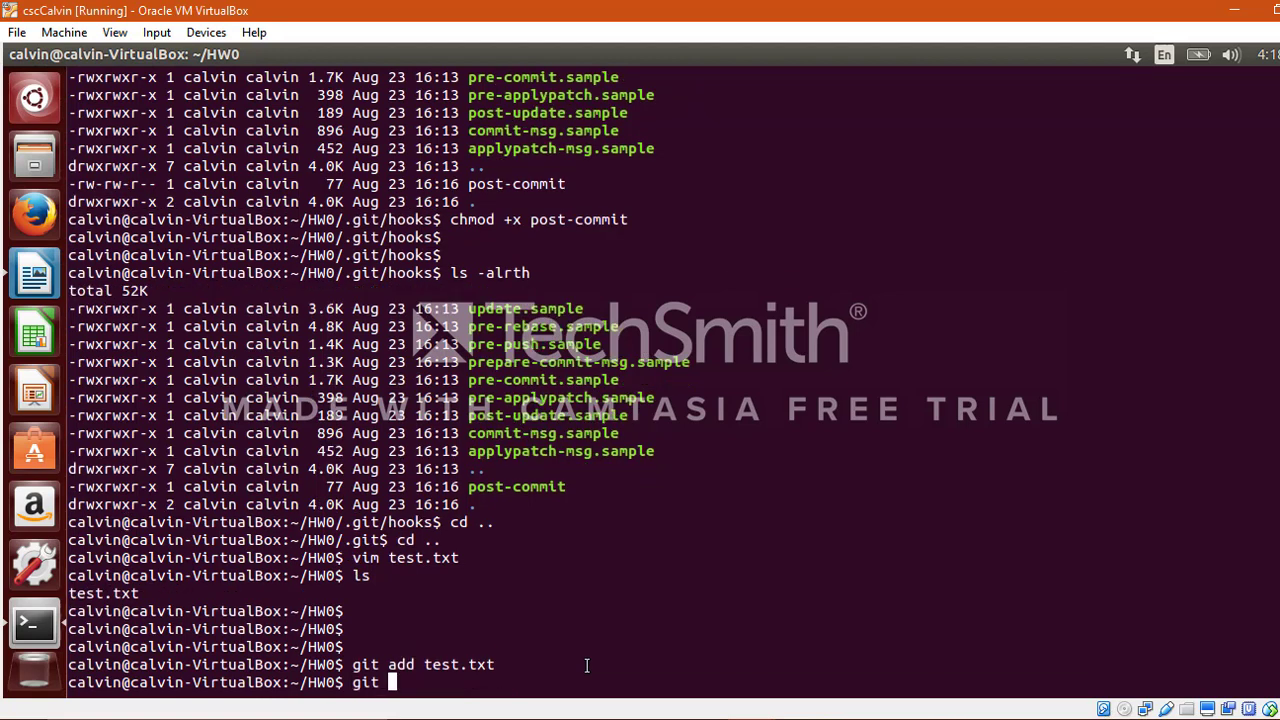
{"action": "type", "text": "commit"}
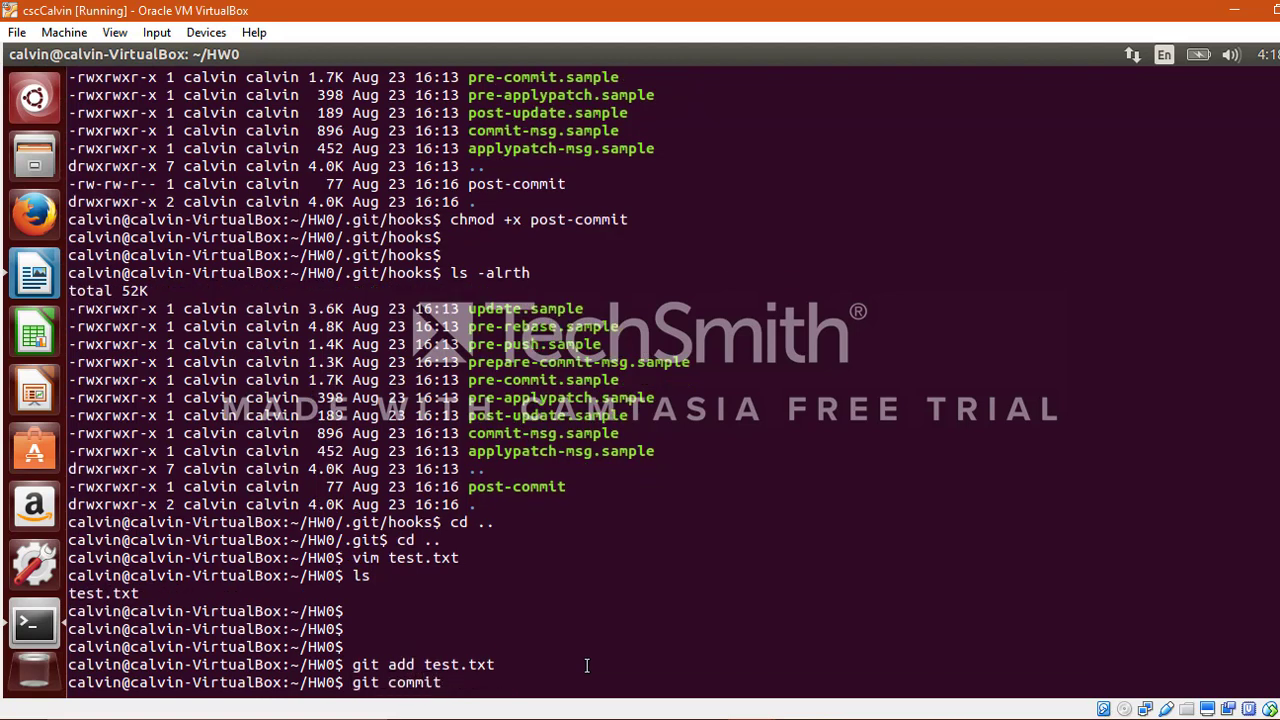
{"action": "type", "text": "-m \"\""}
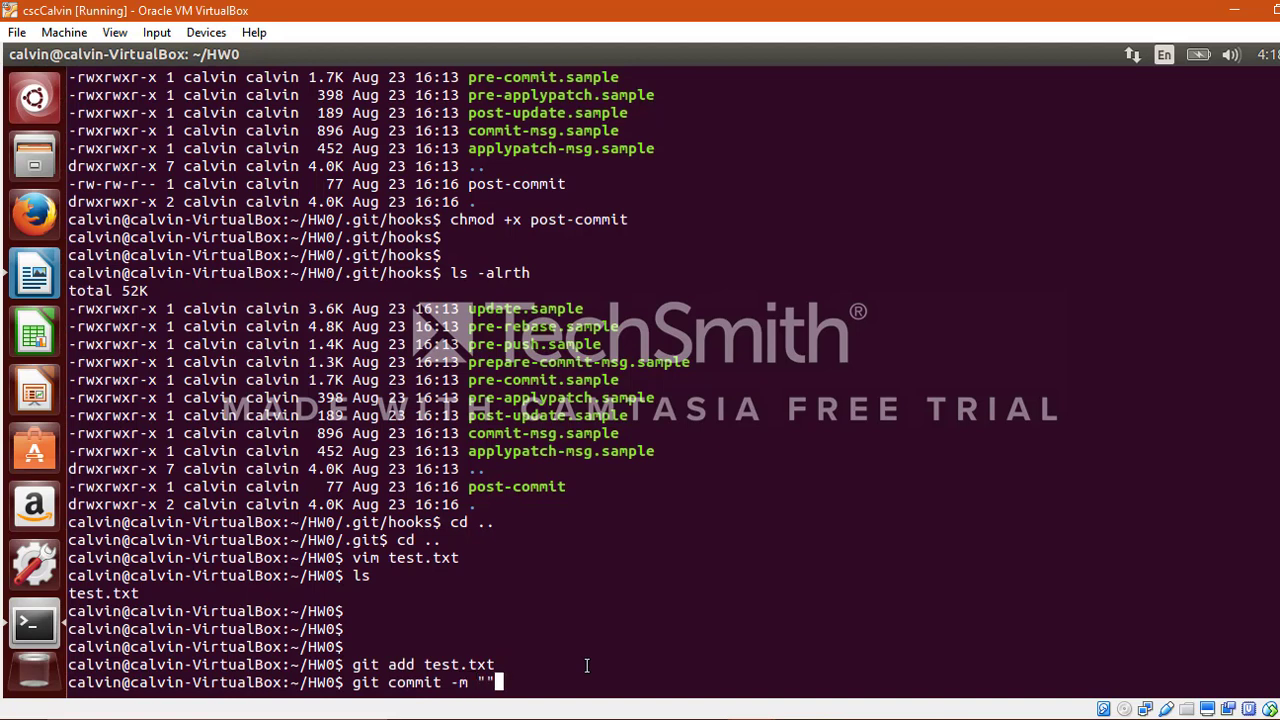
{"action": "type", "text": "This is the first"}
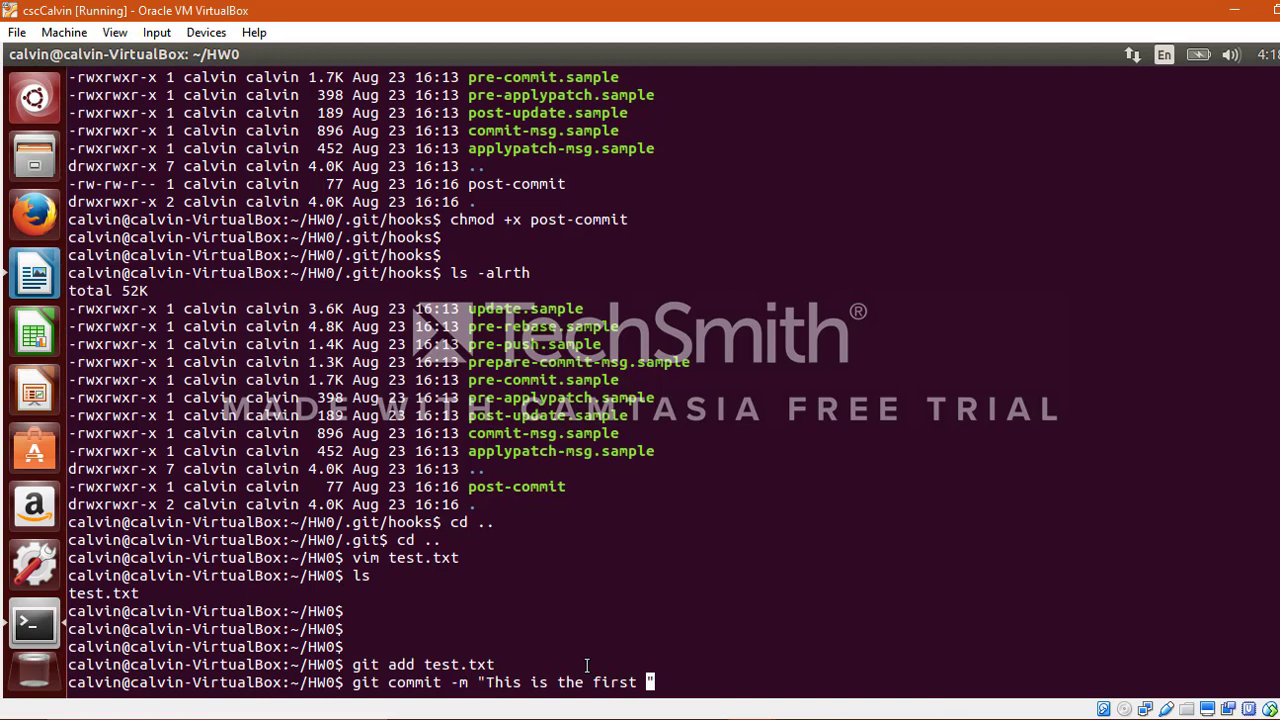
{"action": "type", "text": "commit\""}
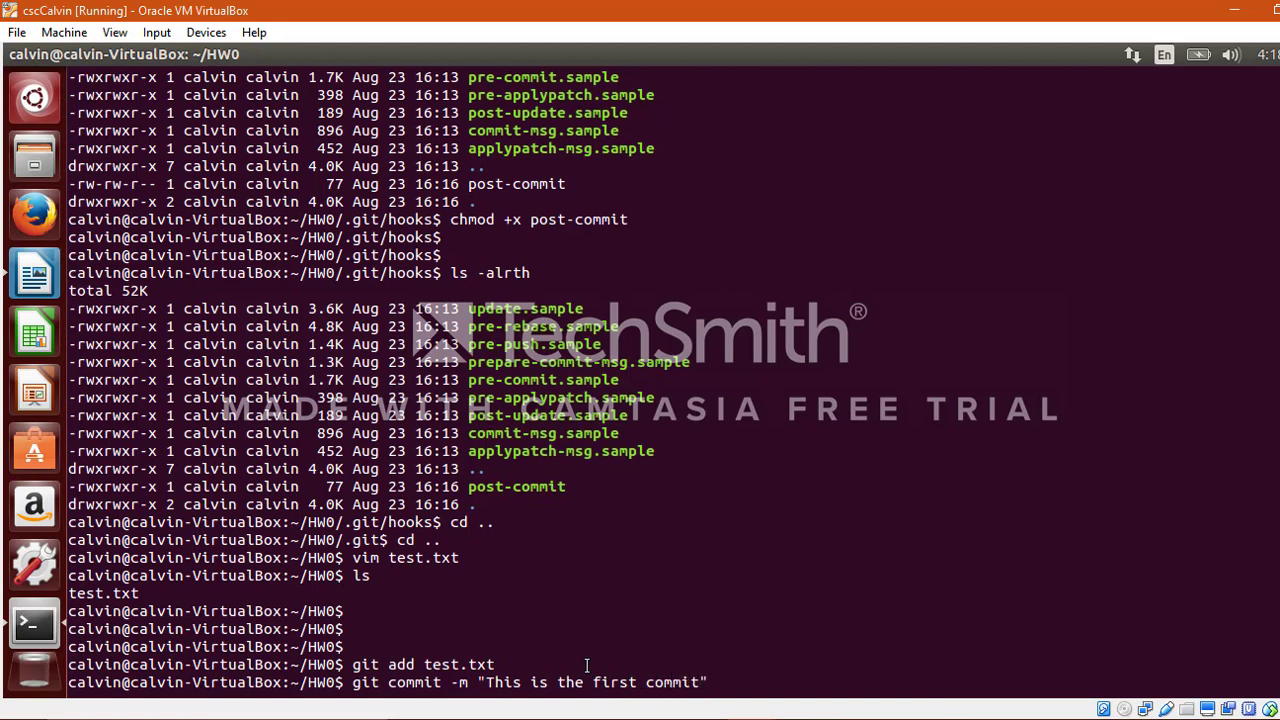
{"action": "type", "text": "\""}
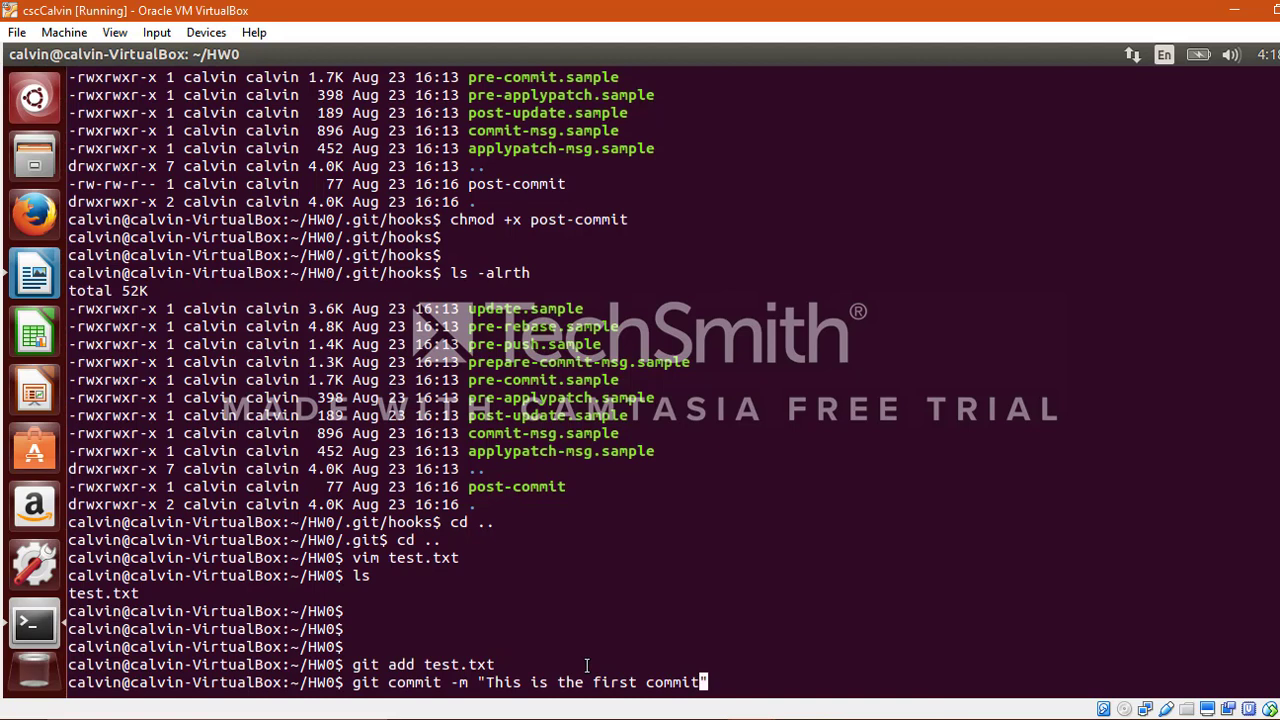
{"action": "type", "text": "\""}
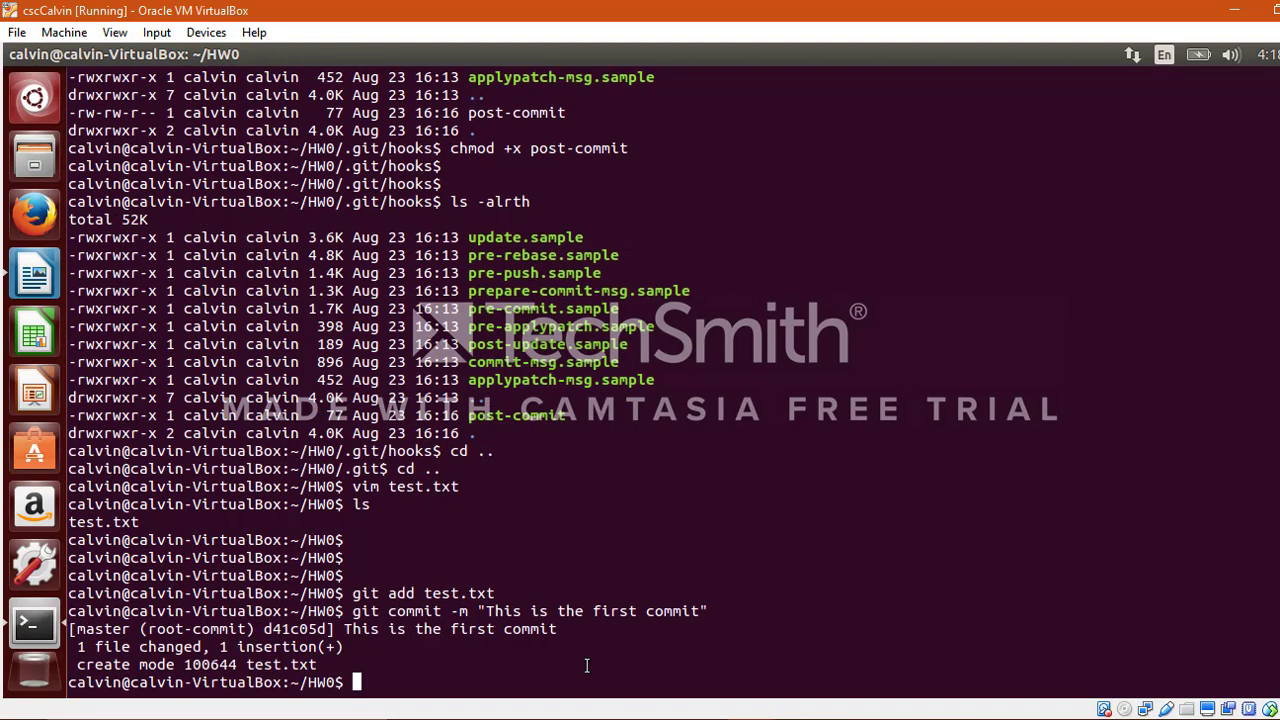
{"action": "left_click", "coordinate": [20, 213]}
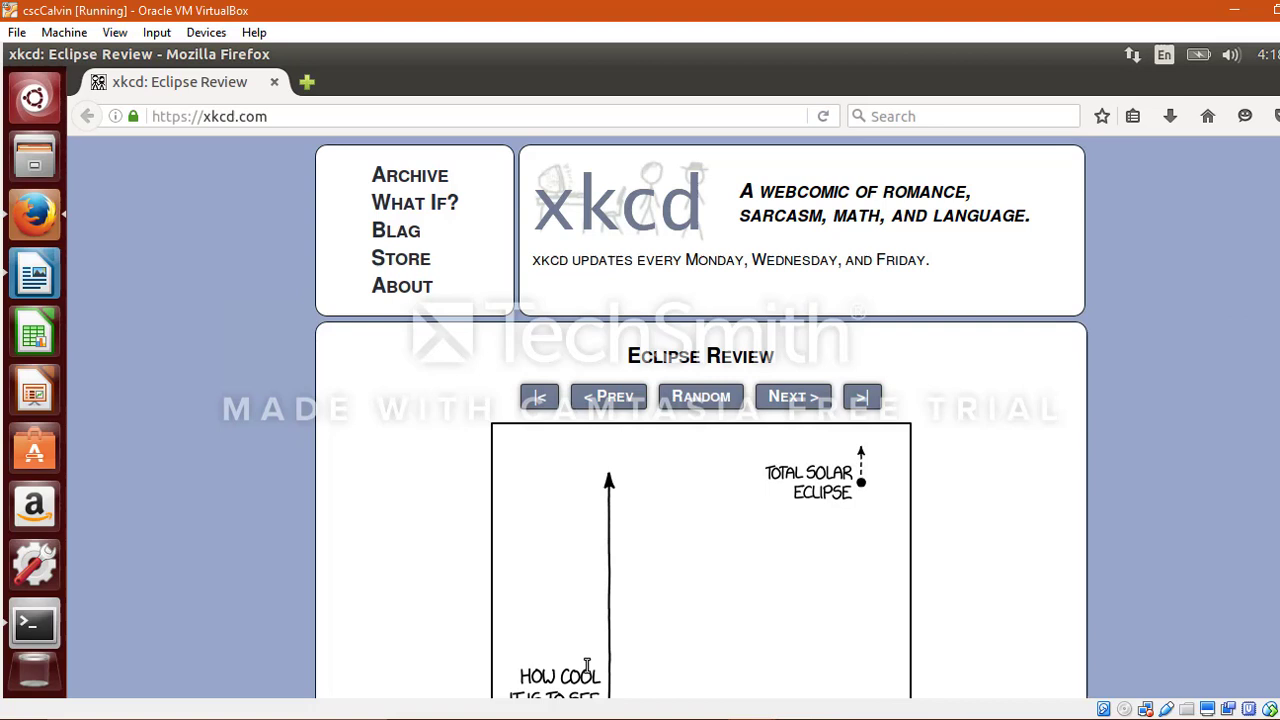
Scroll down the xkcd homepage to view the full Eclipse Review comic chart
{"action": "scroll", "scroll_direction": "down", "scroll_amount": 3}
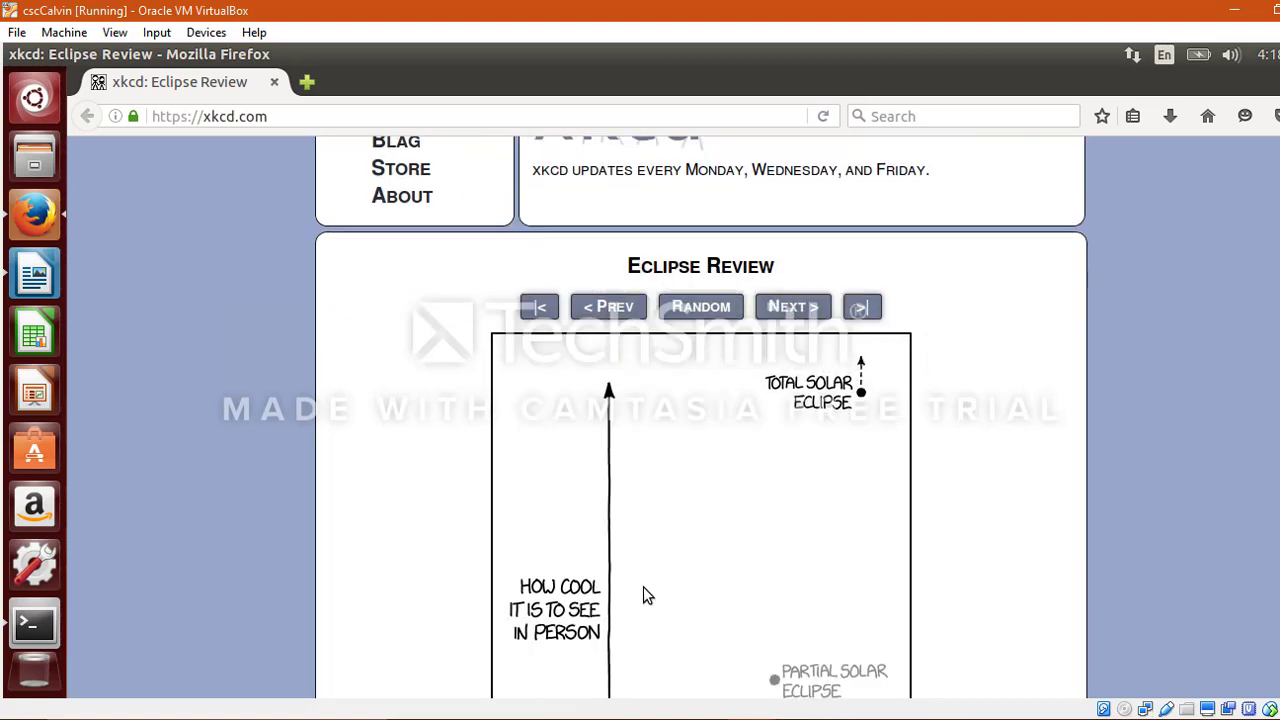
{"action": "scroll", "scroll_direction": "down", "scroll_amount": 3}
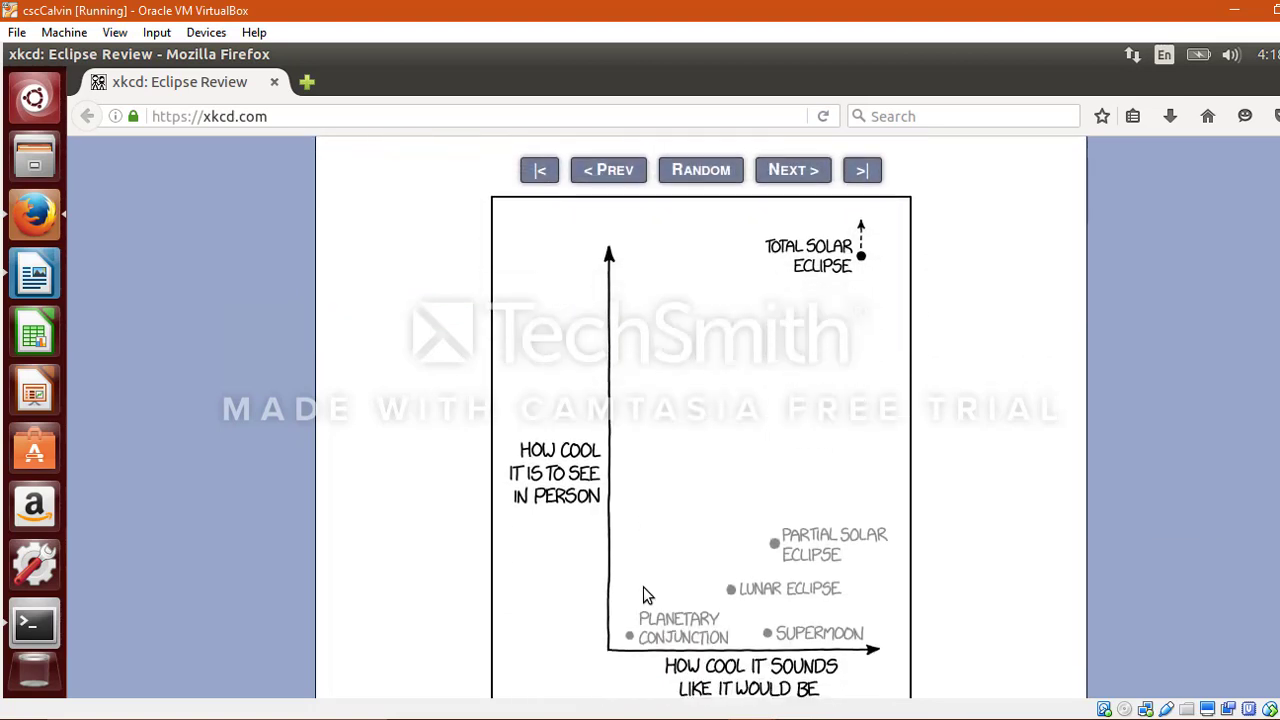
{"action": "scroll", "scroll_direction": "down", "scroll_amount": 3}
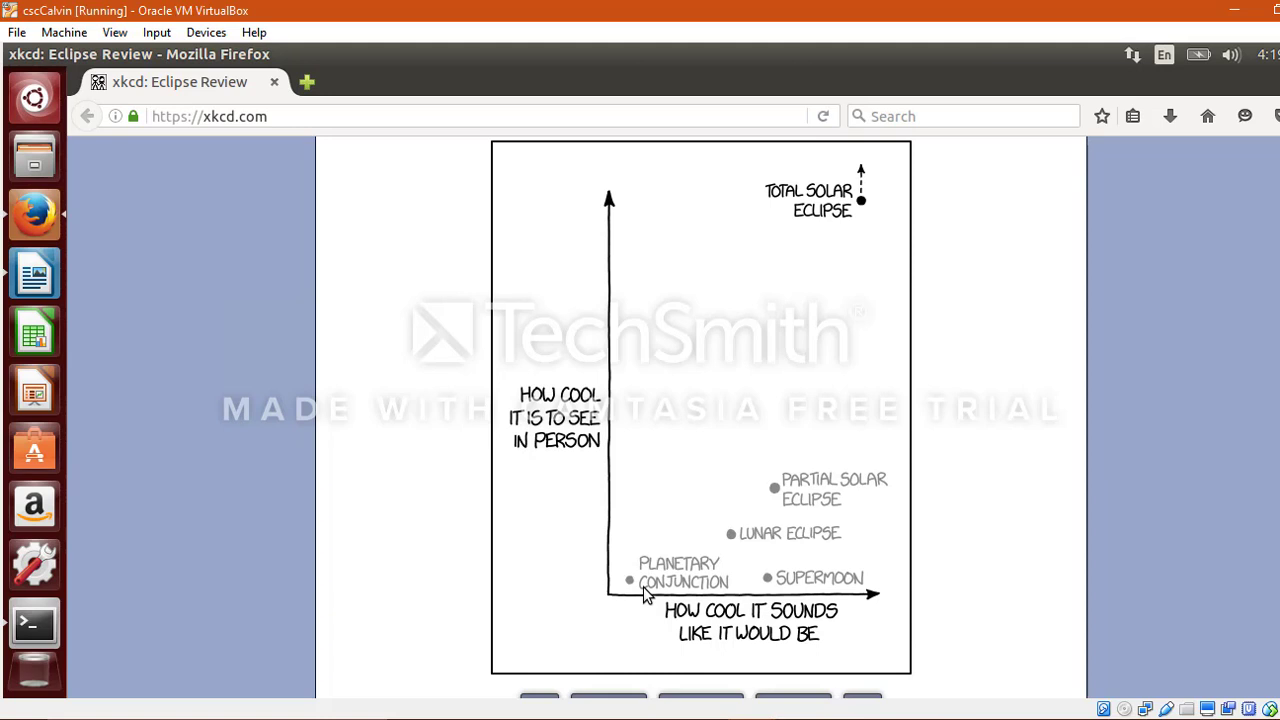